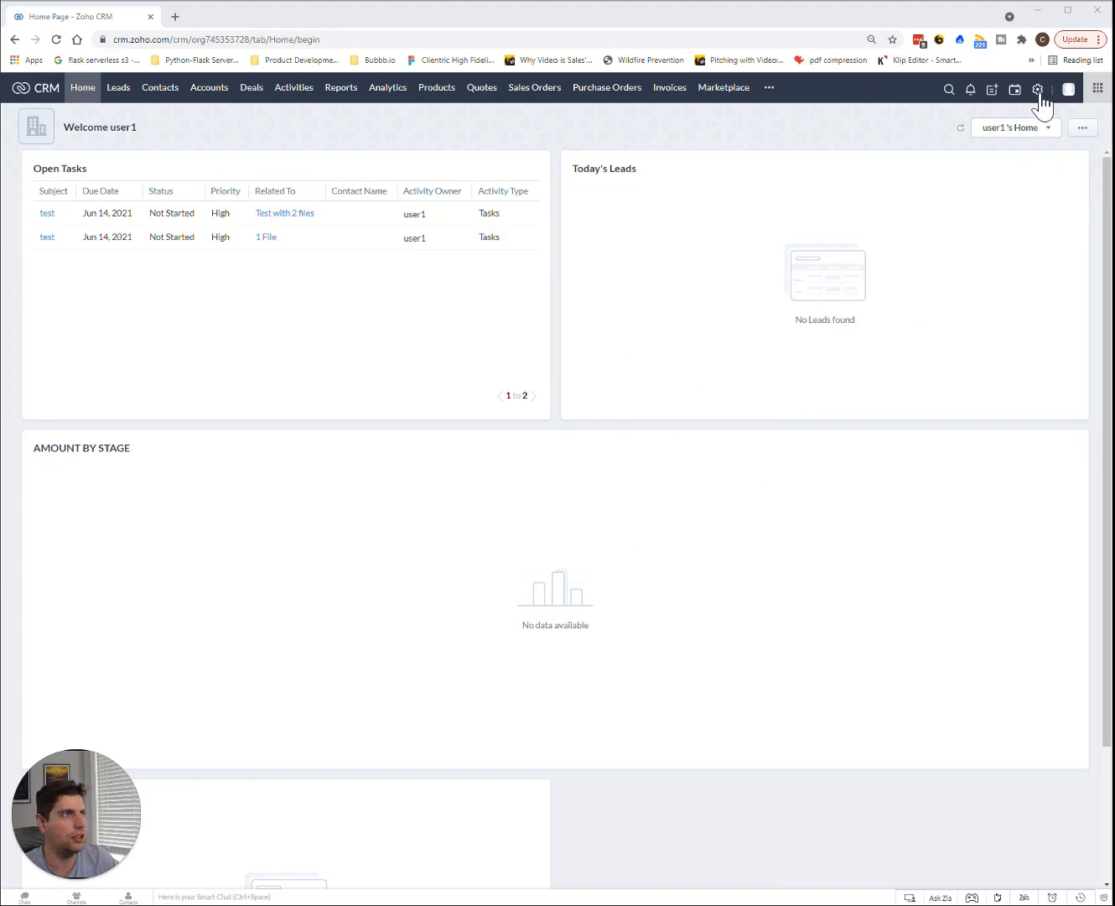
Create a Canvas record detail page for the Leads module's Standard layout from Setup.
{"action": "left_click", "coordinate": [1037, 88]}
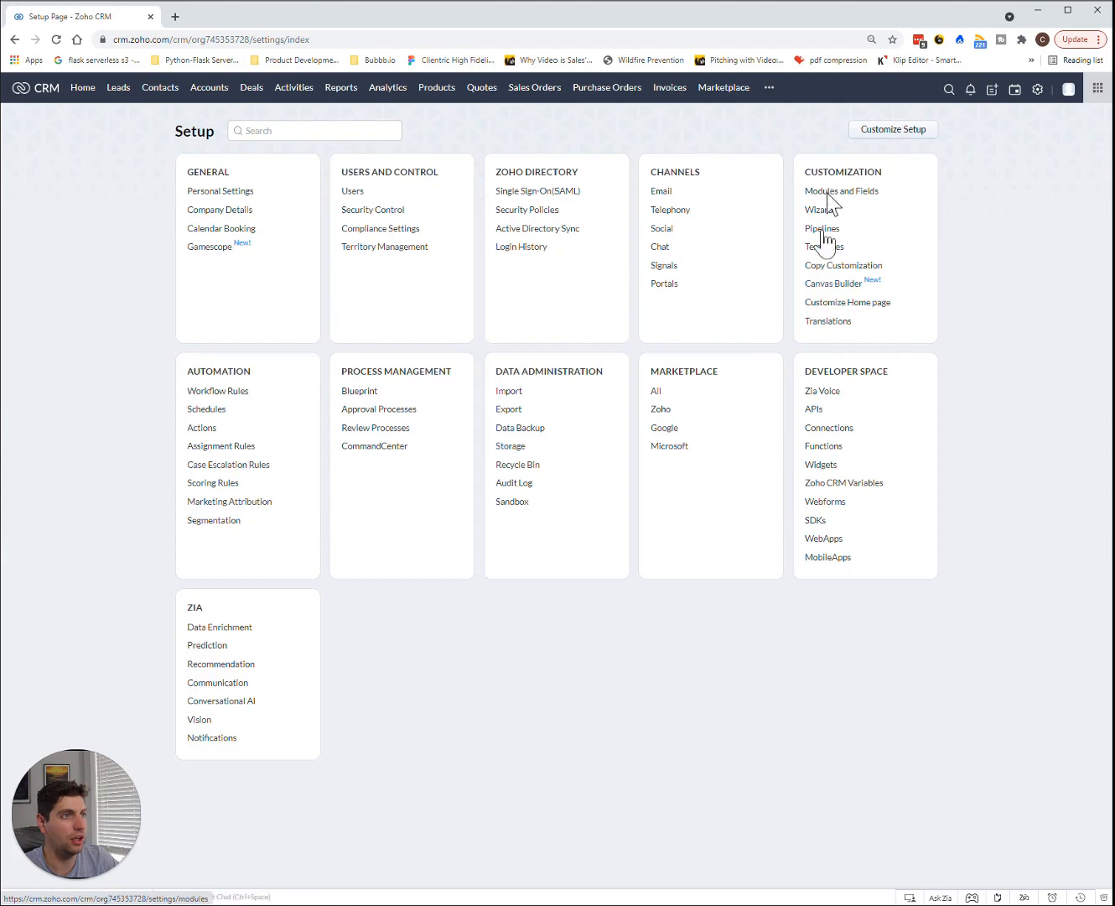
{"action": "left_click", "coordinate": [833, 283]}
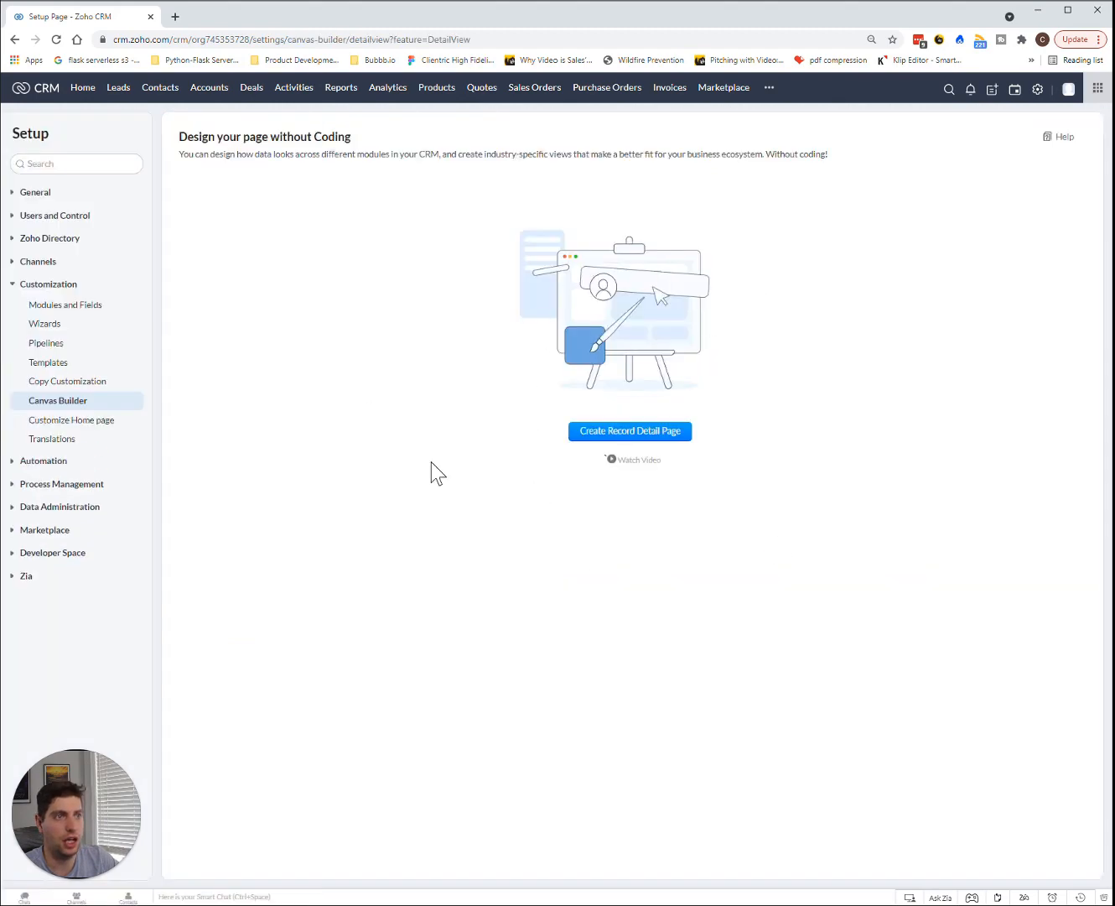
{"action": "left_click", "coordinate": [630, 431]}
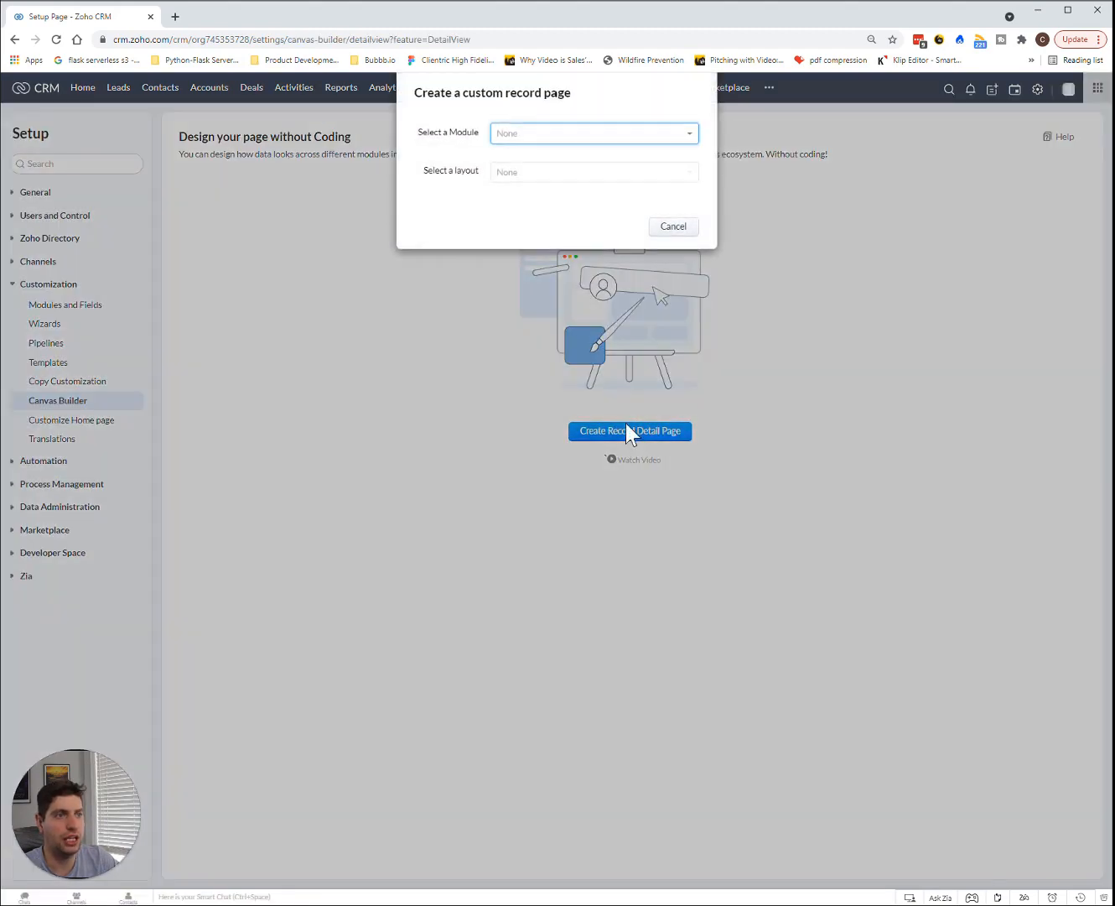
{"action": "left_click", "coordinate": [594, 132]}
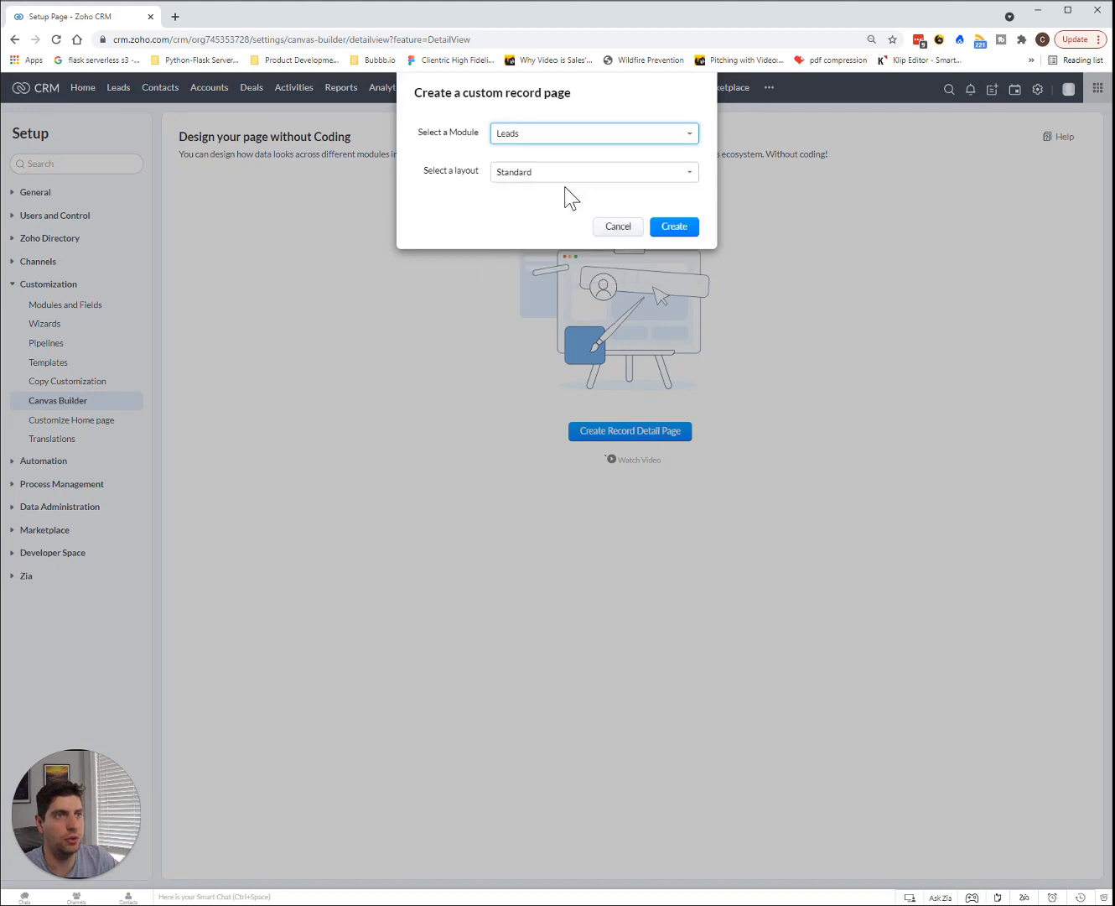
{"action": "left_click", "coordinate": [673, 226]}
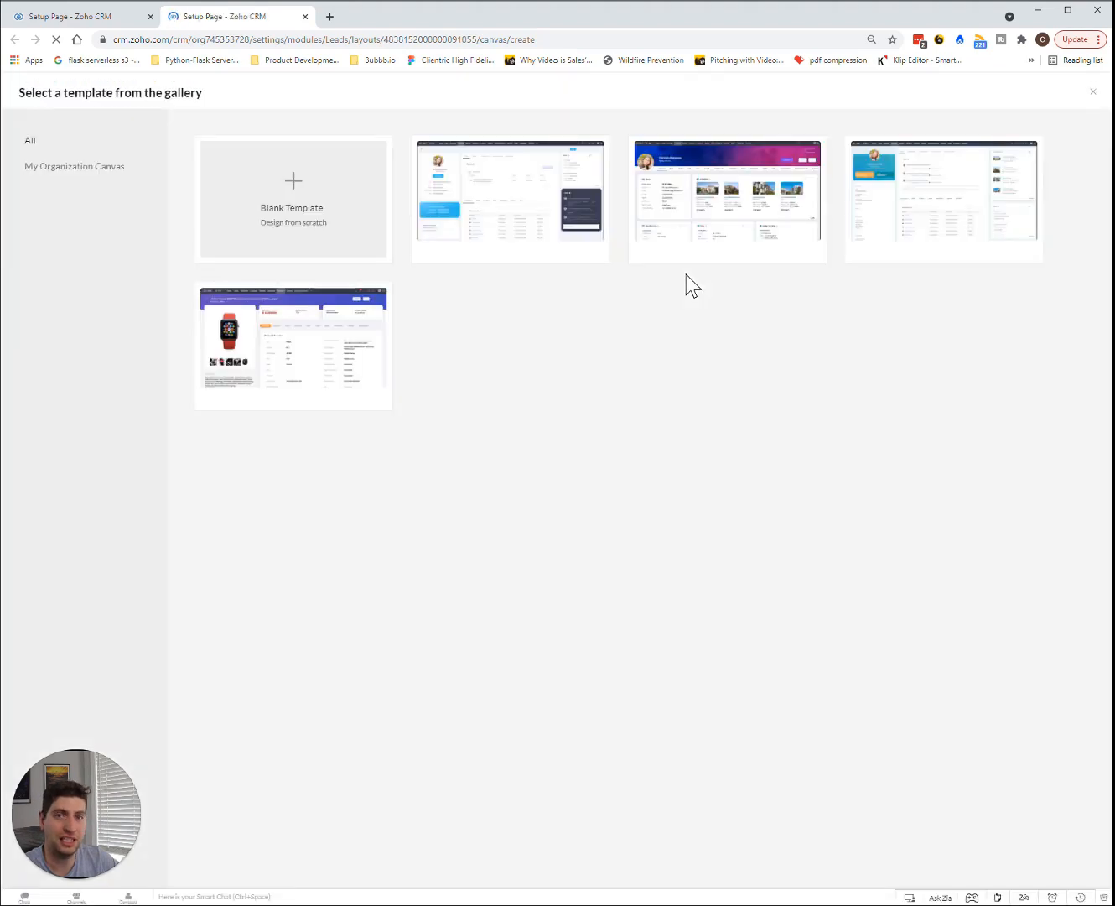
{"action": "mouse_move", "coordinate": [328, 223]}
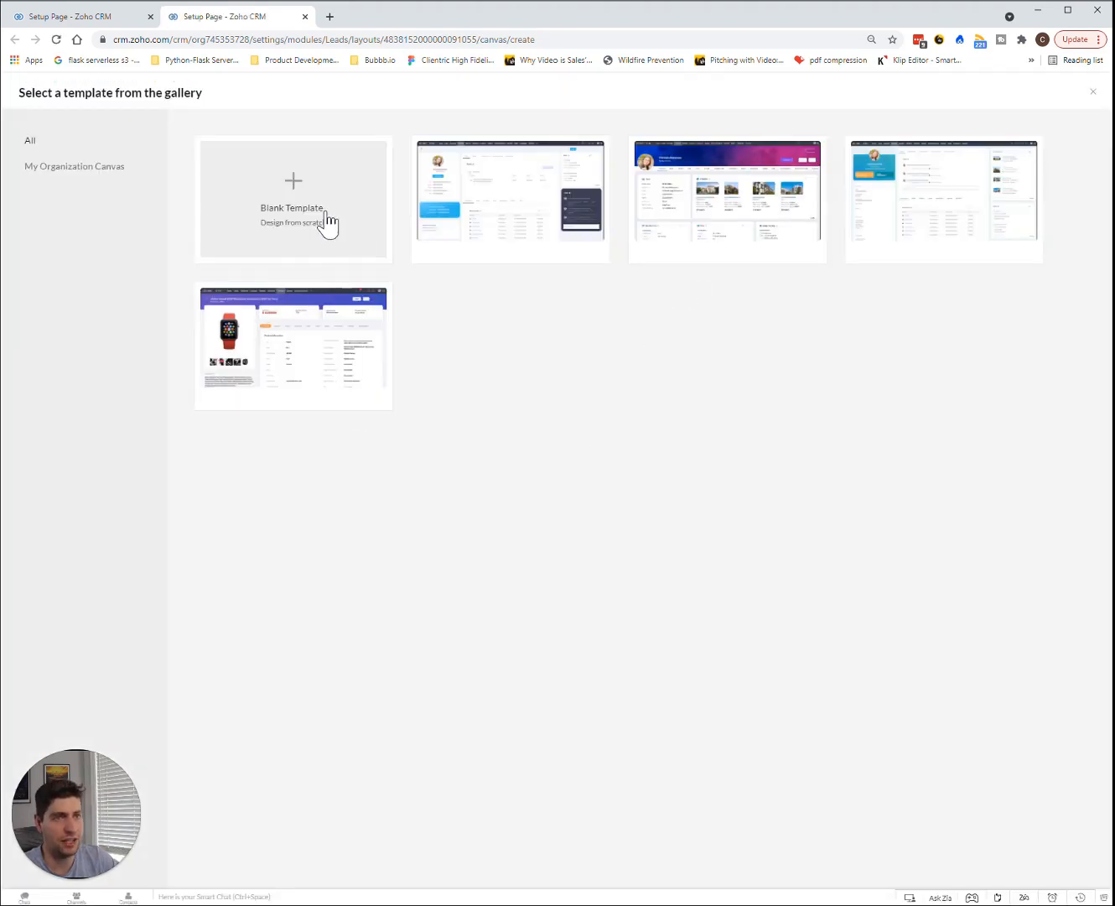
{"action": "mouse_move", "coordinate": [302, 189]}
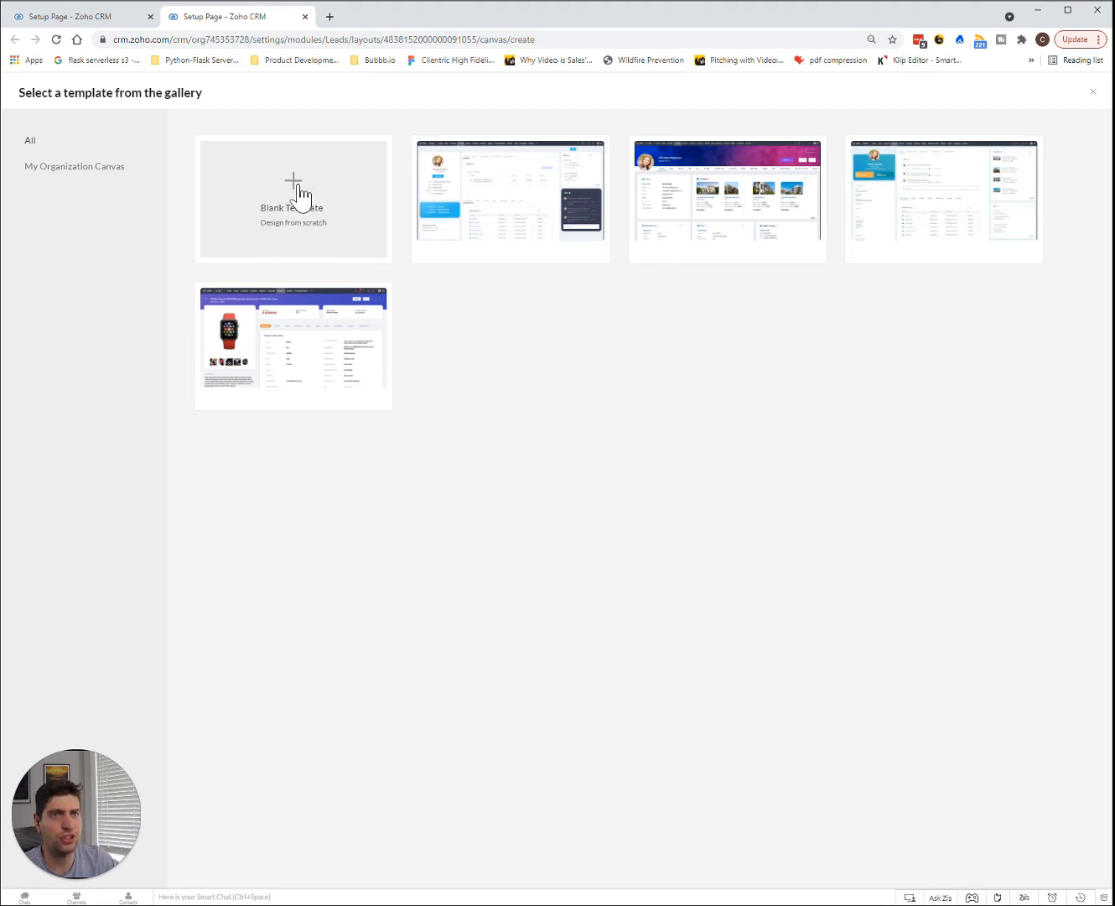
Pick Blank Template to open an empty Canvas editor for the Leads page.
{"action": "left_click", "coordinate": [293, 199]}
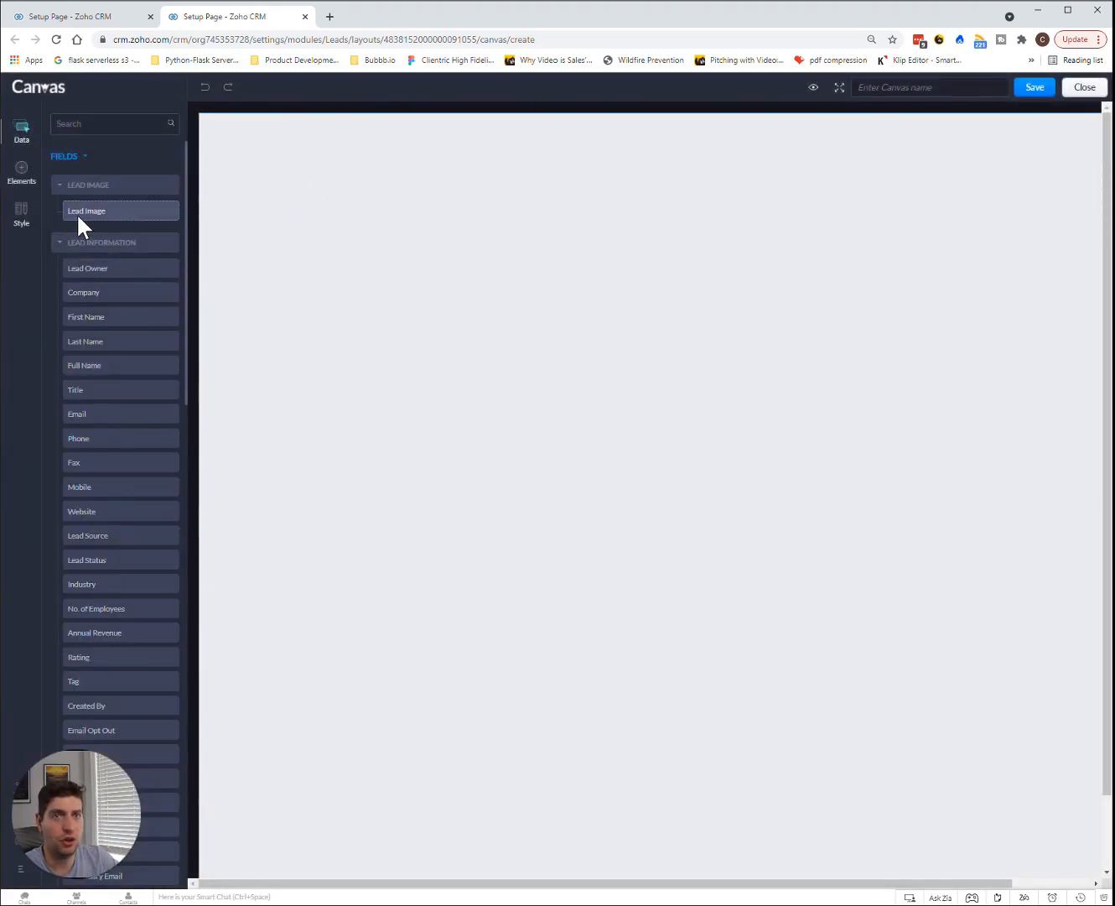
{"action": "mouse_move", "coordinate": [107, 217]}
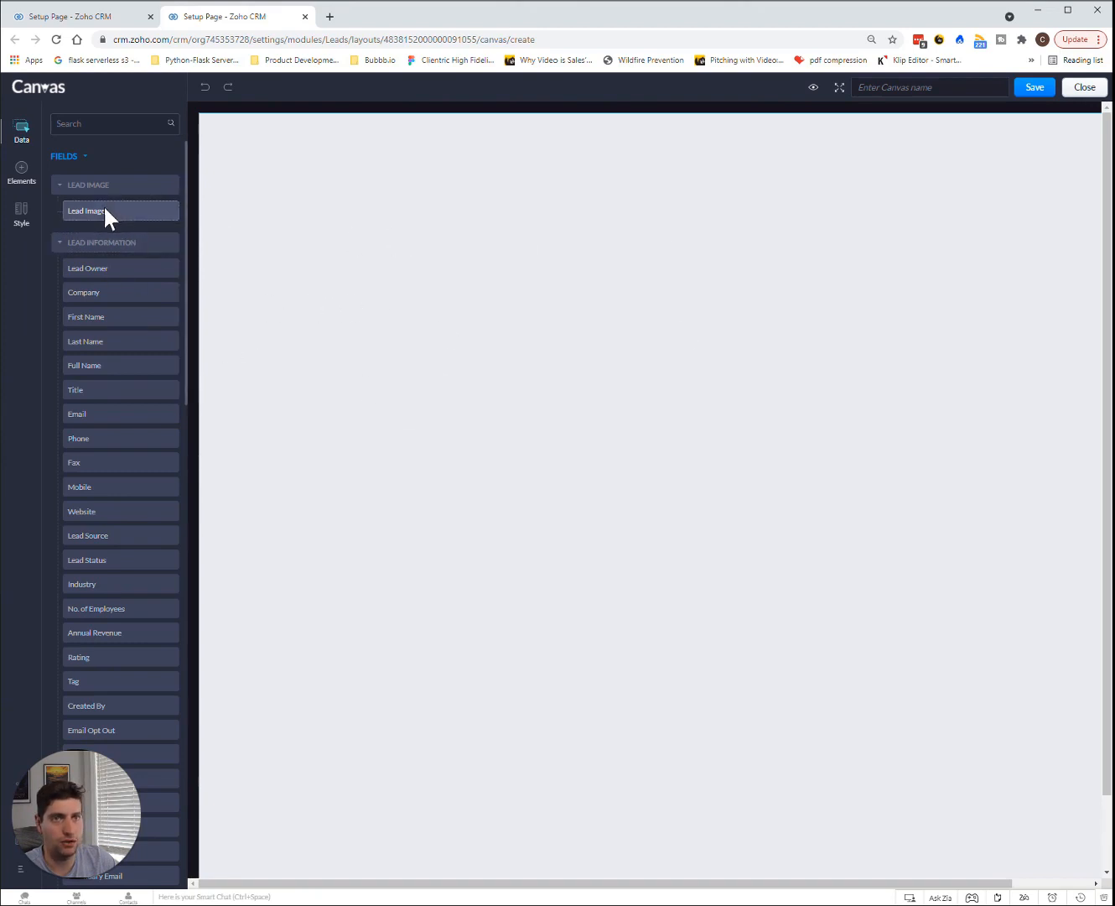
Place Lead Image at the top-left, sized 150 px with softly rounded corners.
{"action": "left_click_drag", "start_coordinate": [120, 211], "coordinate": [285, 217]}
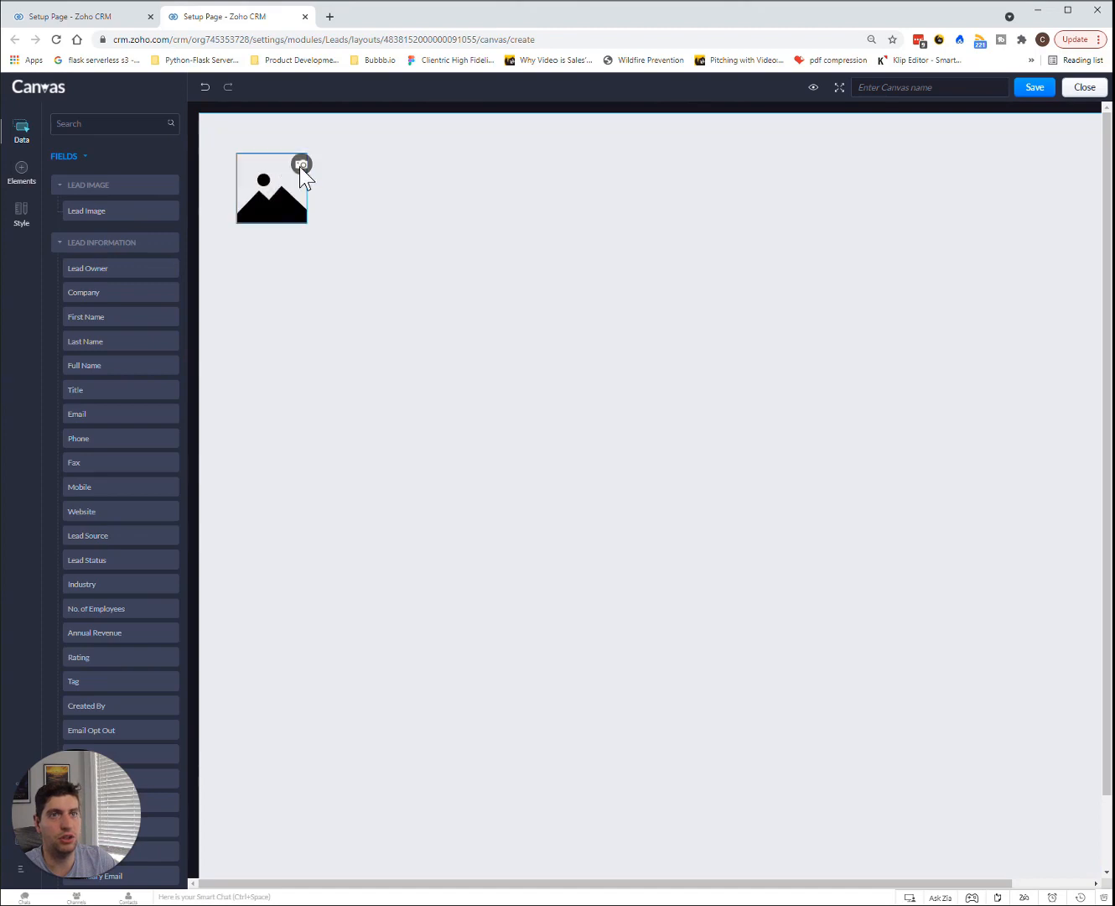
{"action": "left_click", "coordinate": [271, 188]}
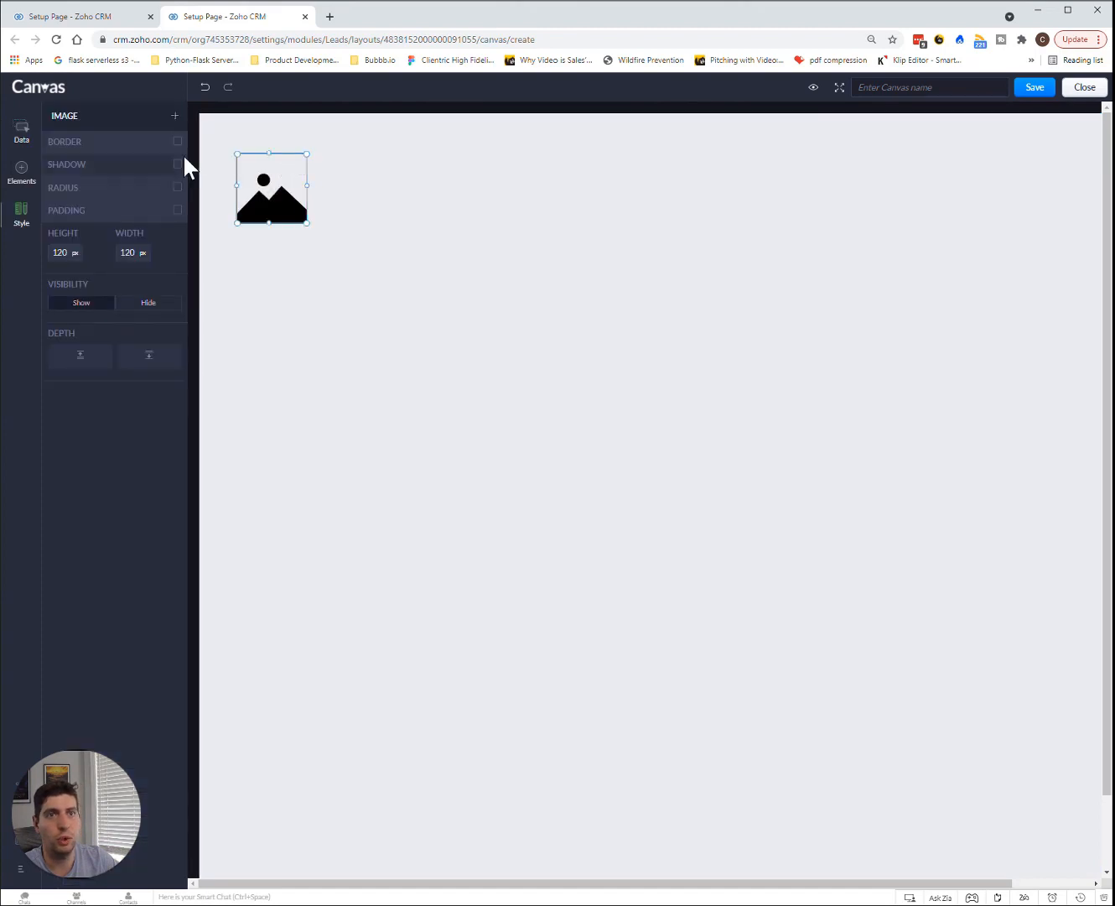
{"action": "left_click", "coordinate": [177, 187]}
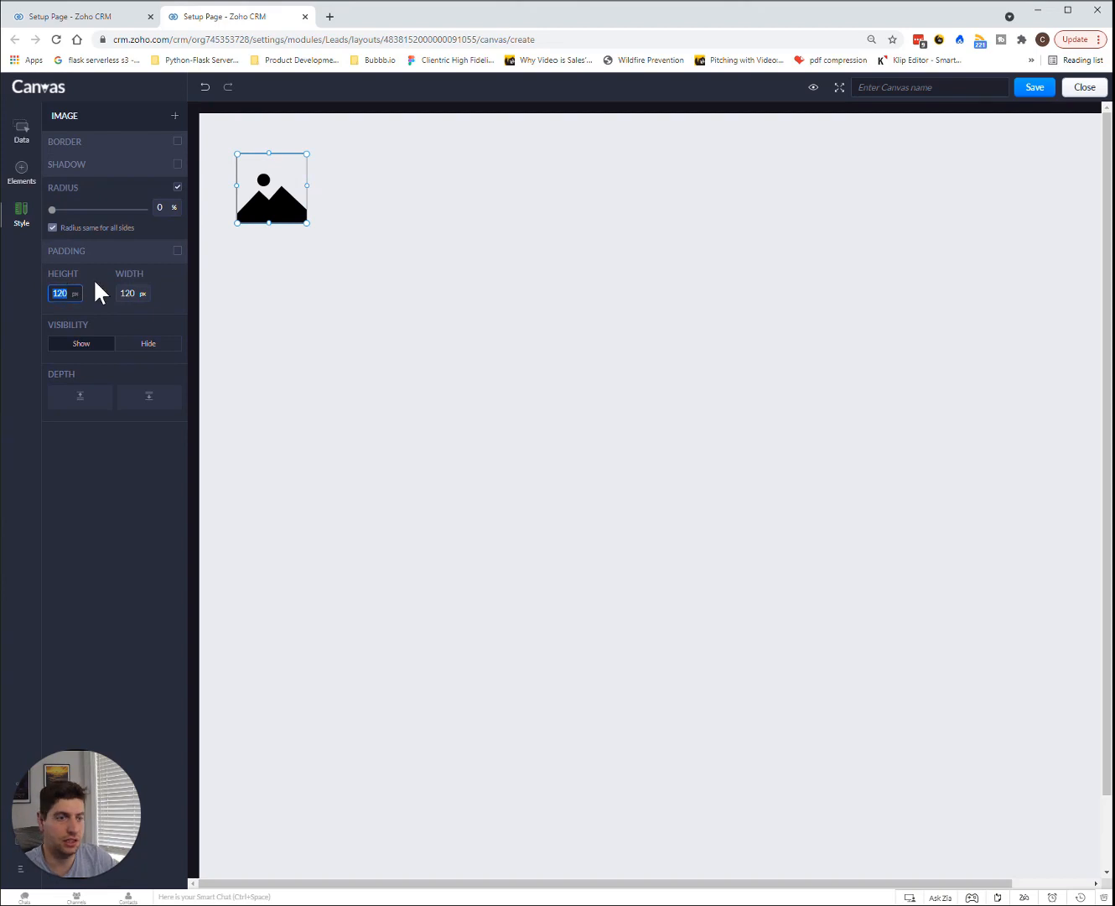
{"action": "type", "text": "250"}
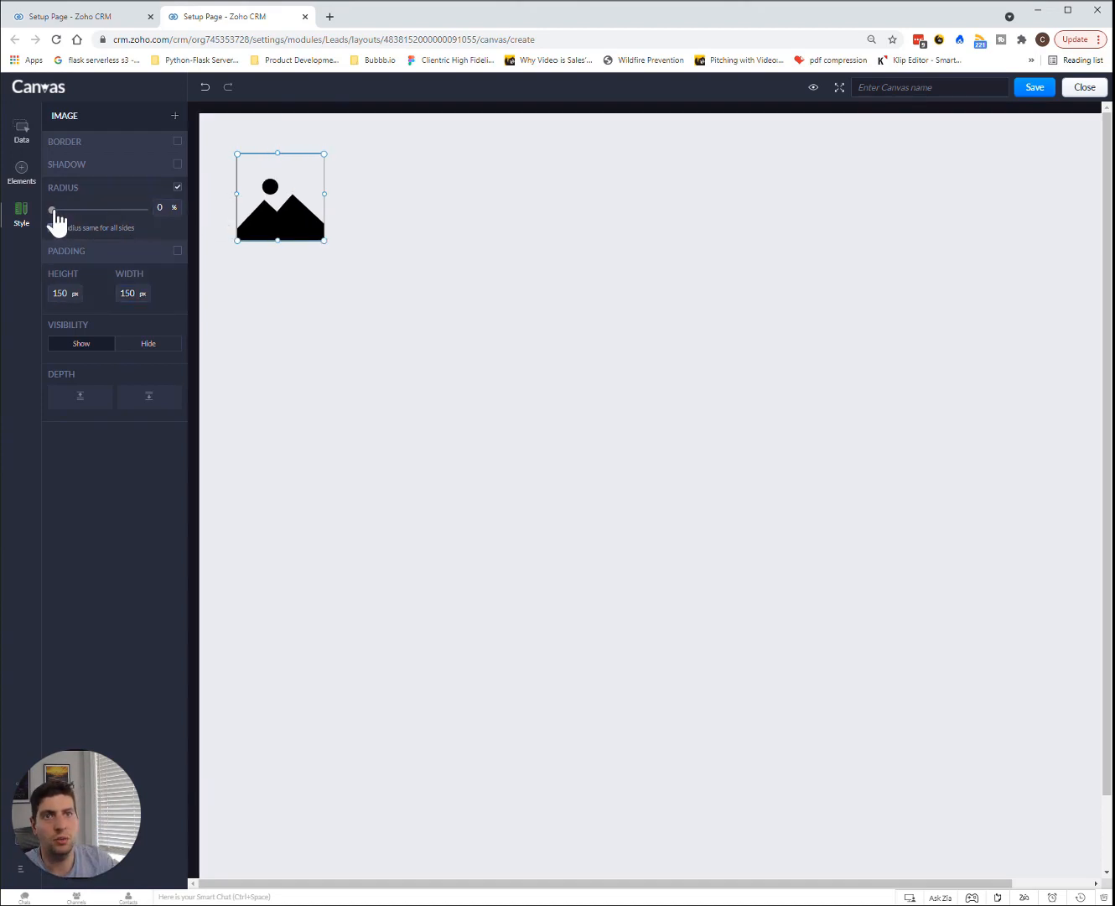
{"action": "left_click_drag", "start_coordinate": [52, 211], "coordinate": [74, 210]}
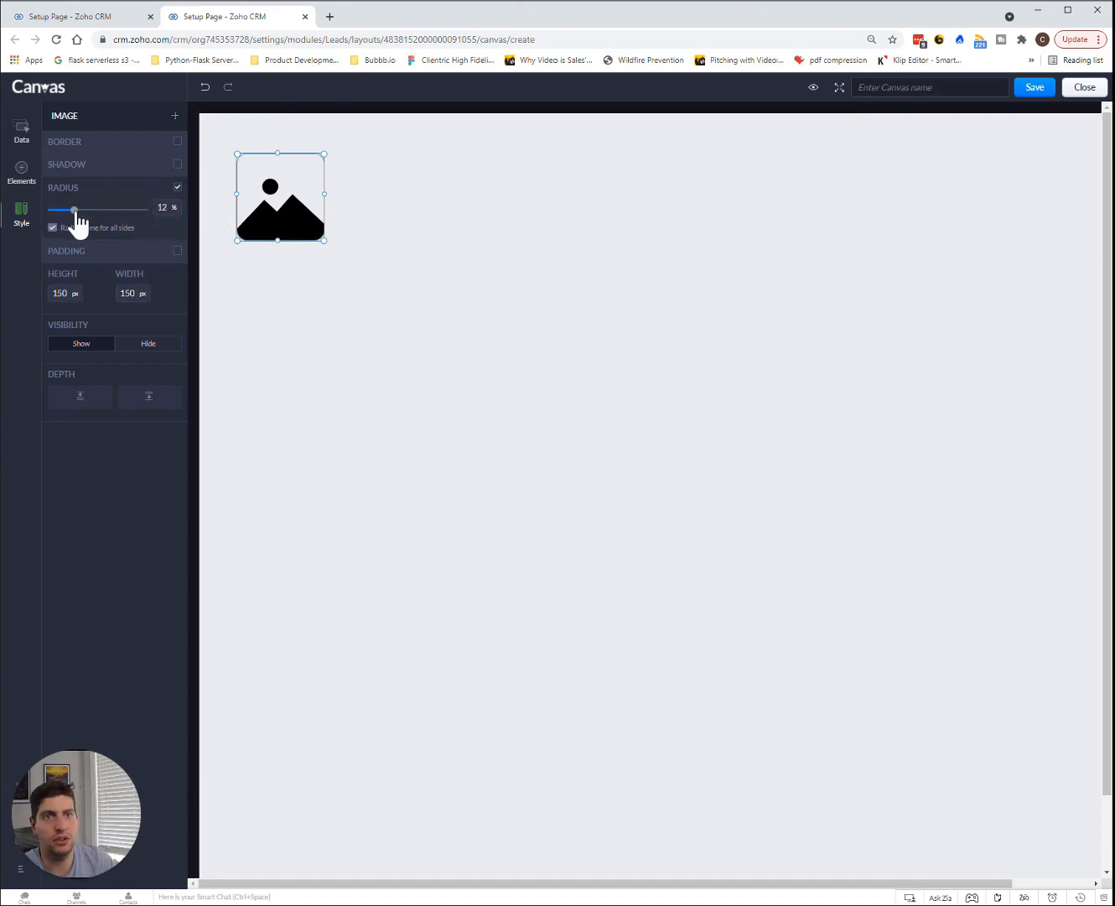
{"action": "left_click_drag", "start_coordinate": [74, 211], "coordinate": [144, 210]}
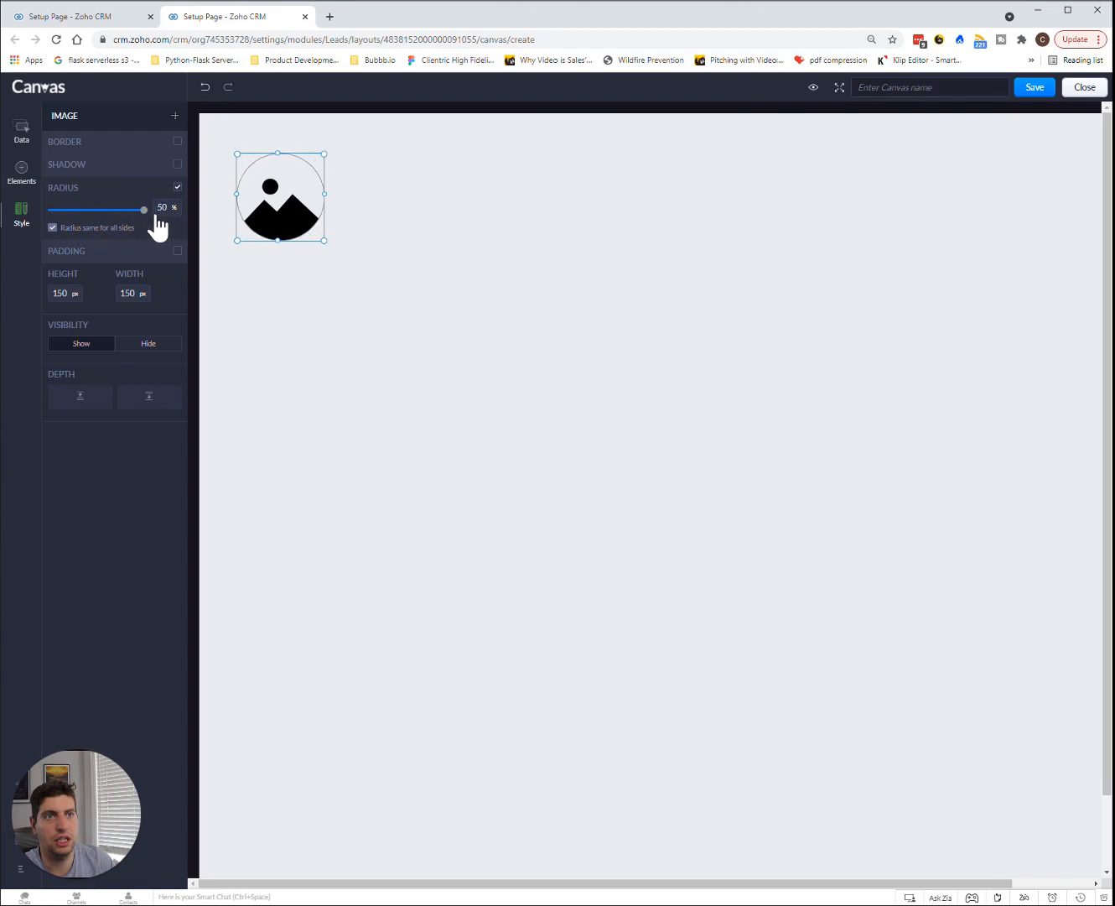
{"action": "left_click_drag", "start_coordinate": [142, 210], "coordinate": [101, 209]}
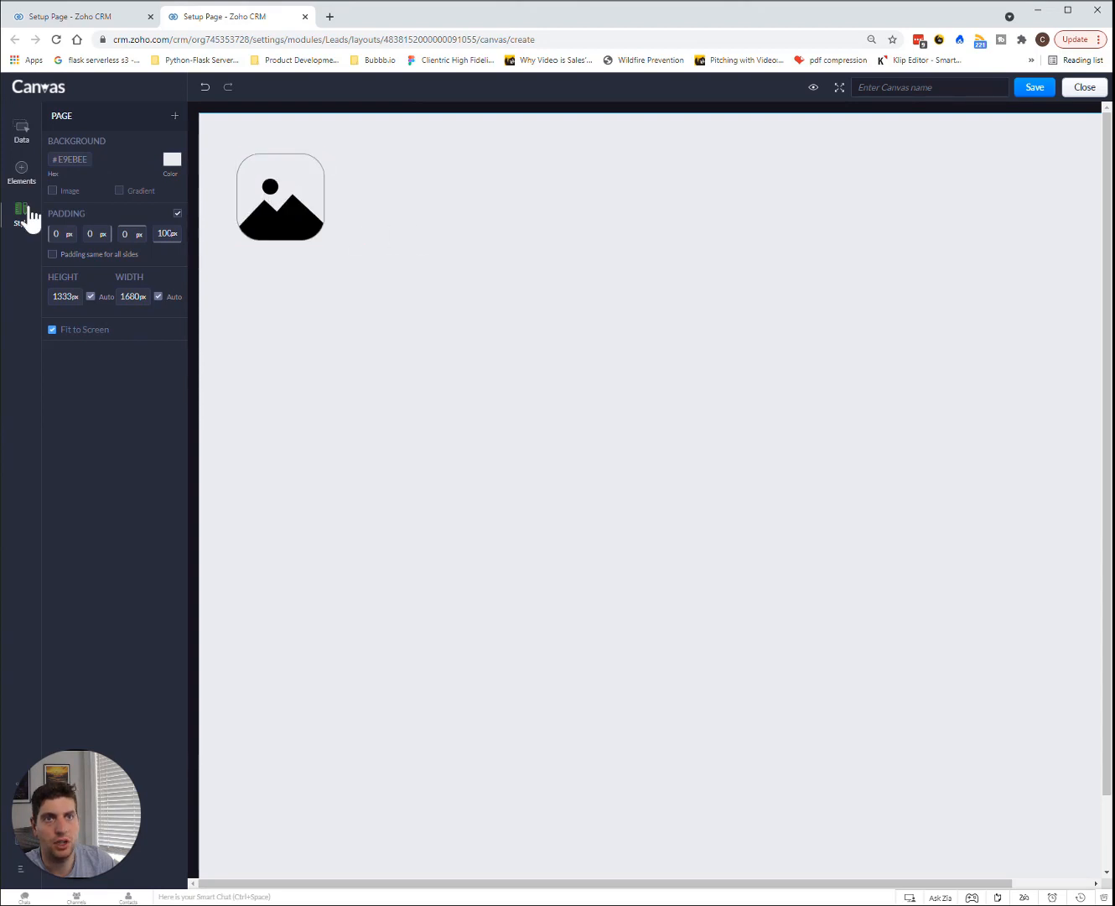
Add a white bordered section beside the image holding Lead Owner and Company fields.
{"action": "left_click", "coordinate": [22, 172]}
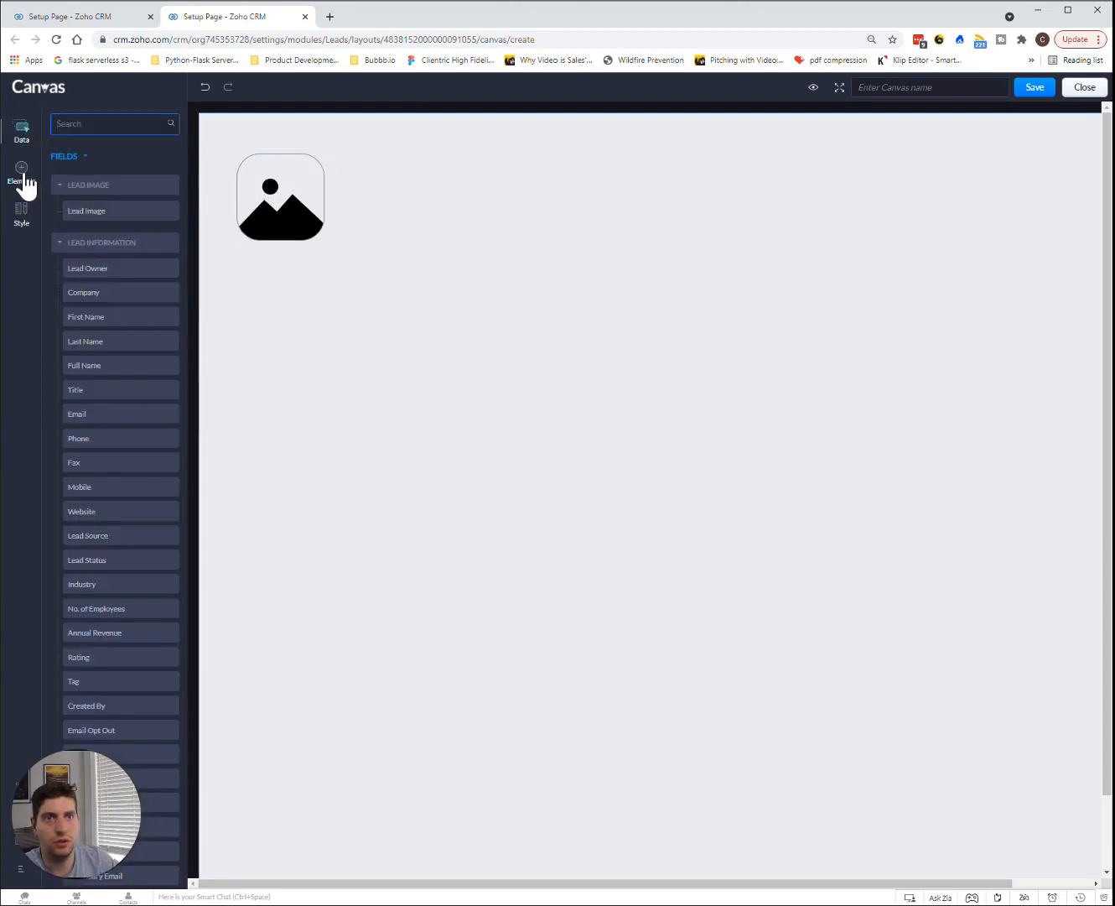
{"action": "left_click", "coordinate": [21, 172]}
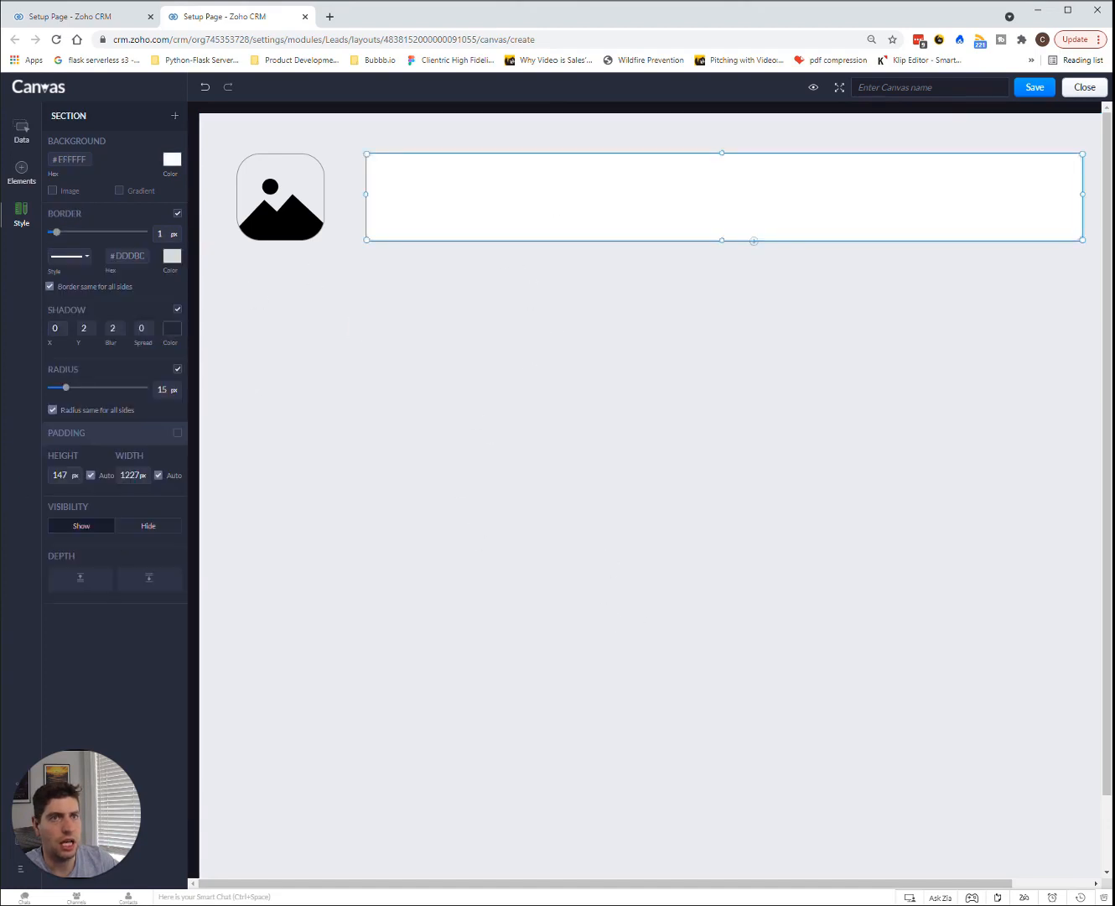
{"action": "left_click", "coordinate": [21, 130]}
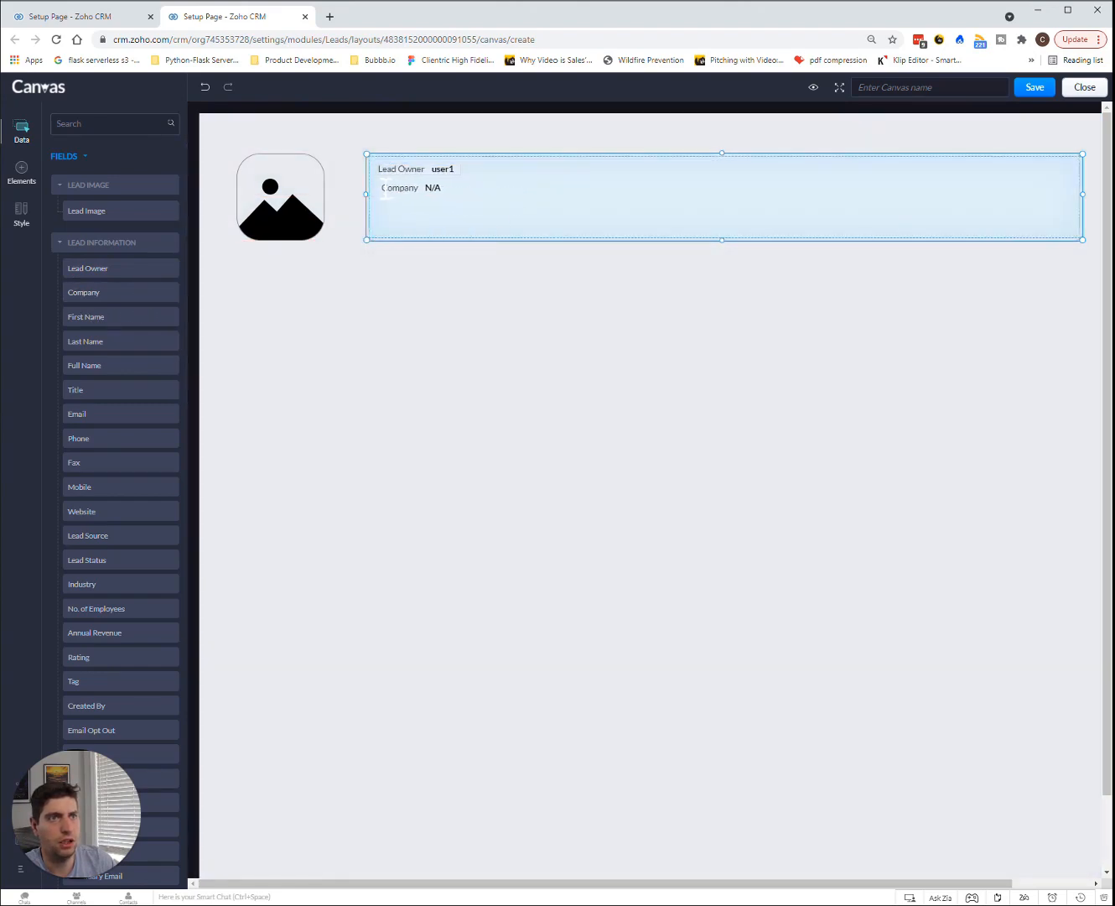
Drop First Name, Last Name, Phone and Email fields into the header section.
{"action": "left_click", "coordinate": [411, 188]}
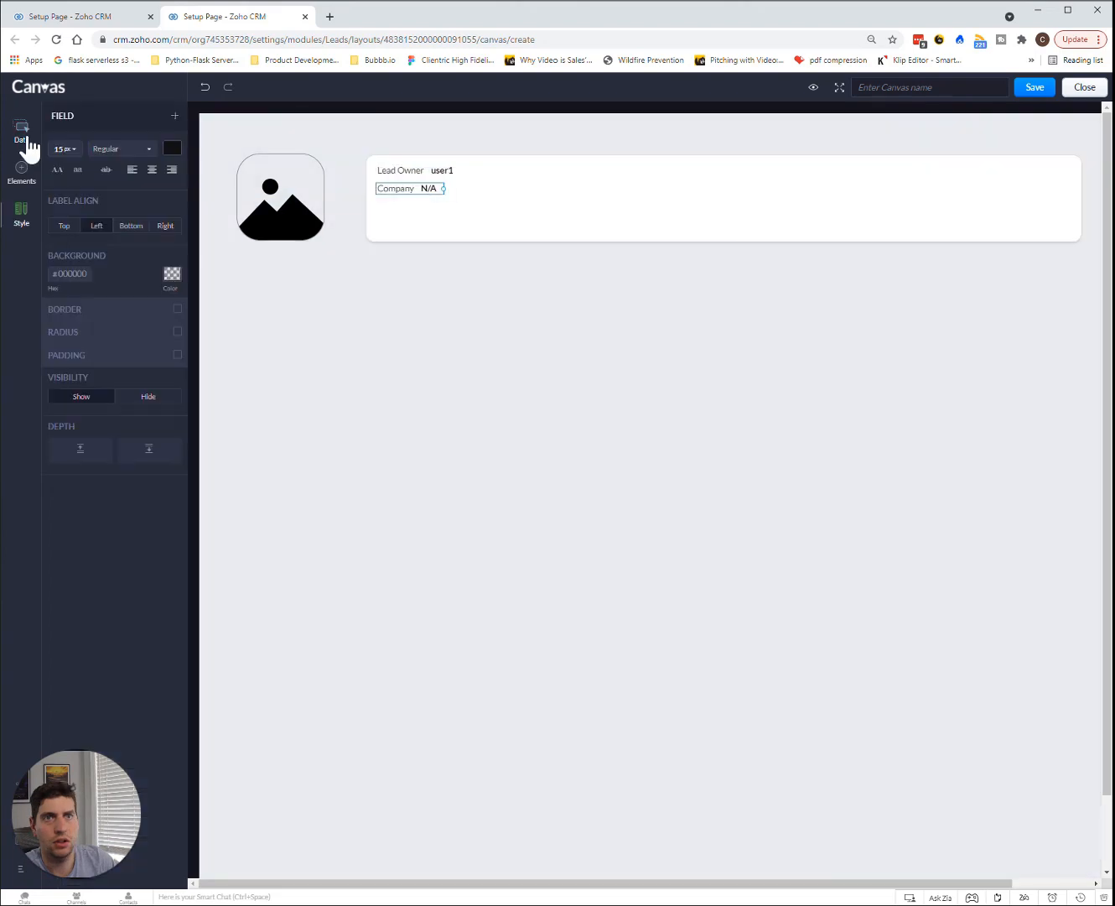
{"action": "left_click", "coordinate": [21, 130]}
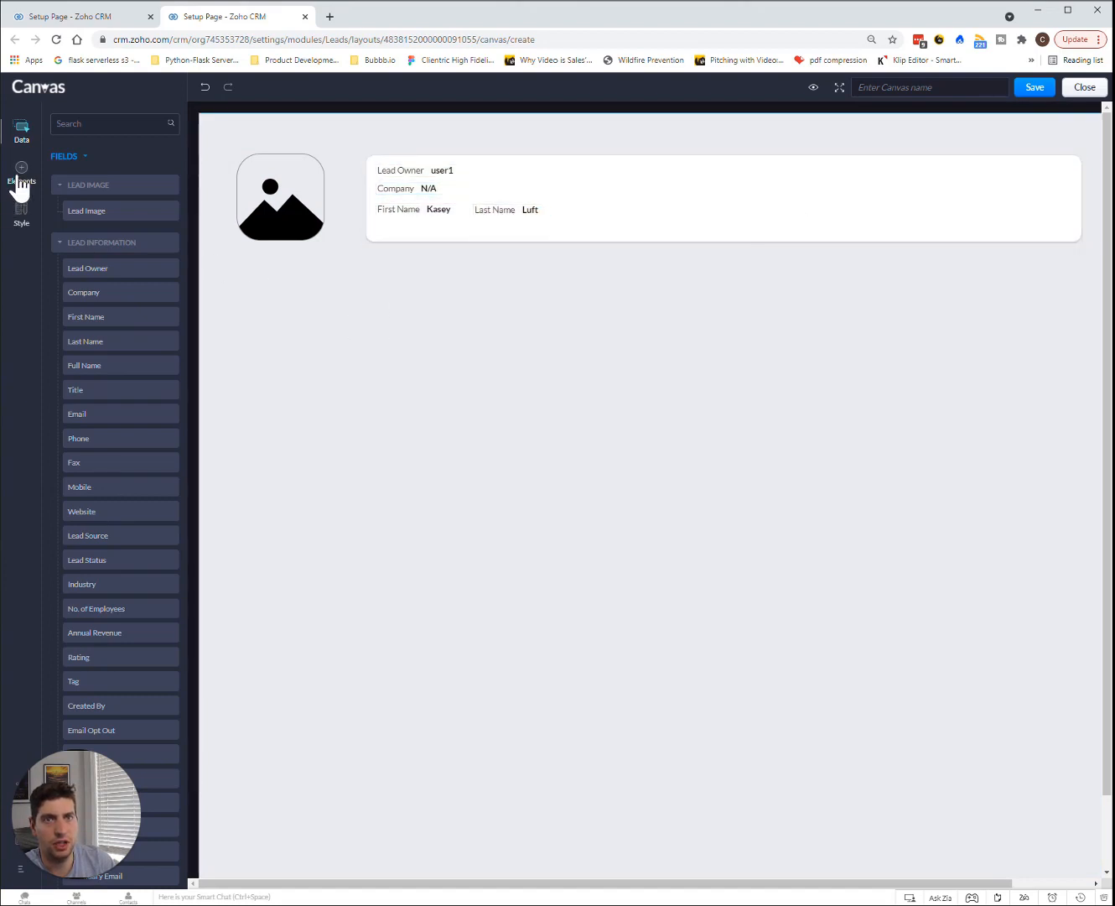
{"action": "mouse_move", "coordinate": [155, 423]}
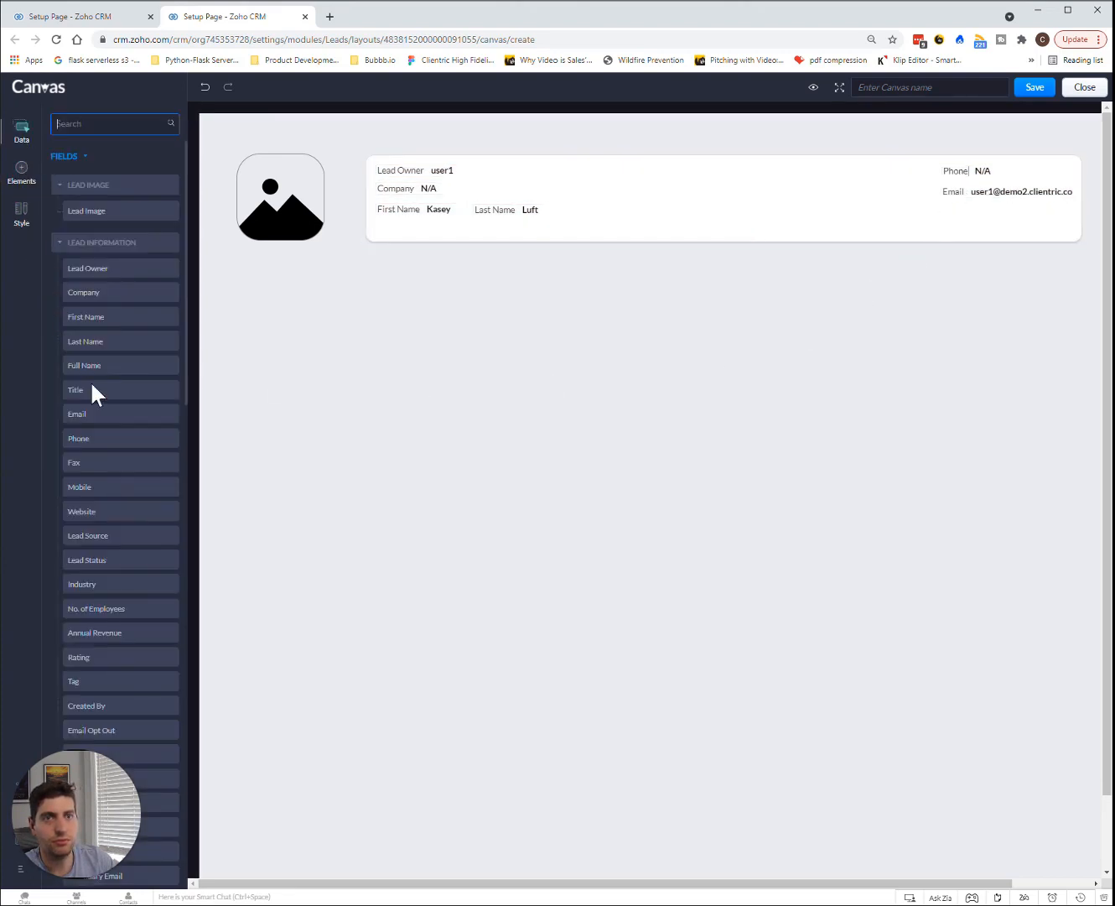
{"action": "scroll", "scroll_direction": "down", "scroll_amount": 3}
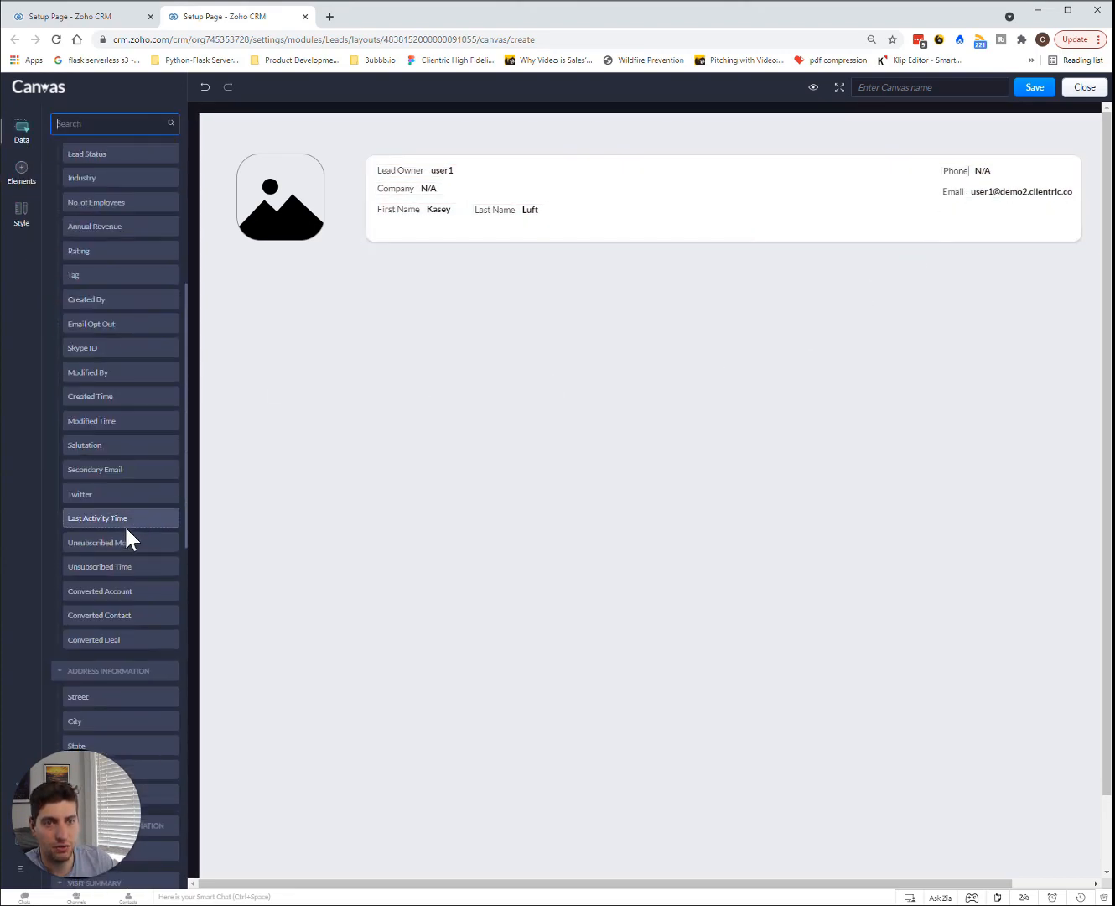
{"action": "scroll", "scroll_direction": "down", "scroll_amount": 3}
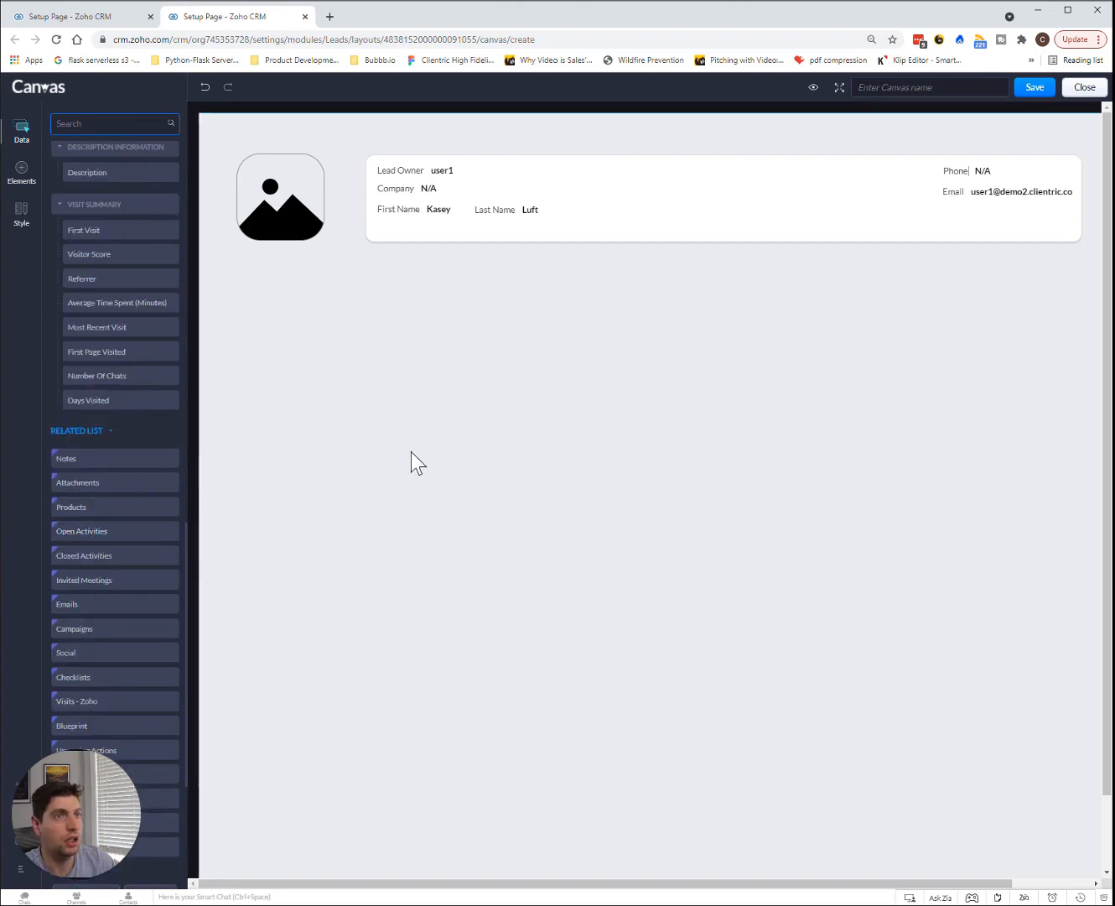
{"action": "mouse_move", "coordinate": [302, 310]}
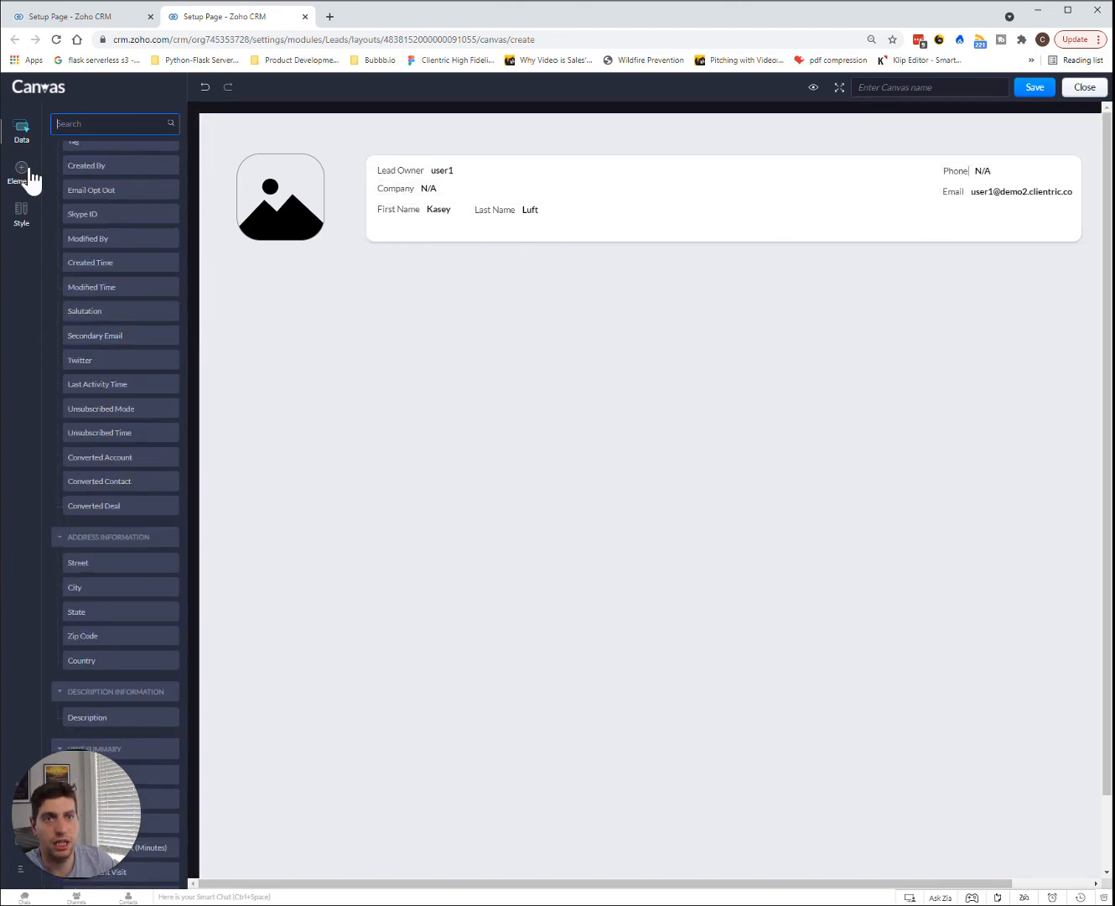
Add a tab area and name its first tab 'Email History'.
{"action": "left_click", "coordinate": [21, 171]}
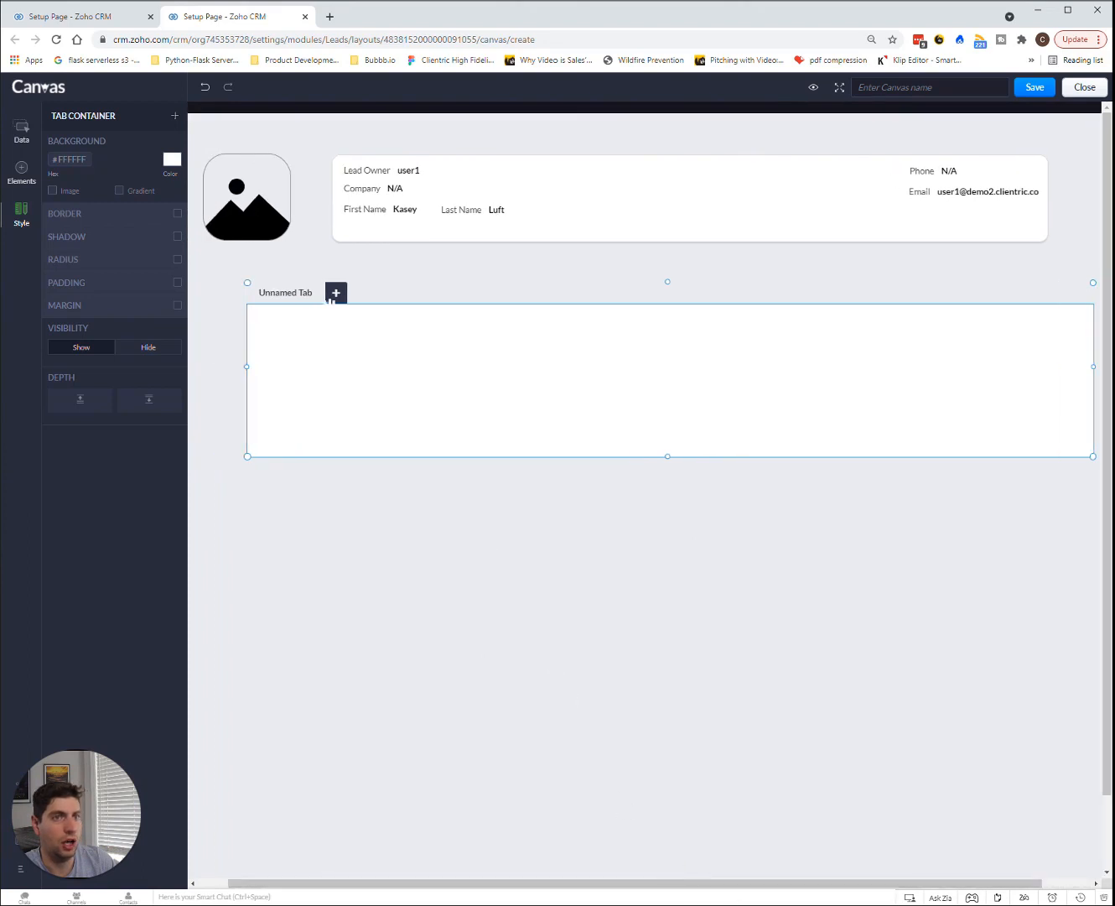
{"action": "left_click", "coordinate": [285, 293]}
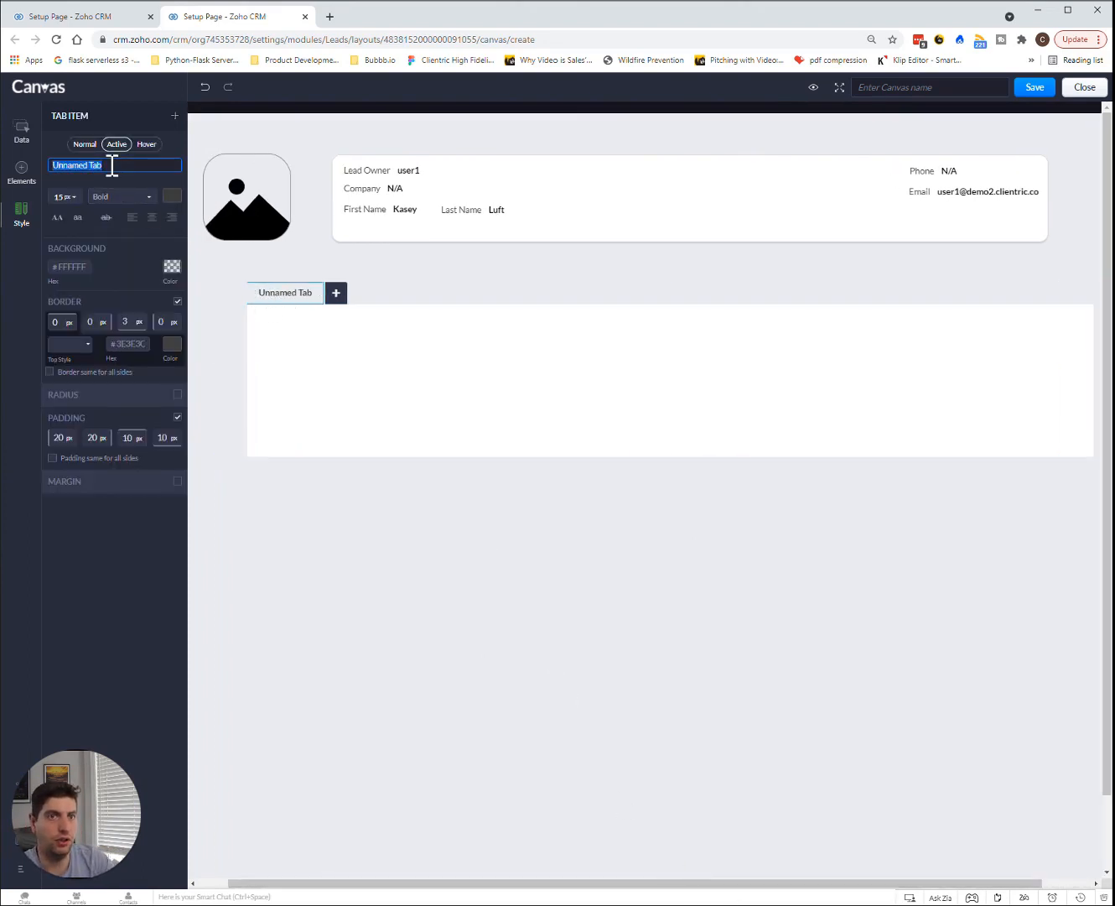
{"action": "type", "text": "Email History"}
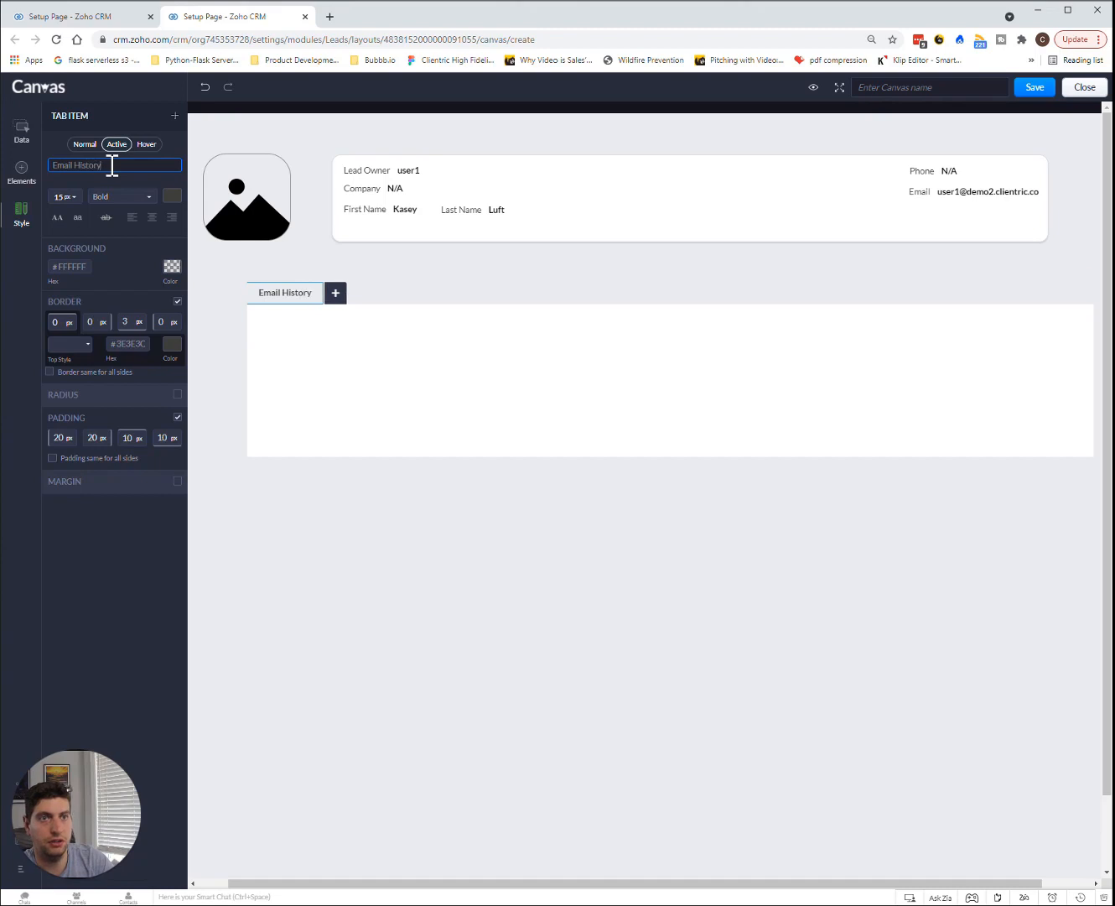
Add a second tab named 'Attachments'.
{"action": "left_click", "coordinate": [335, 292]}
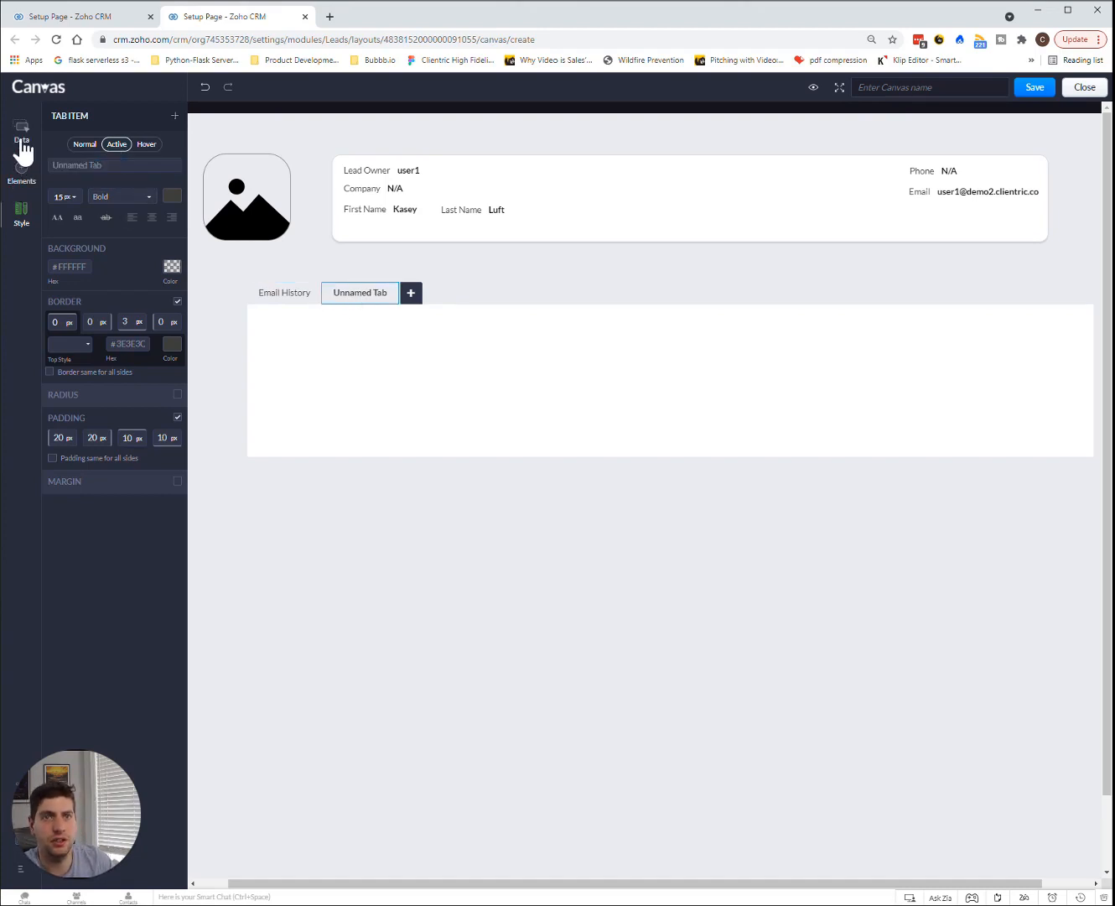
{"action": "left_click", "coordinate": [21, 130]}
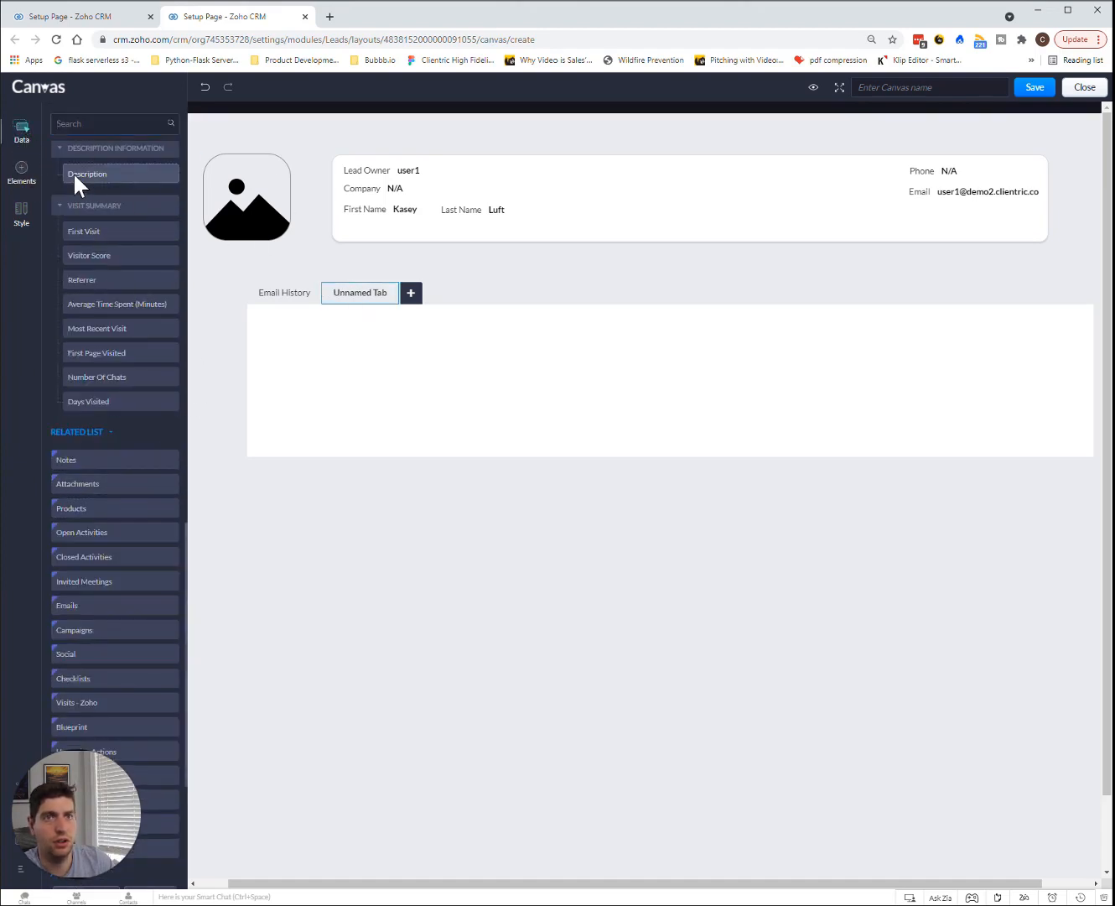
{"action": "left_click", "coordinate": [359, 293]}
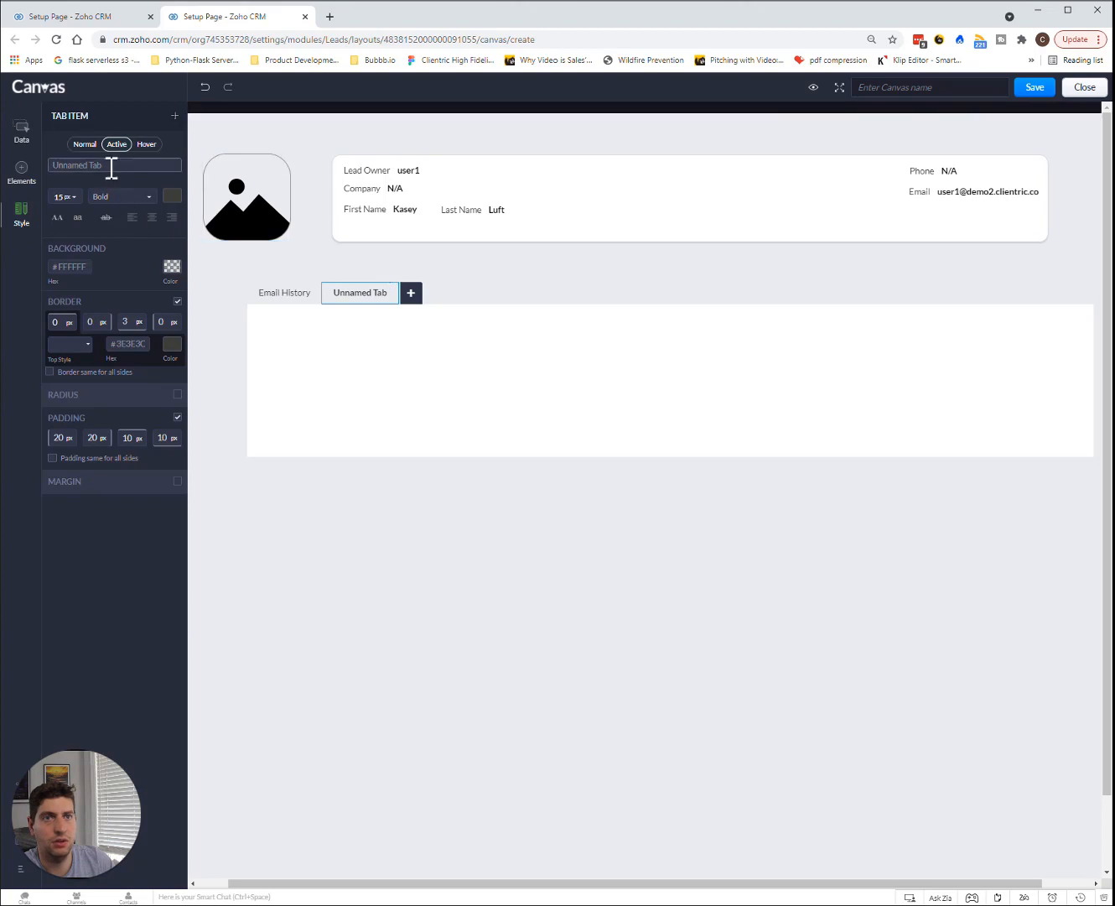
{"action": "type", "text": "Attachments"}
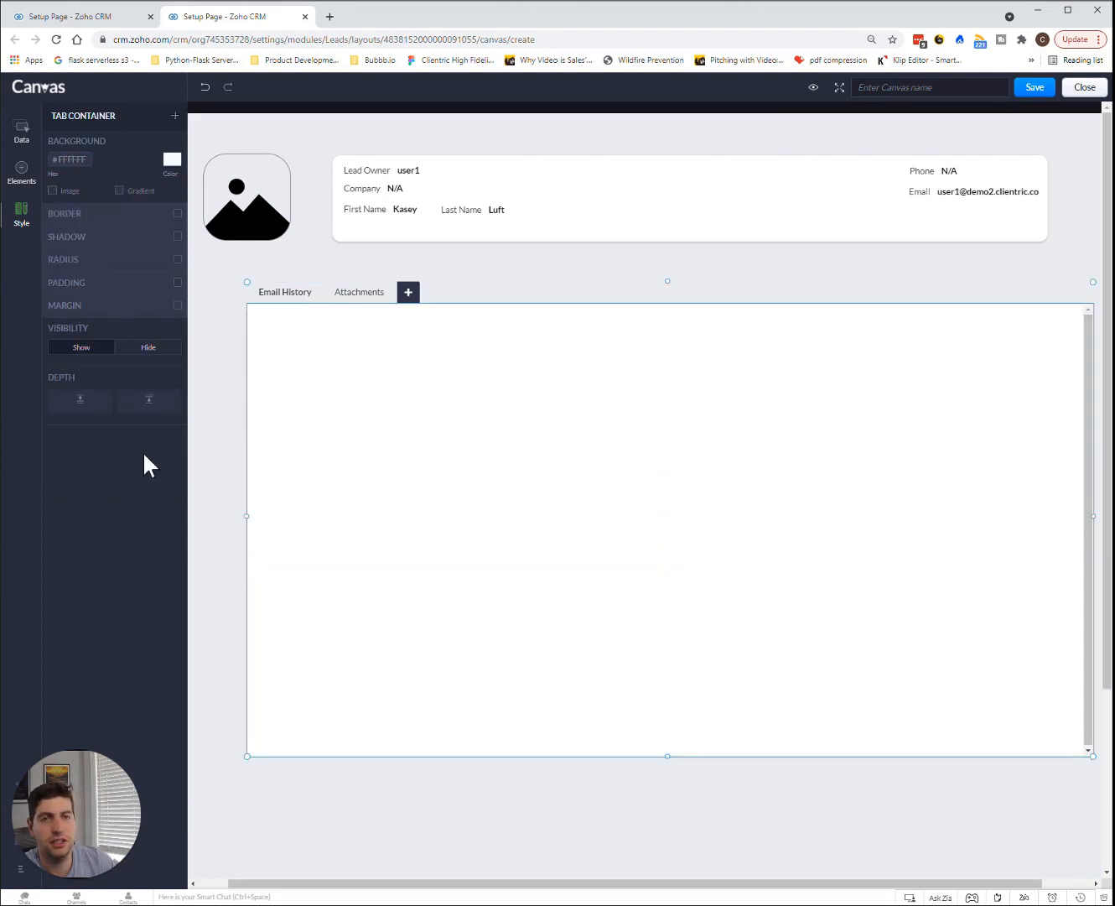
Place the Emails related list in Email History and the Attachments list in Attachments.
{"action": "left_click", "coordinate": [21, 132]}
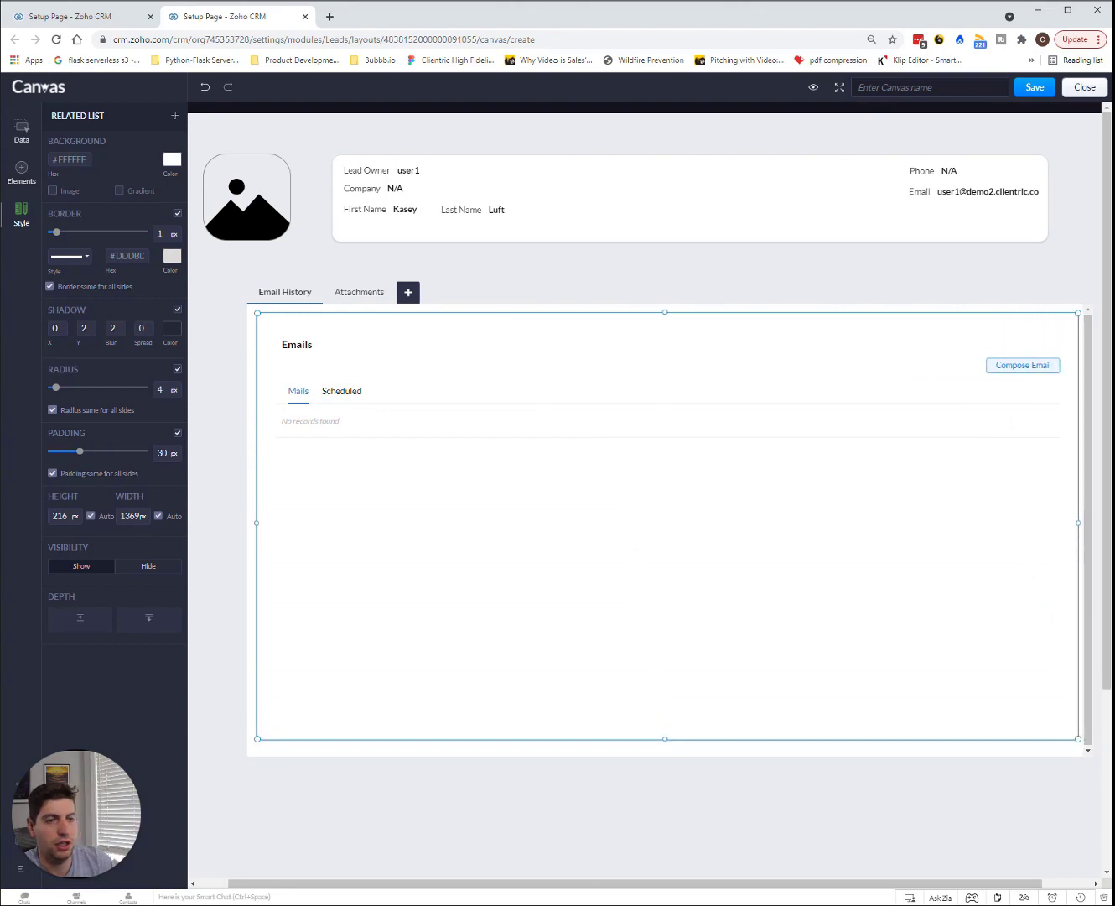
{"action": "left_click", "coordinate": [359, 291]}
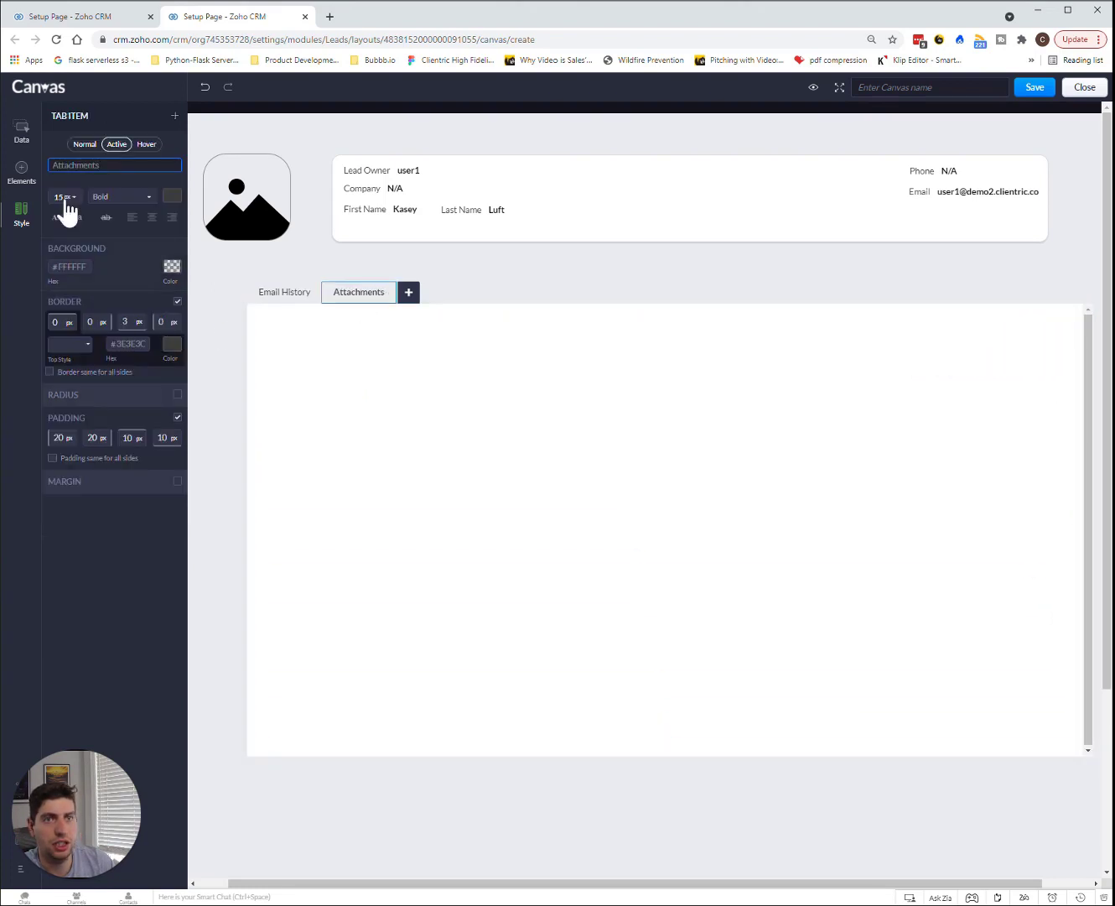
{"action": "left_click", "coordinate": [21, 130]}
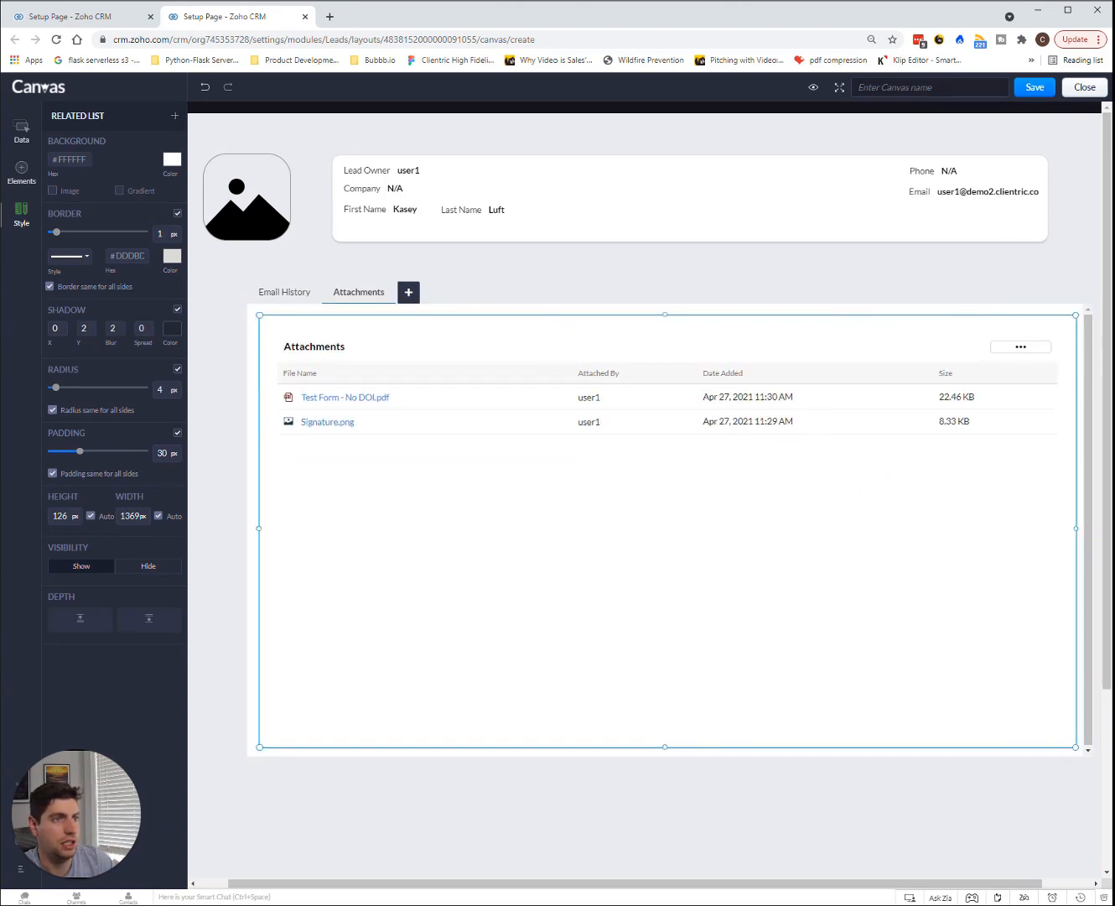
{"action": "double_click", "coordinate": [314, 345]}
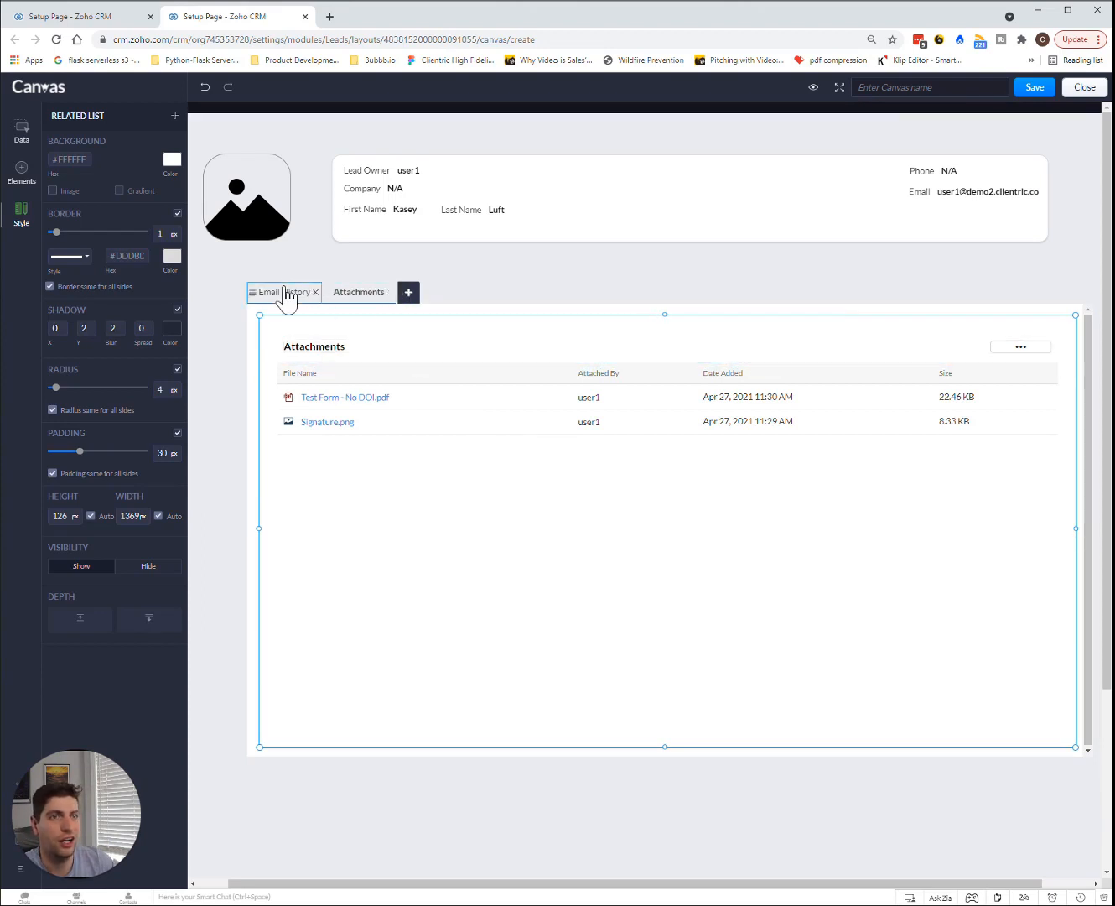
{"action": "left_click", "coordinate": [358, 292]}
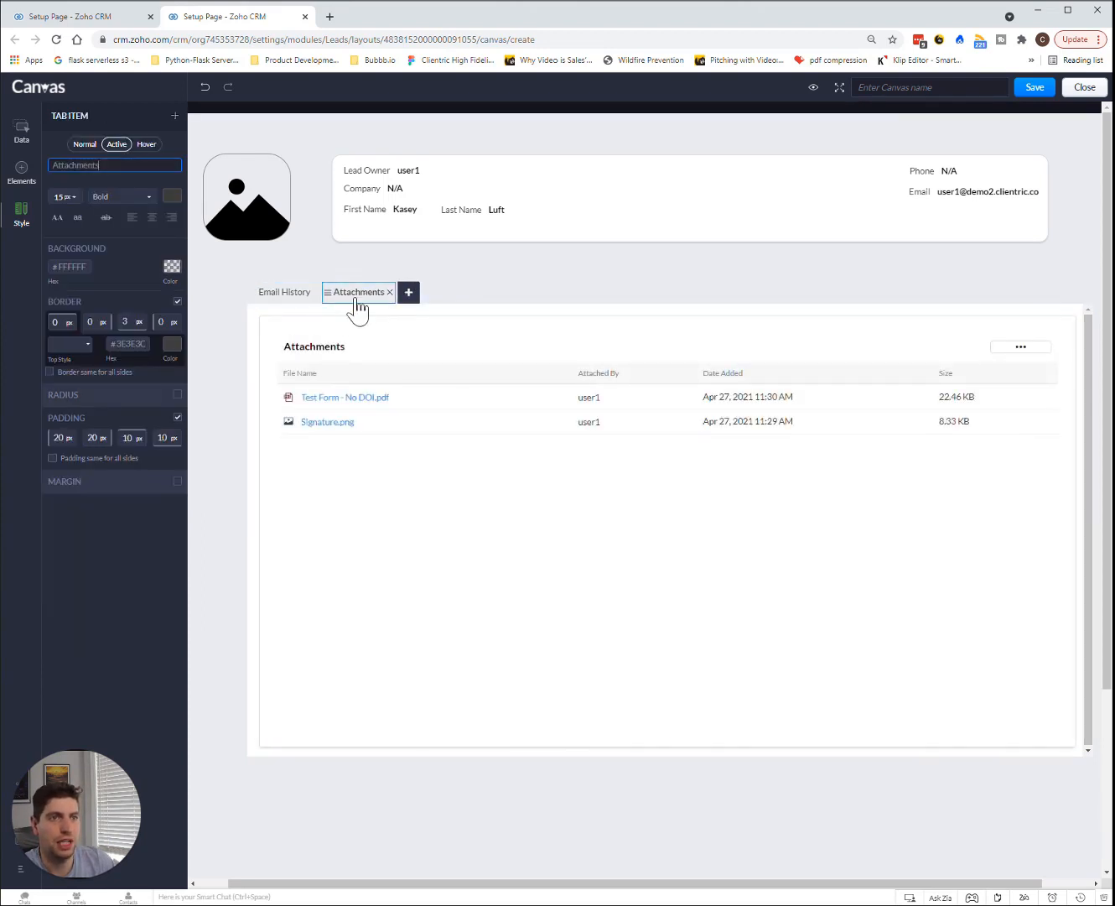
{"action": "left_click", "coordinate": [284, 292]}
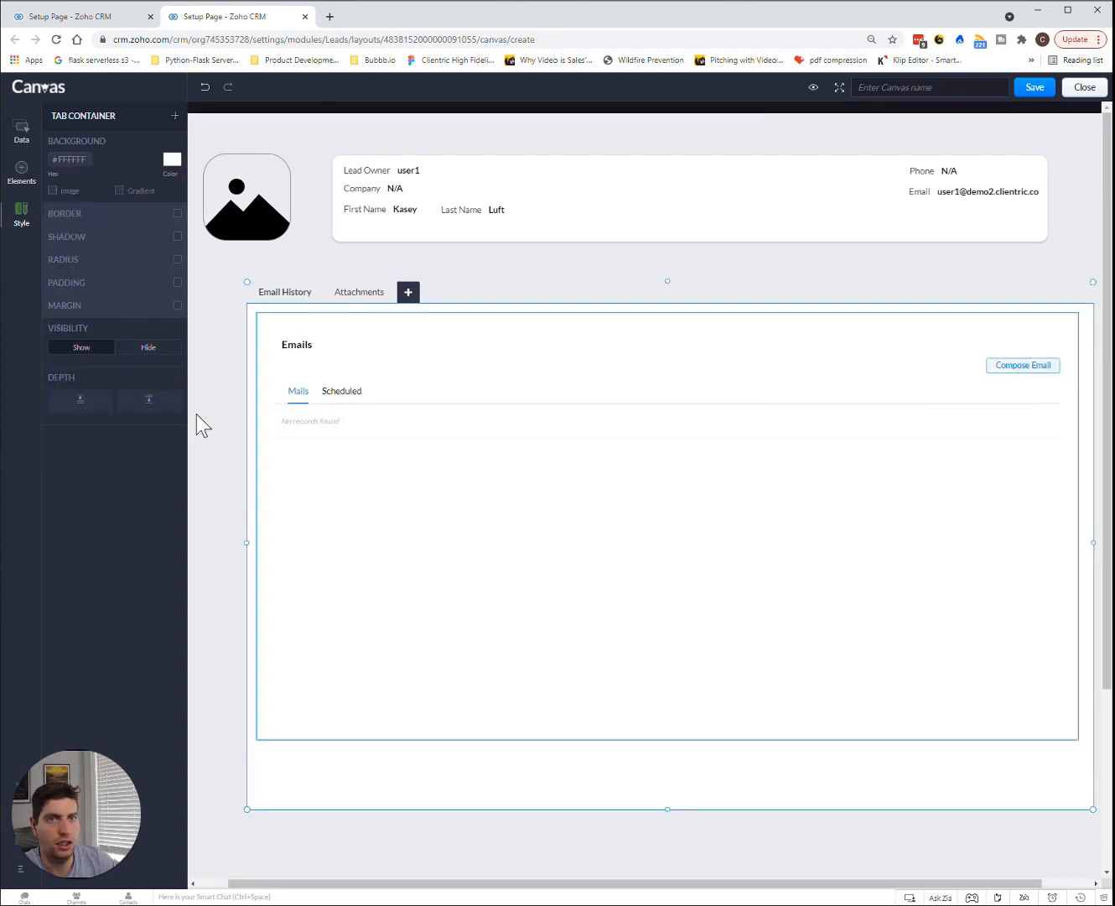
Place a Send Email action button at the top of the Email History tab.
{"action": "left_click", "coordinate": [21, 132]}
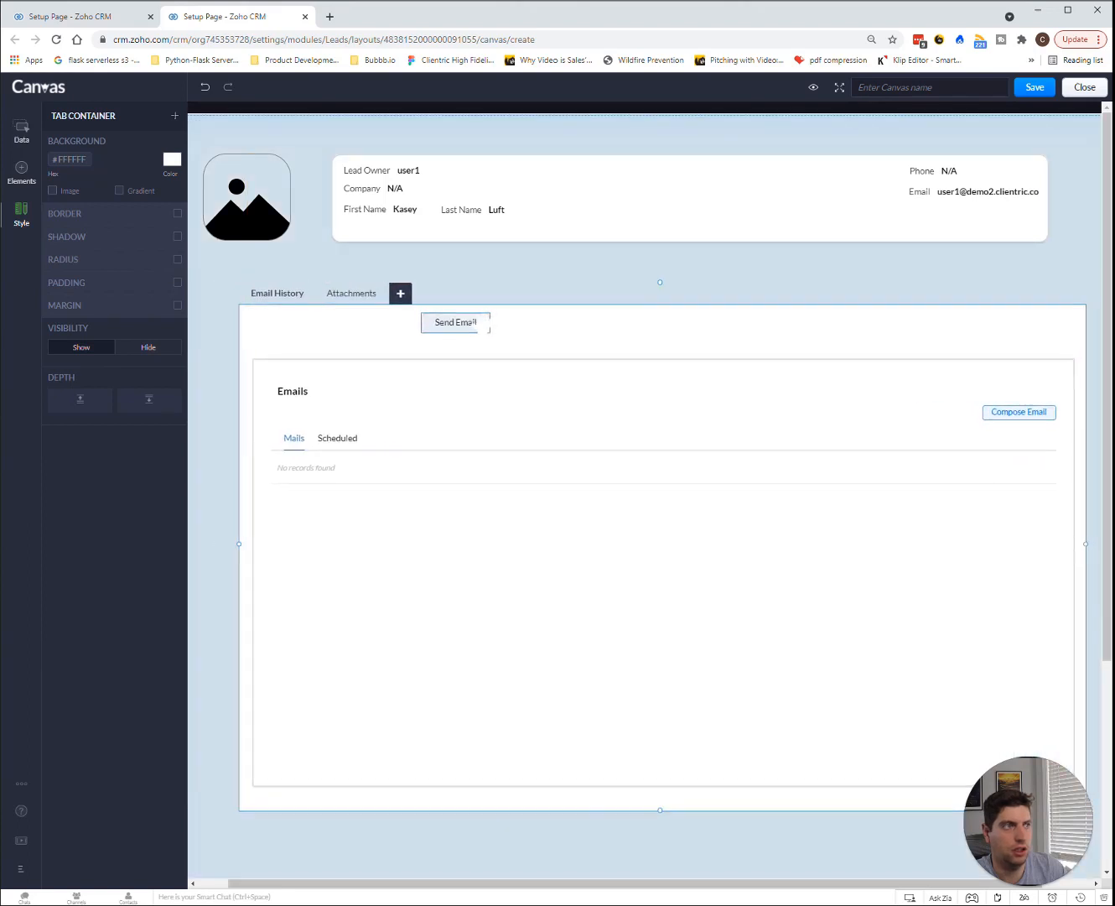
{"action": "left_click", "coordinate": [456, 322]}
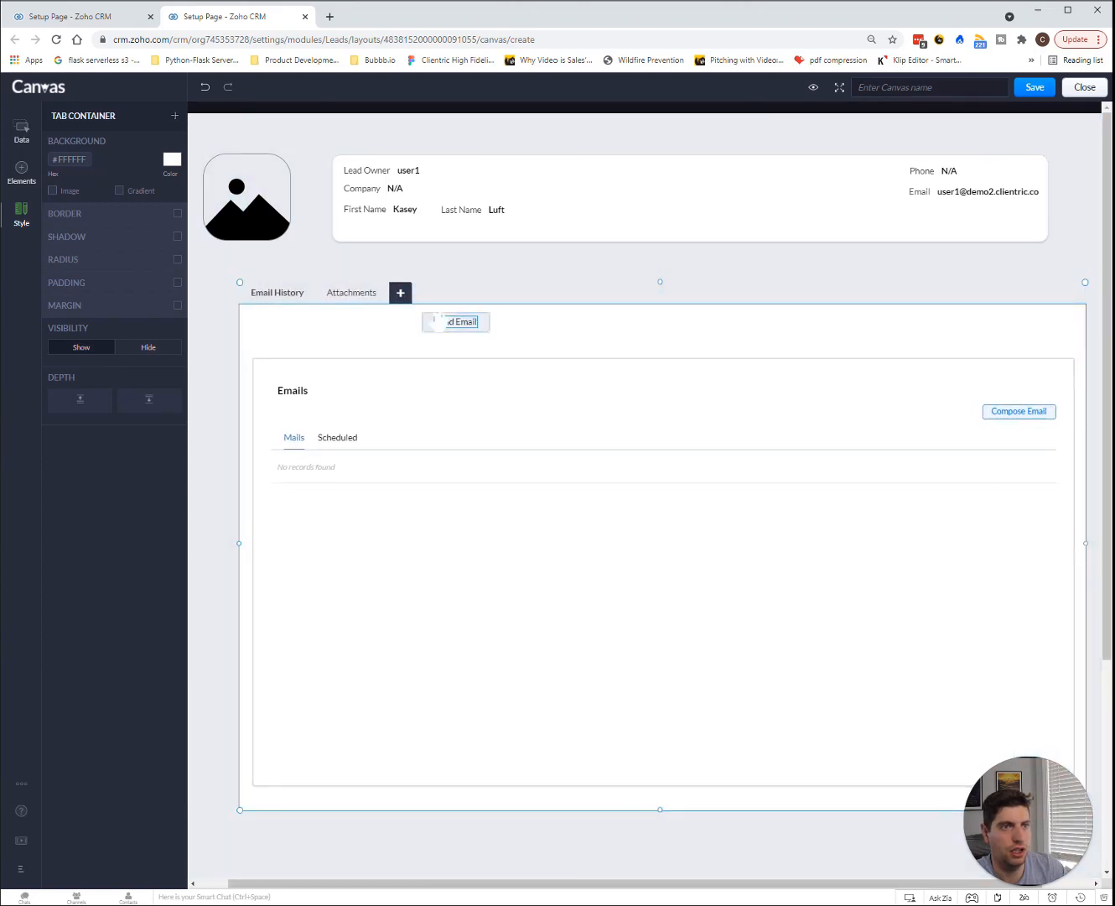
{"action": "left_click", "coordinate": [310, 332]}
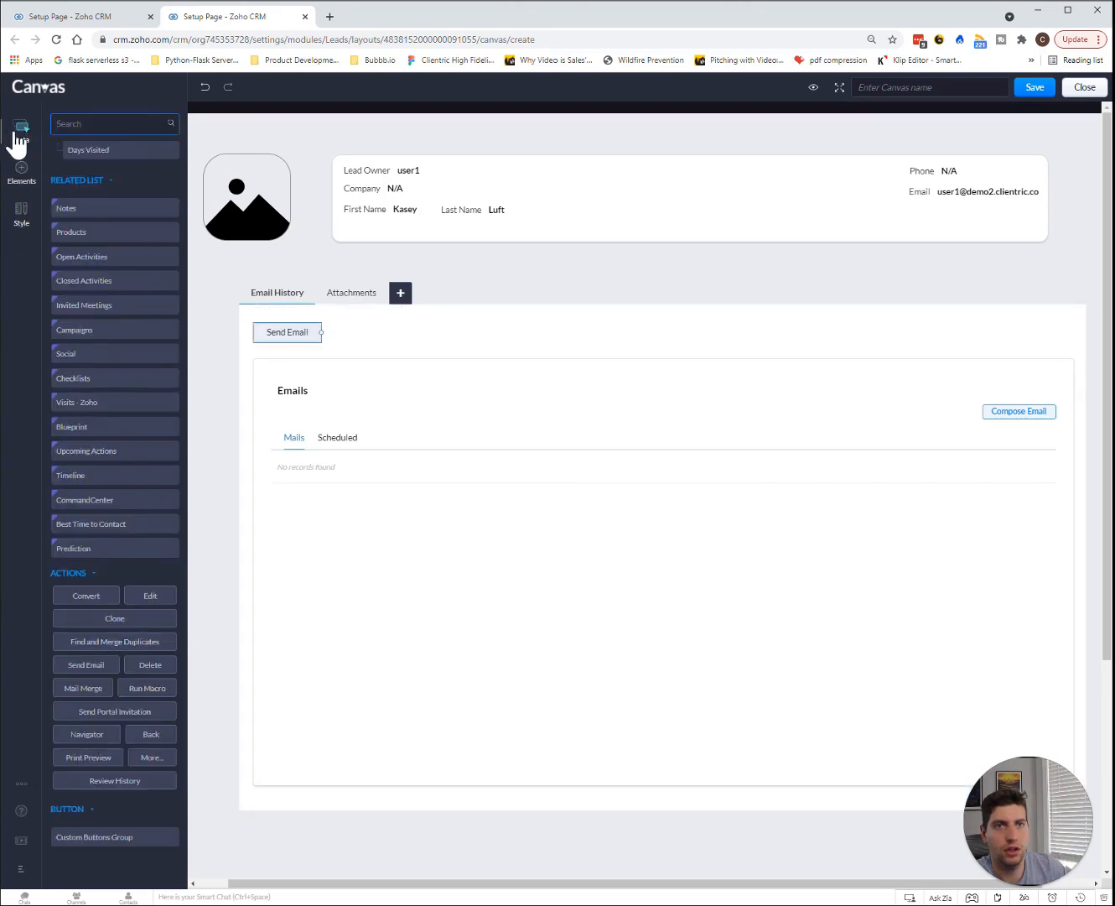
{"action": "left_click", "coordinate": [21, 173]}
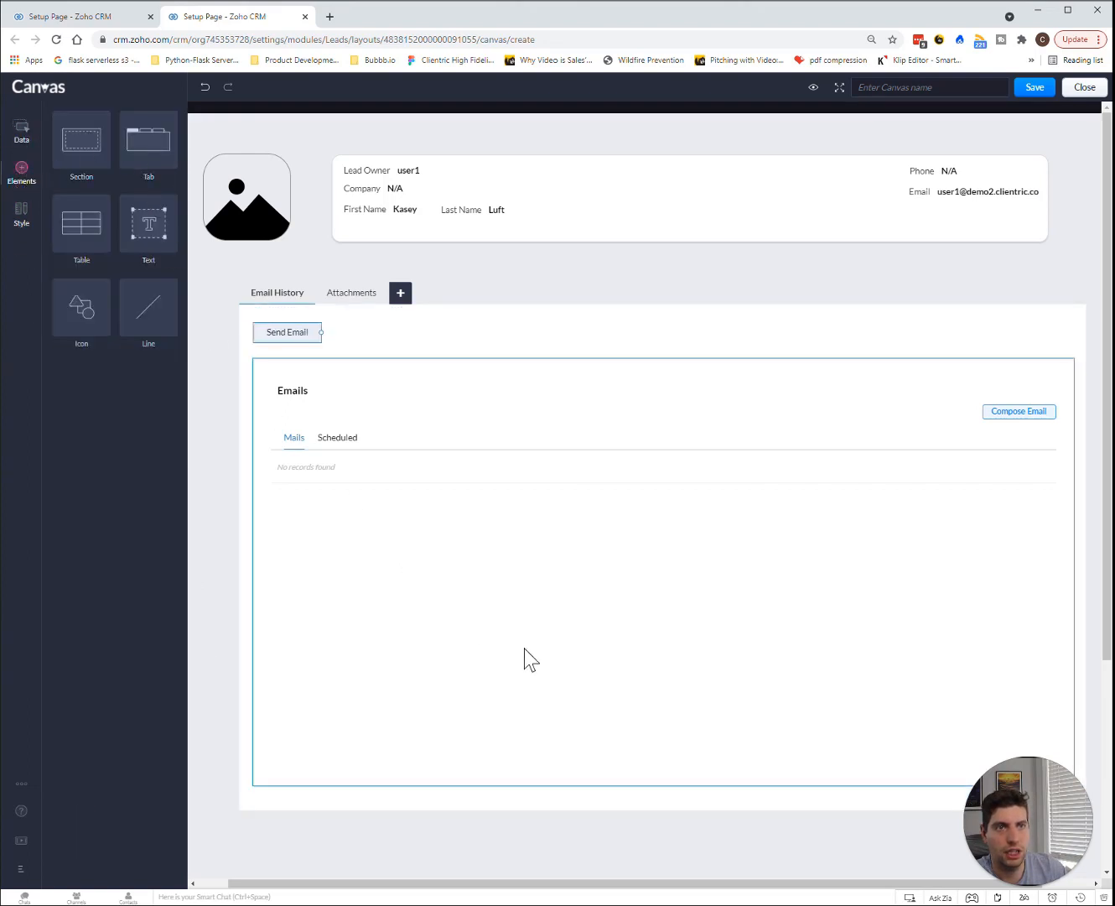
{"action": "left_click", "coordinate": [400, 292]}
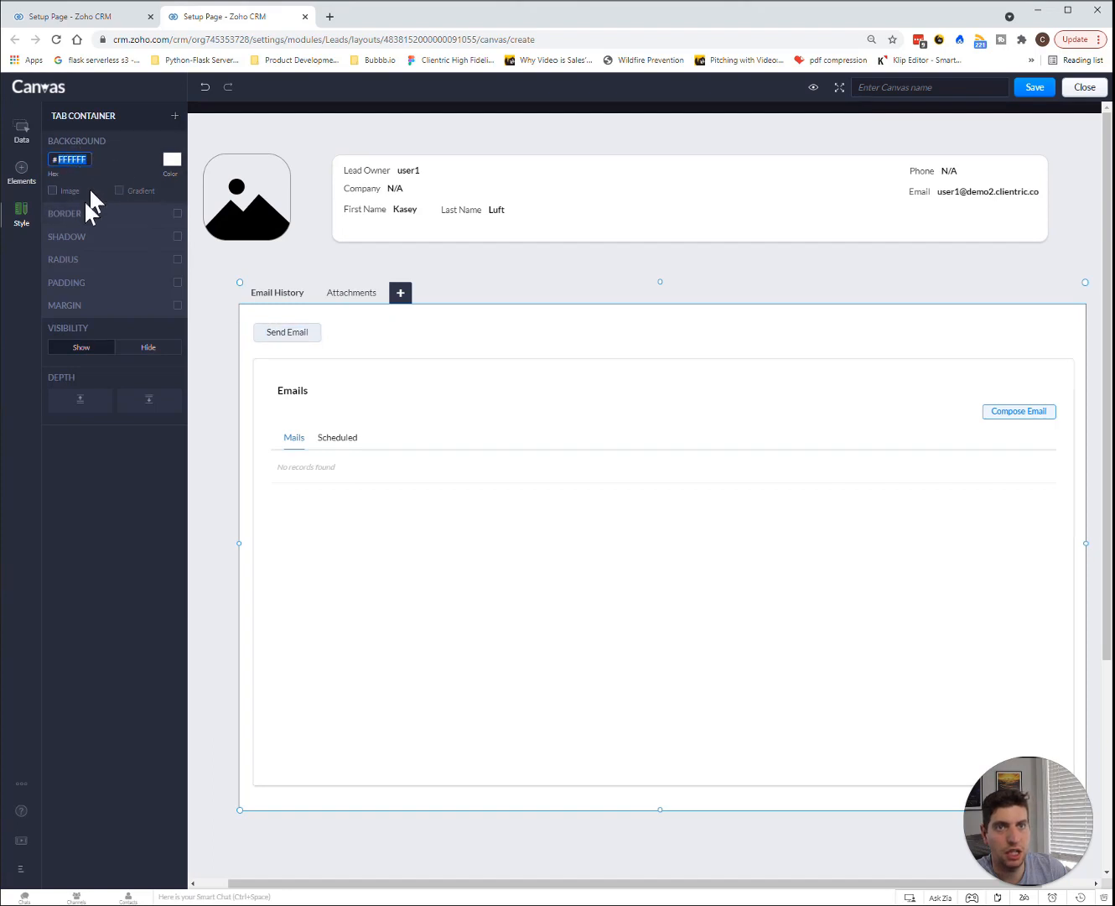
Give the tab container a dark blue gradient background and view the Attachments tab.
{"action": "left_click", "coordinate": [172, 159]}
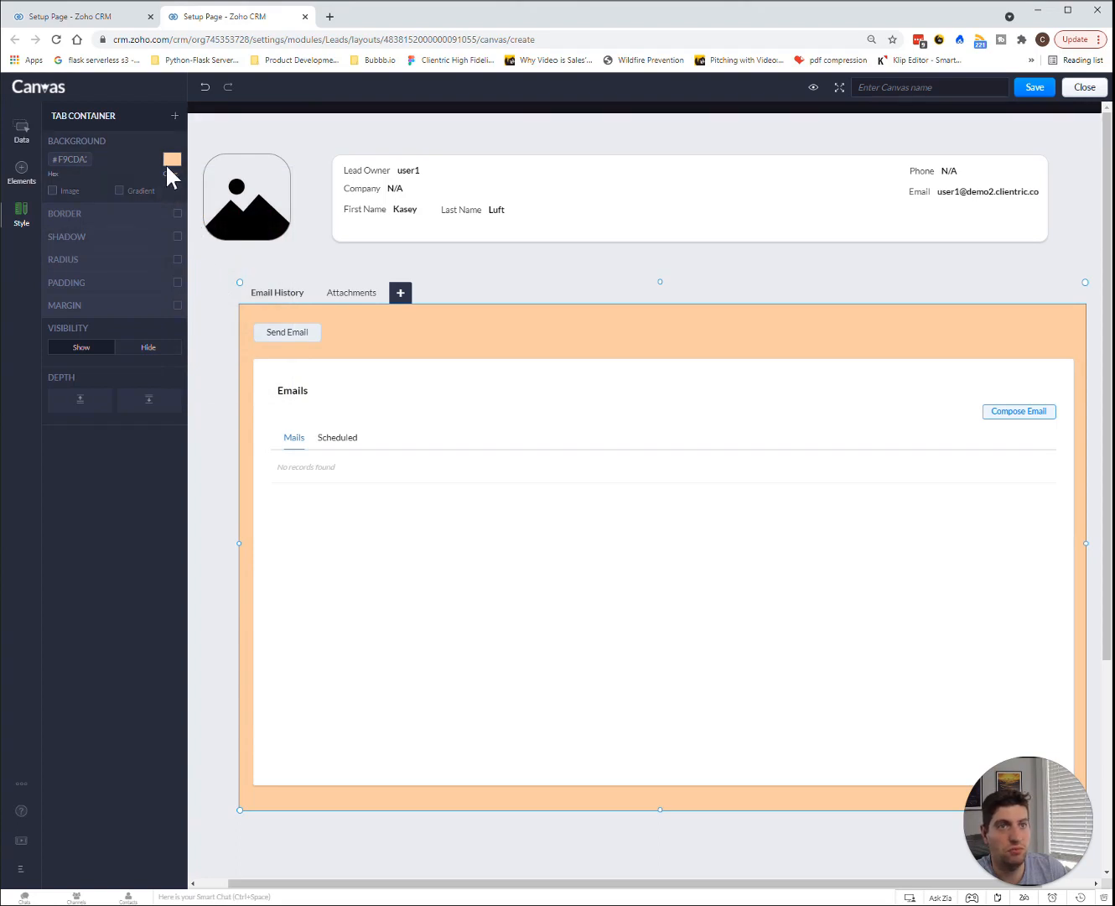
{"action": "left_click", "coordinate": [172, 158]}
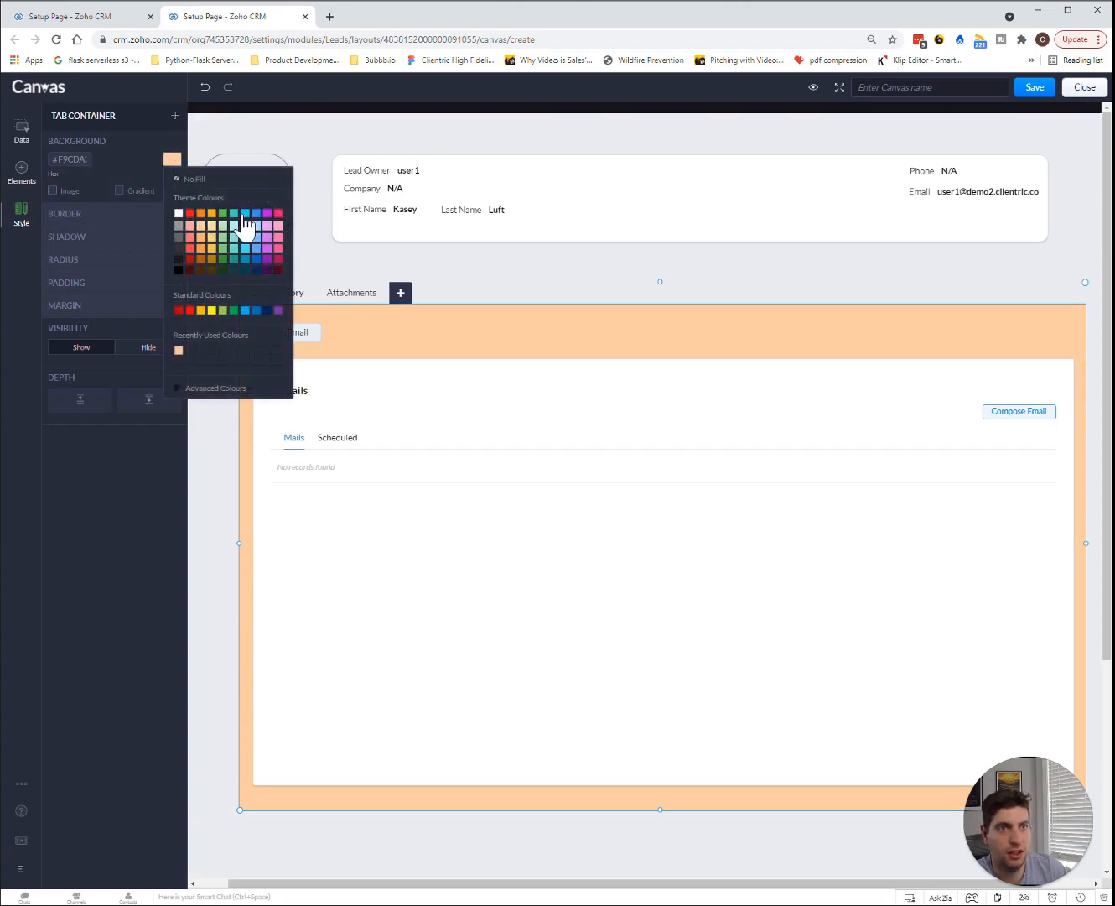
{"action": "left_click", "coordinate": [247, 224]}
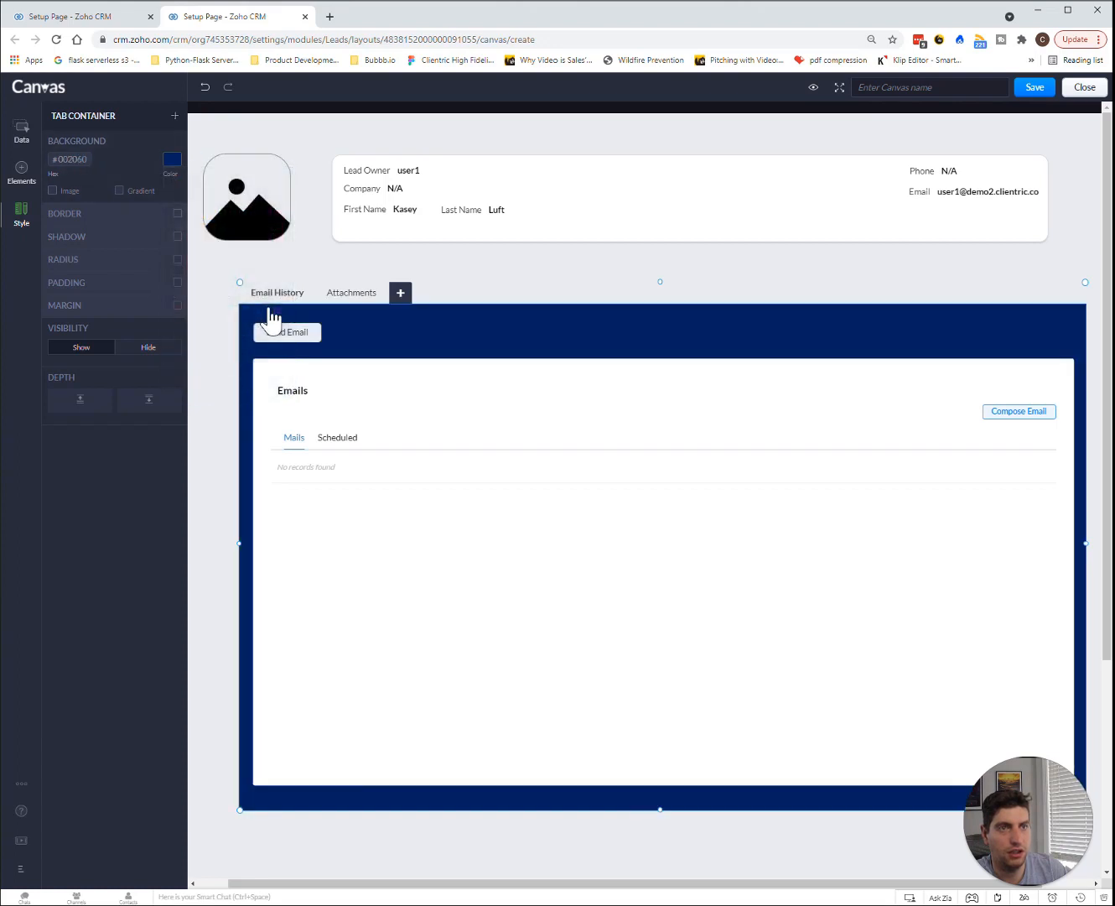
{"action": "left_click", "coordinate": [120, 190]}
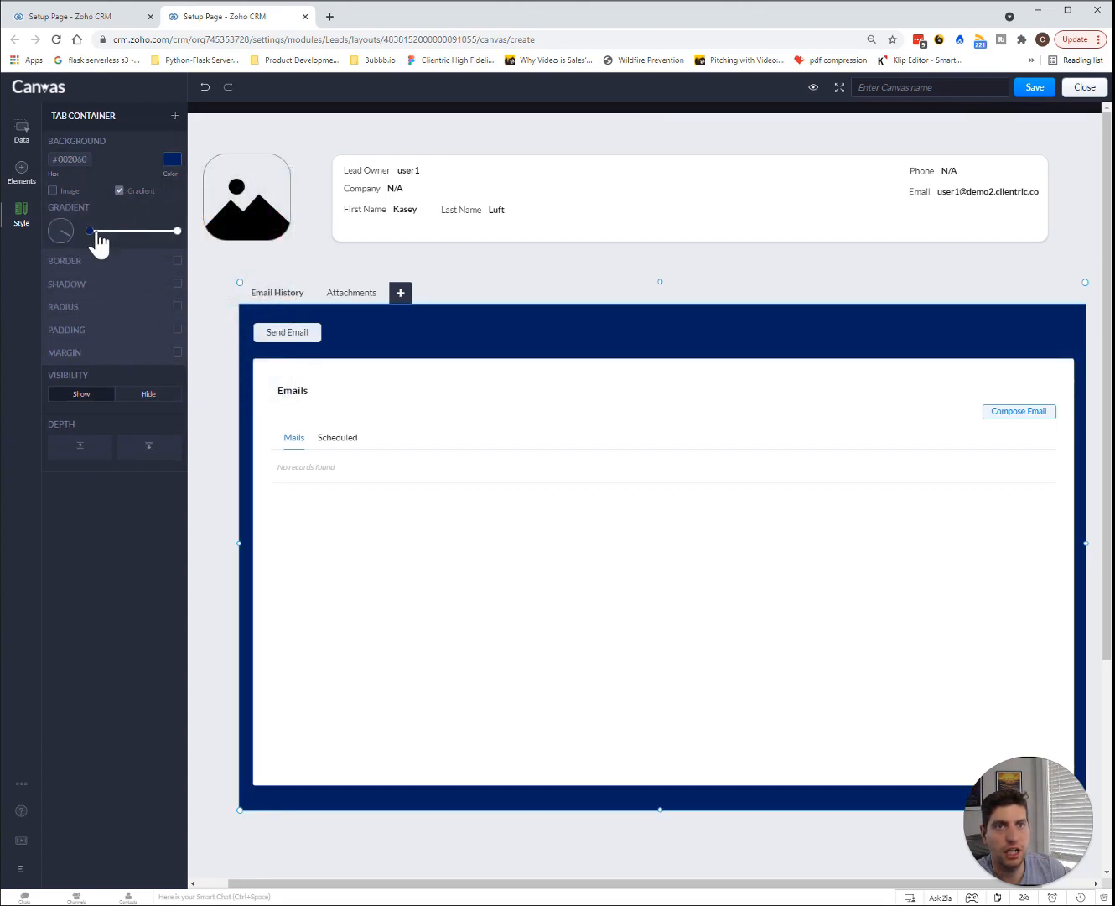
{"action": "left_click_drag", "start_coordinate": [90, 230], "coordinate": [177, 230]}
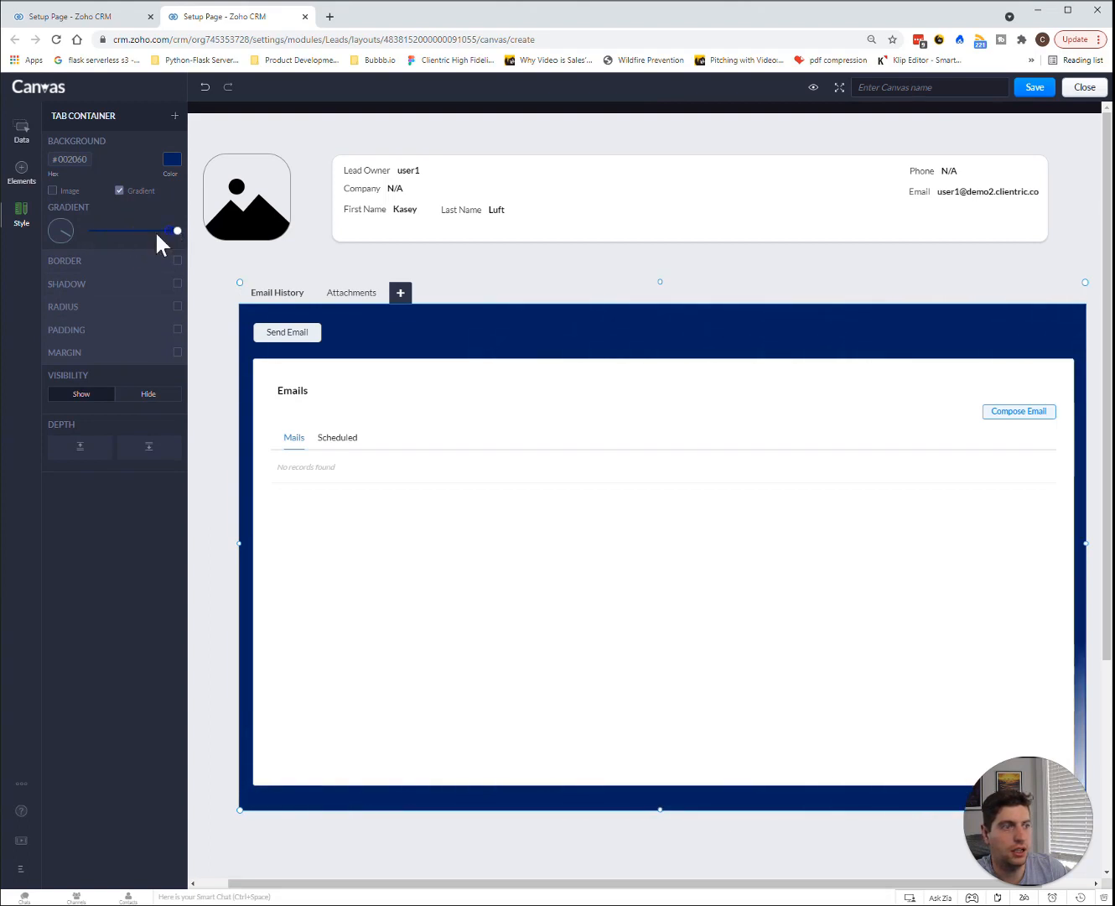
{"action": "left_click_drag", "start_coordinate": [176, 230], "coordinate": [103, 229]}
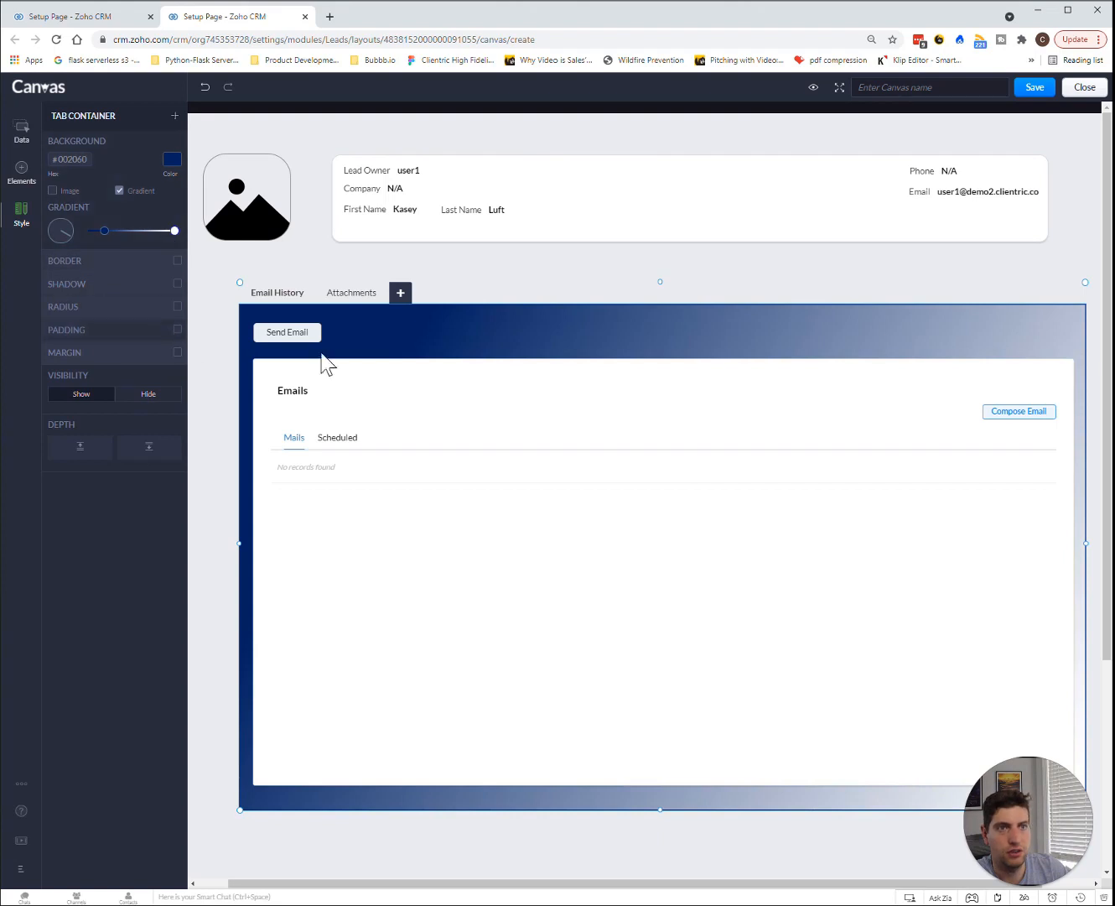
{"action": "left_click", "coordinate": [352, 292]}
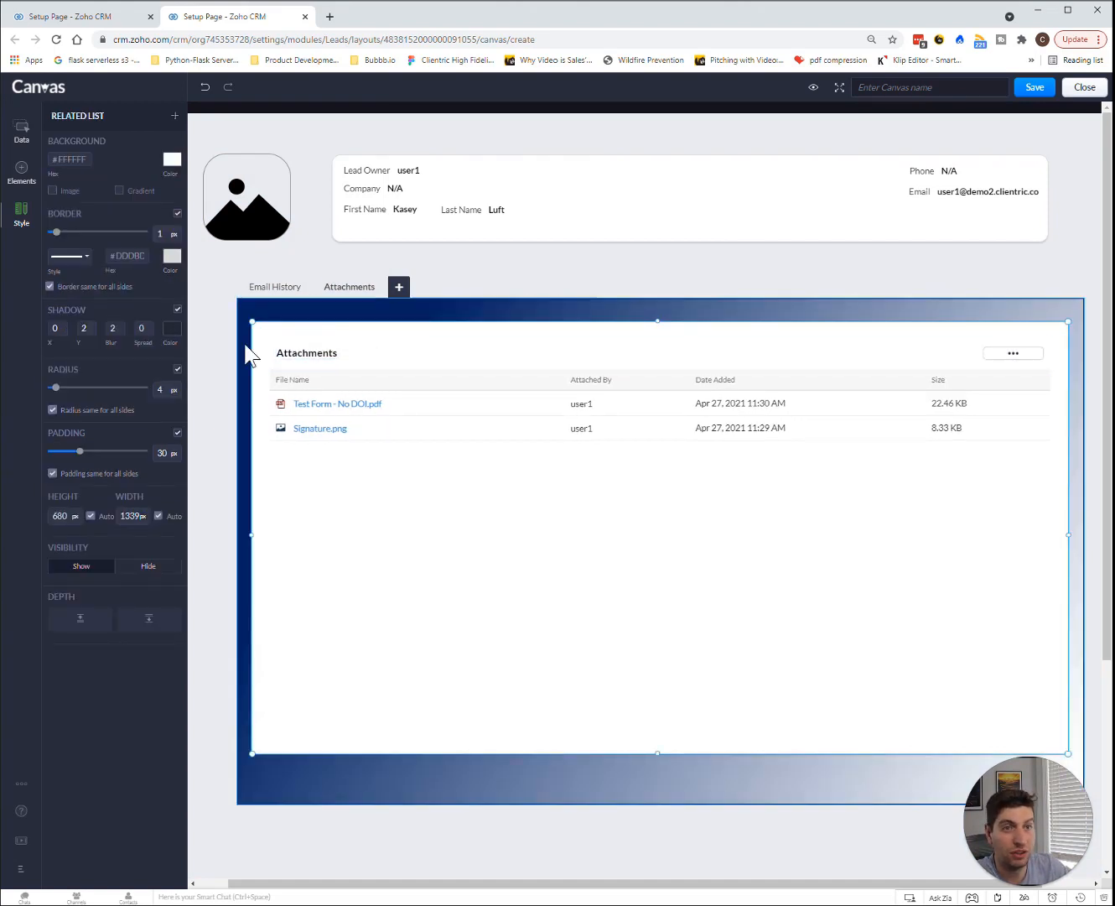
{"action": "mouse_move", "coordinate": [46, 139]}
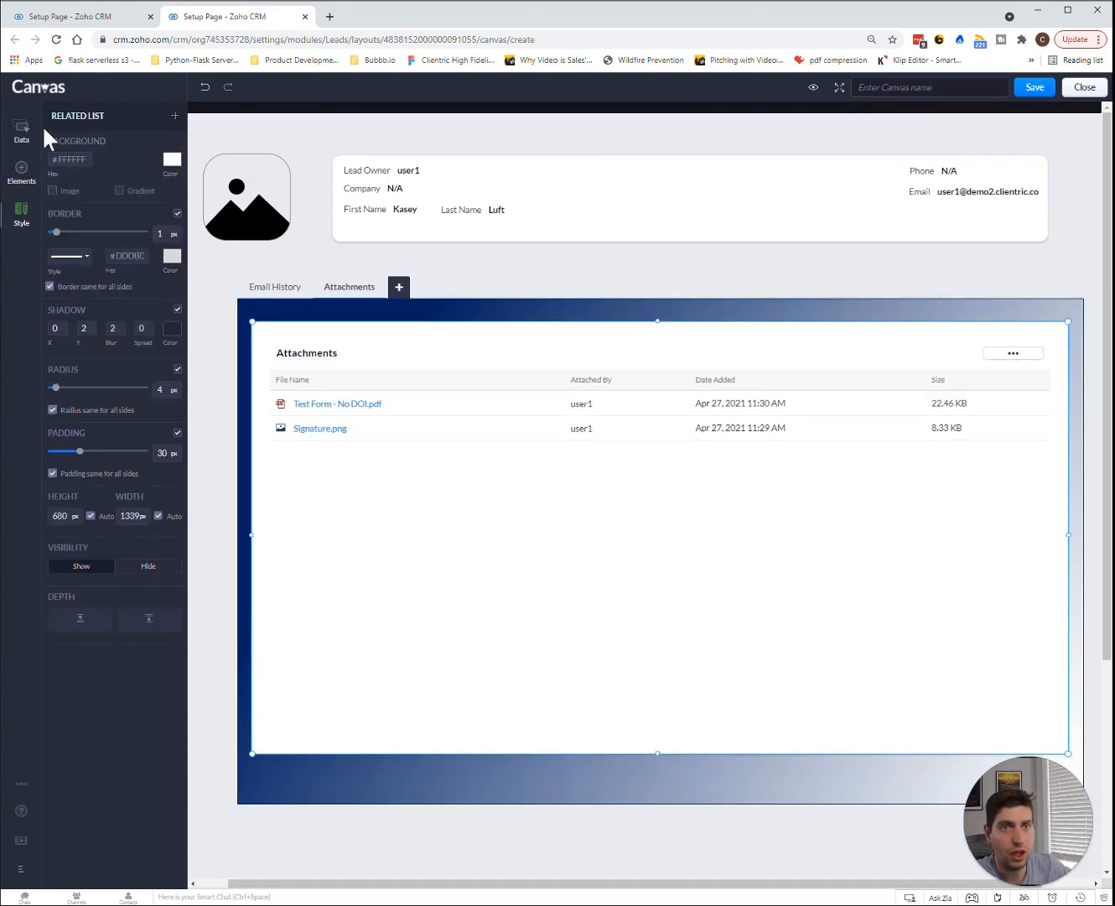
Add a blank third tab, 'Unnamed Tab', after the Attachments tab.
{"action": "left_click", "coordinate": [21, 130]}
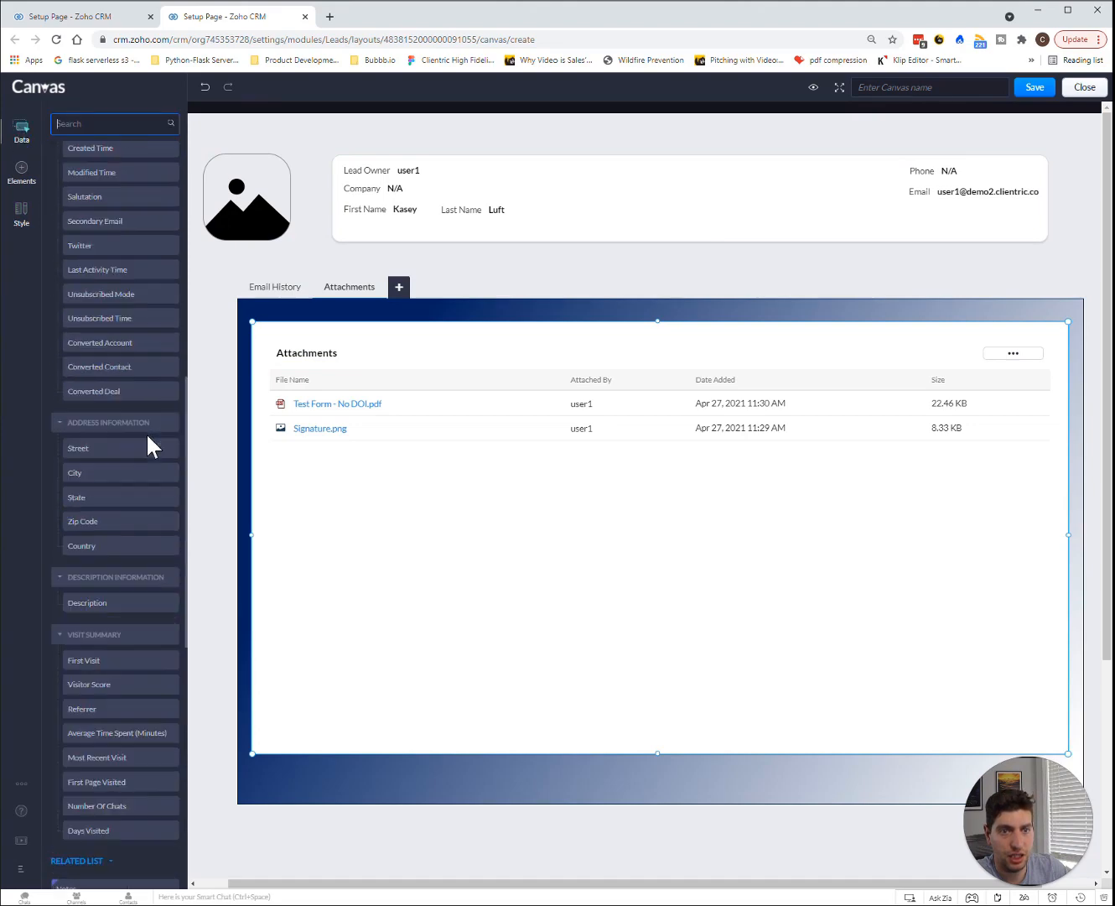
{"action": "scroll", "scroll_direction": "up", "scroll_amount": 3}
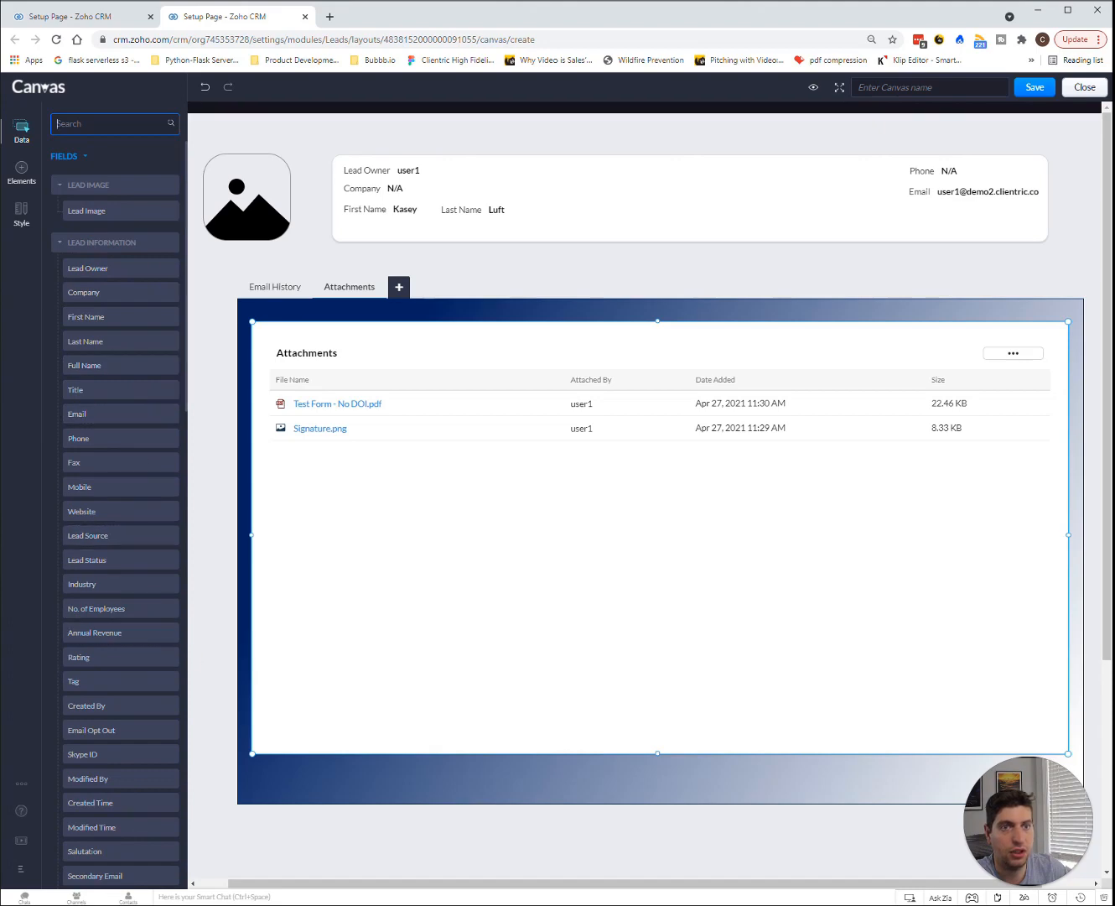
{"action": "left_click", "coordinate": [399, 286]}
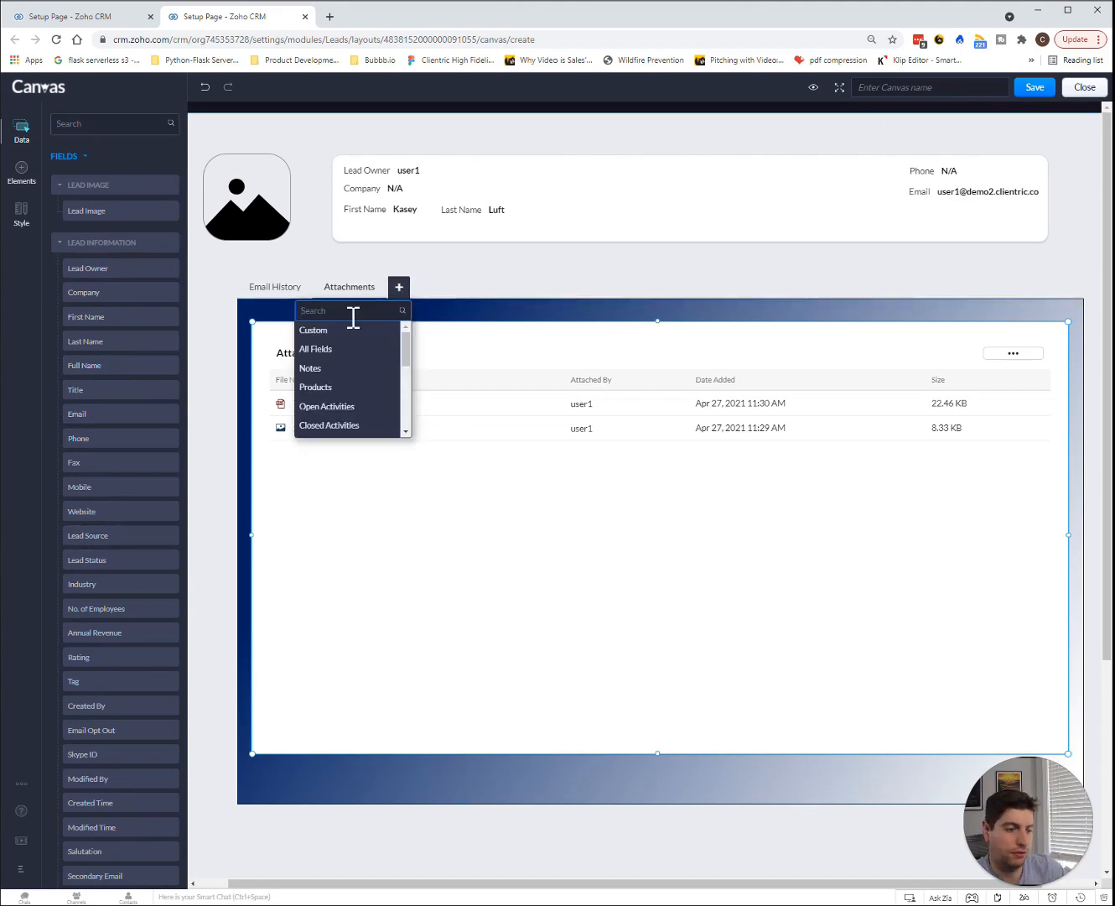
{"action": "scroll", "scroll_direction": "down", "scroll_amount": 3}
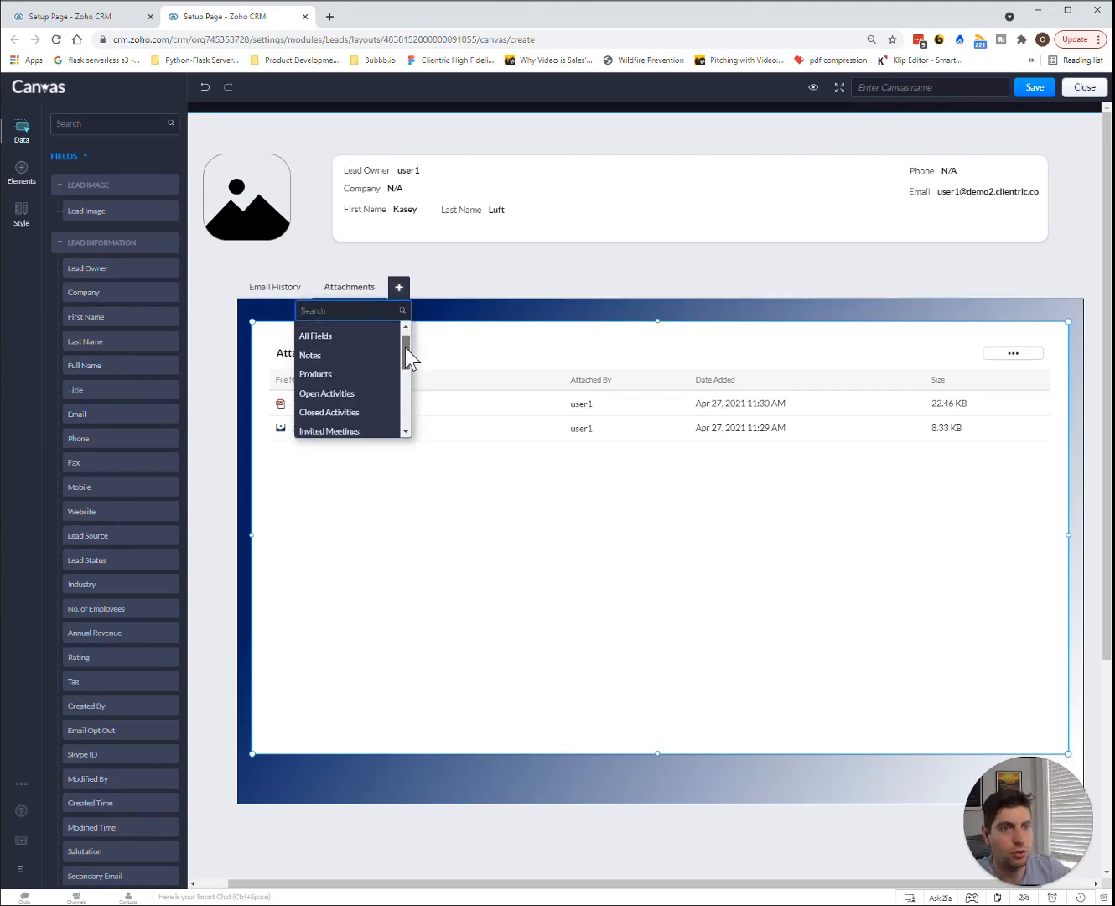
{"action": "scroll", "scroll_direction": "down", "scroll_amount": 3}
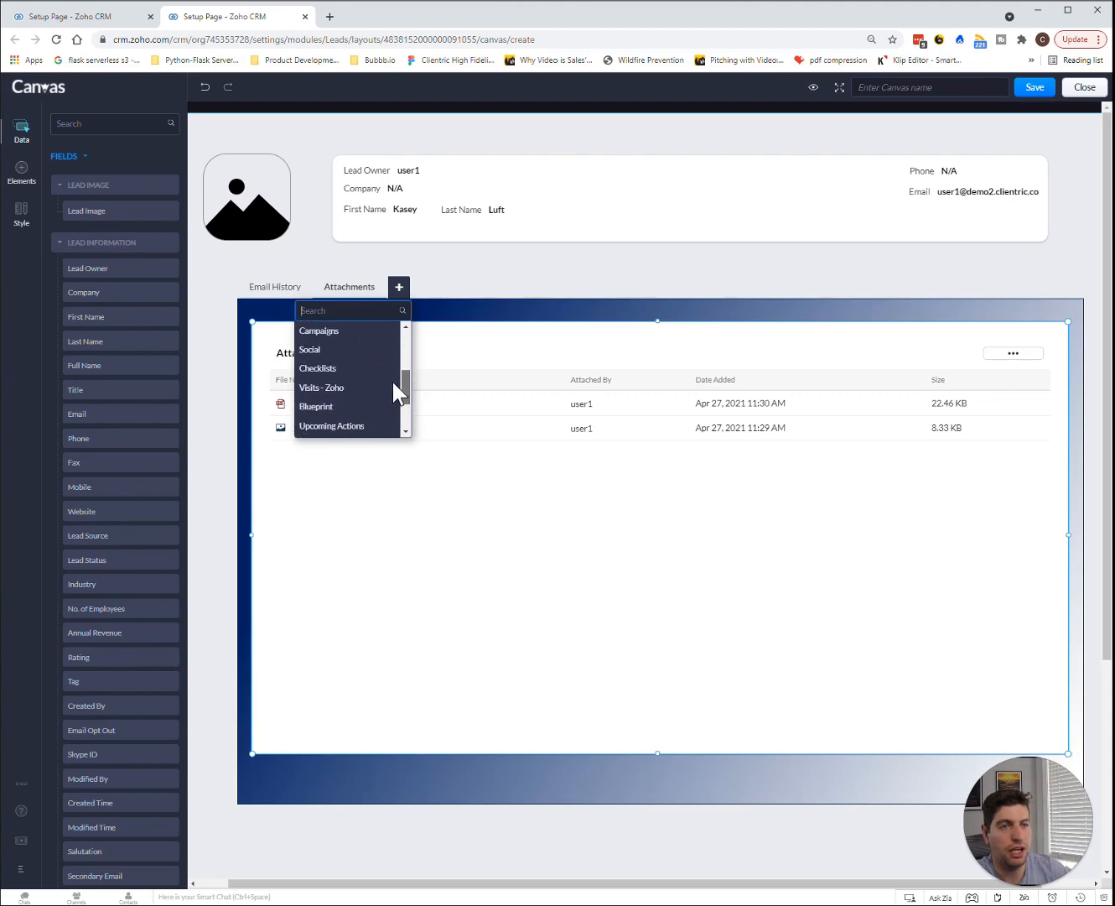
{"action": "scroll", "scroll_direction": "down", "scroll_amount": 3}
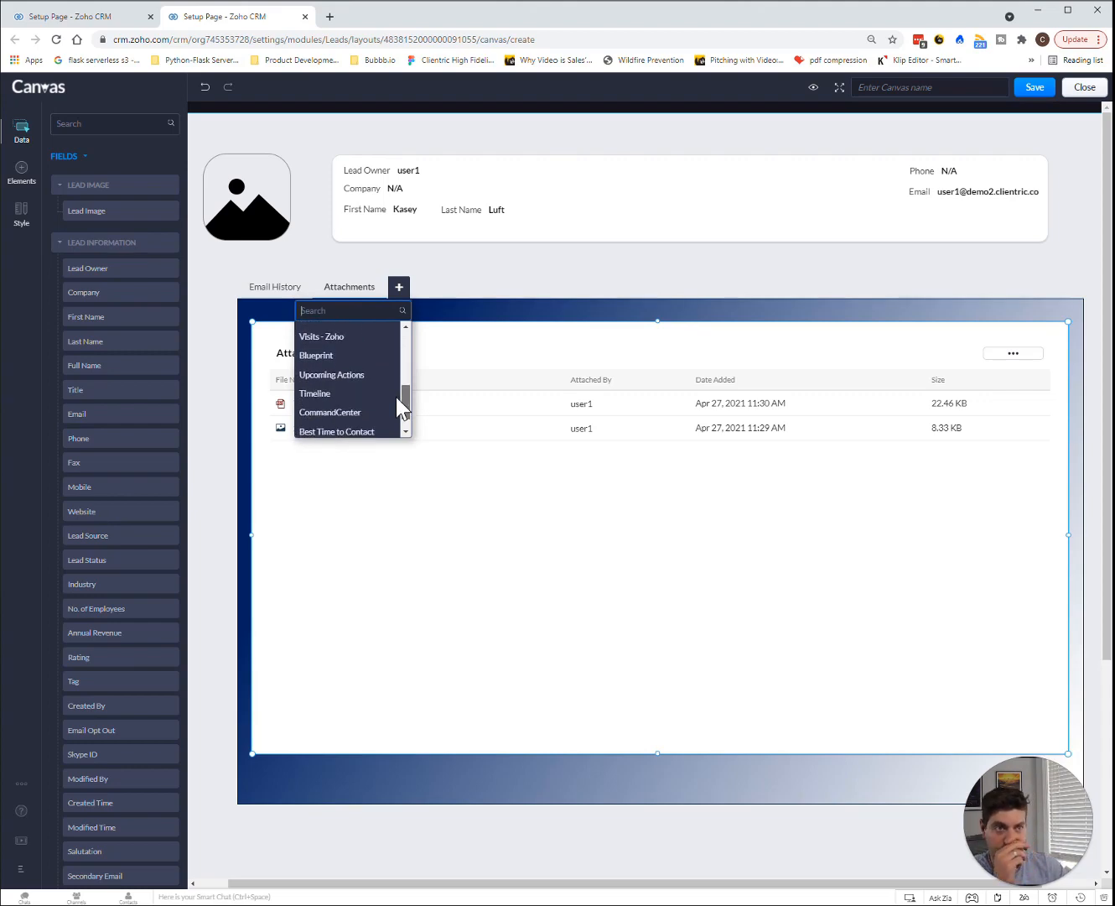
{"action": "left_click", "coordinate": [398, 286]}
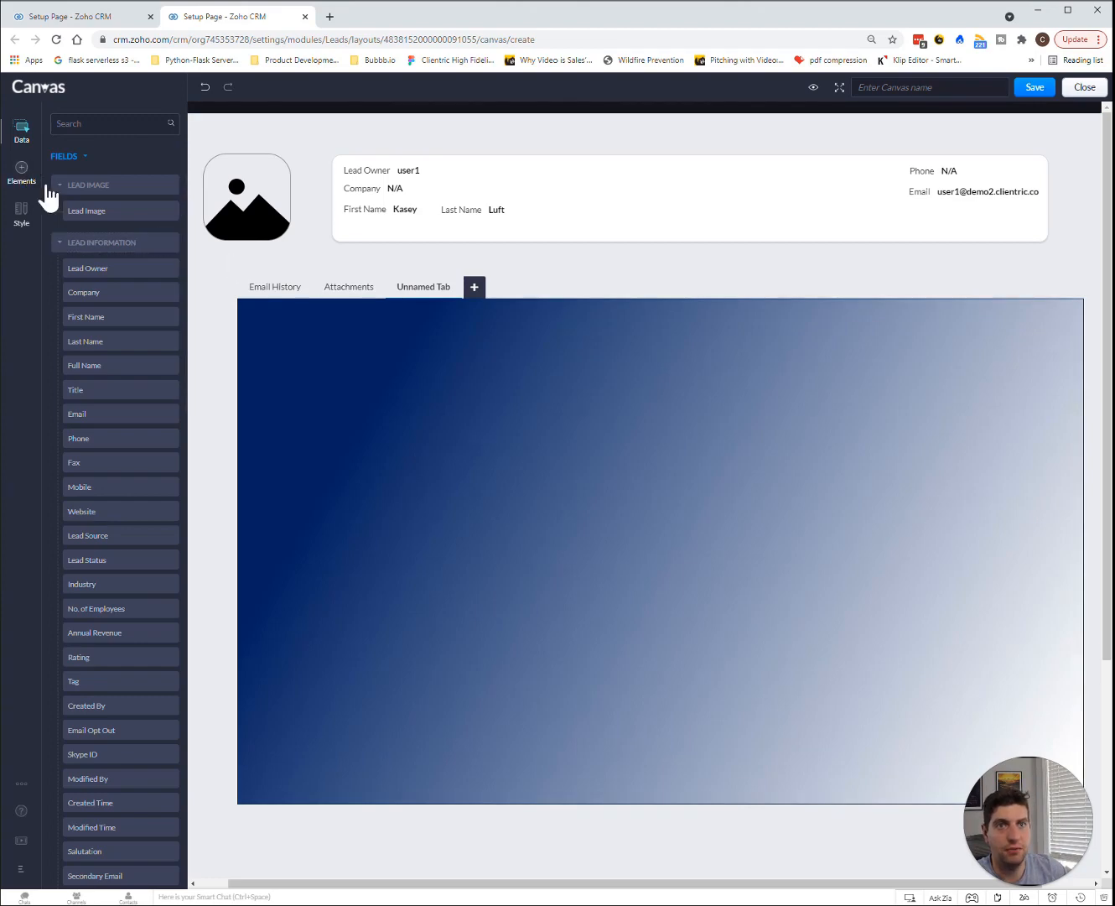
Rename the third tab to 'Company Information' and add a blank table from Elements.
{"action": "left_click", "coordinate": [424, 286]}
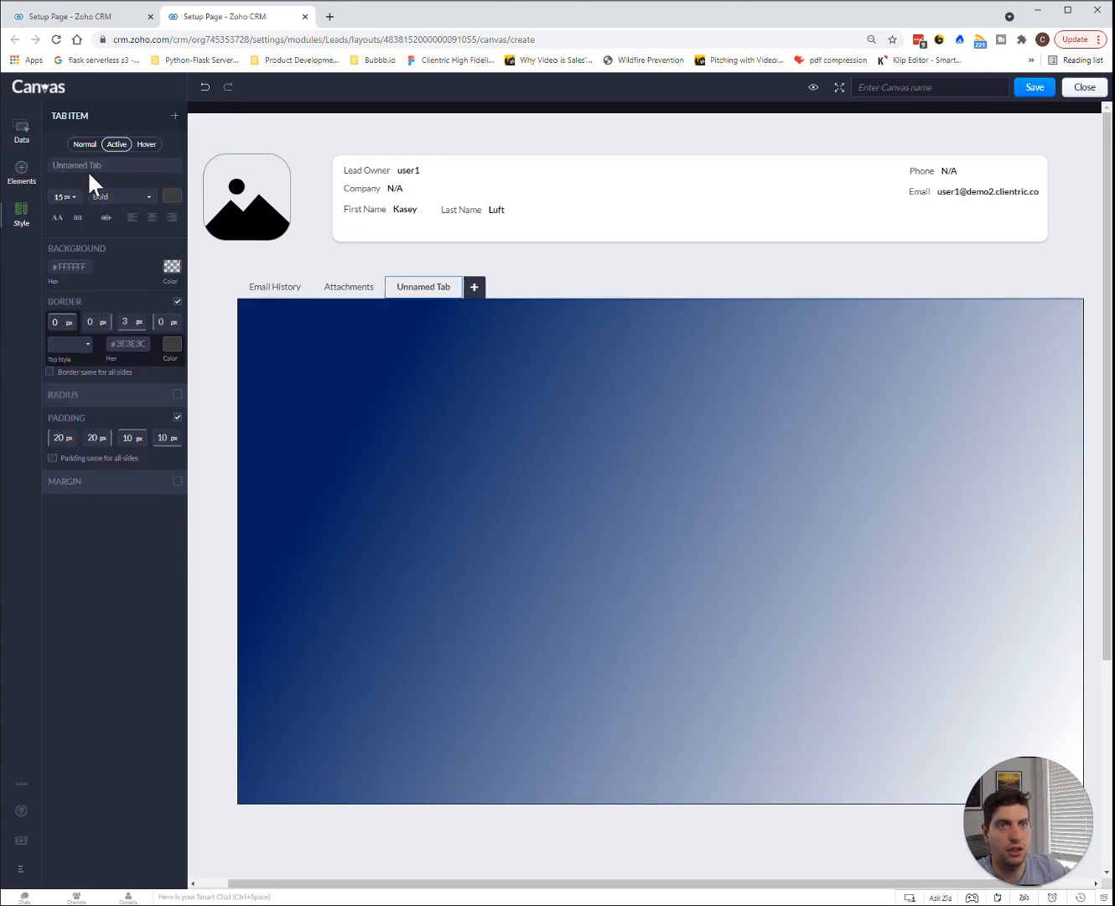
{"action": "triple_click", "coordinate": [114, 164]}
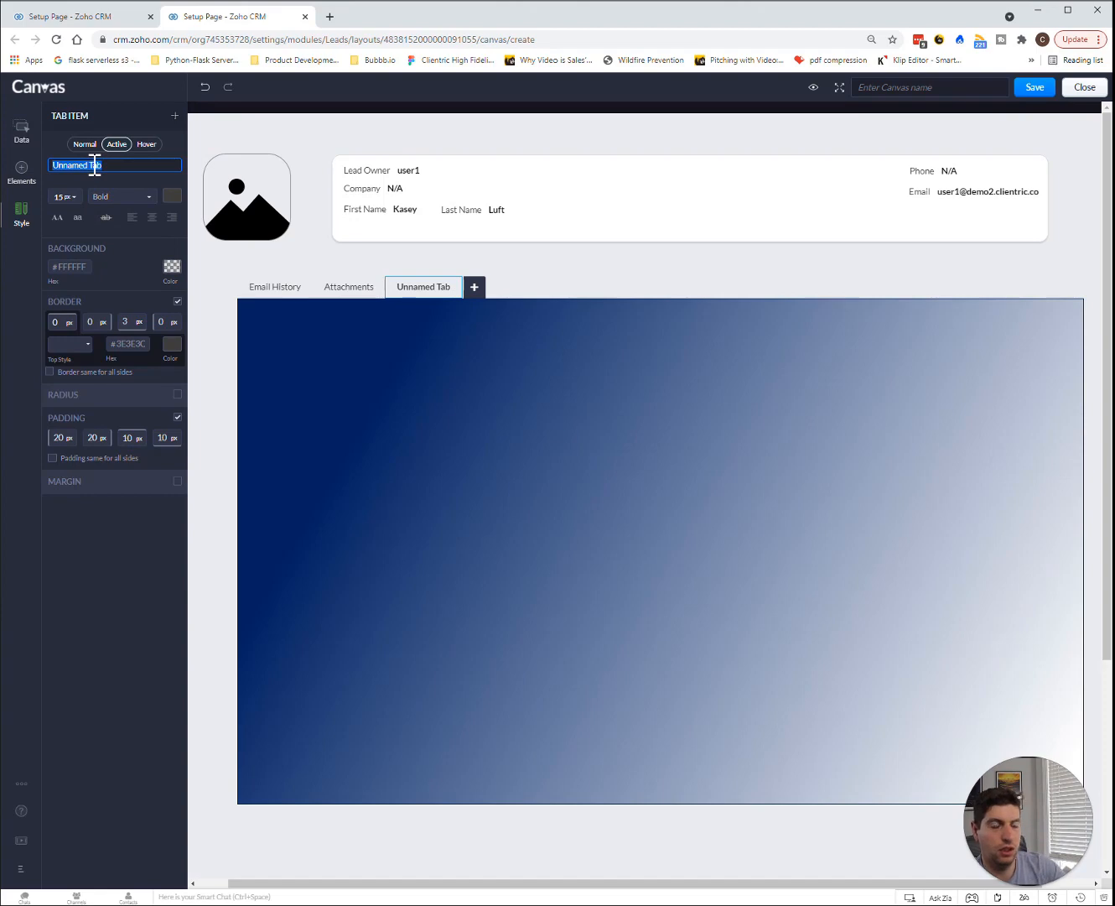
{"action": "type", "text": "Company Information"}
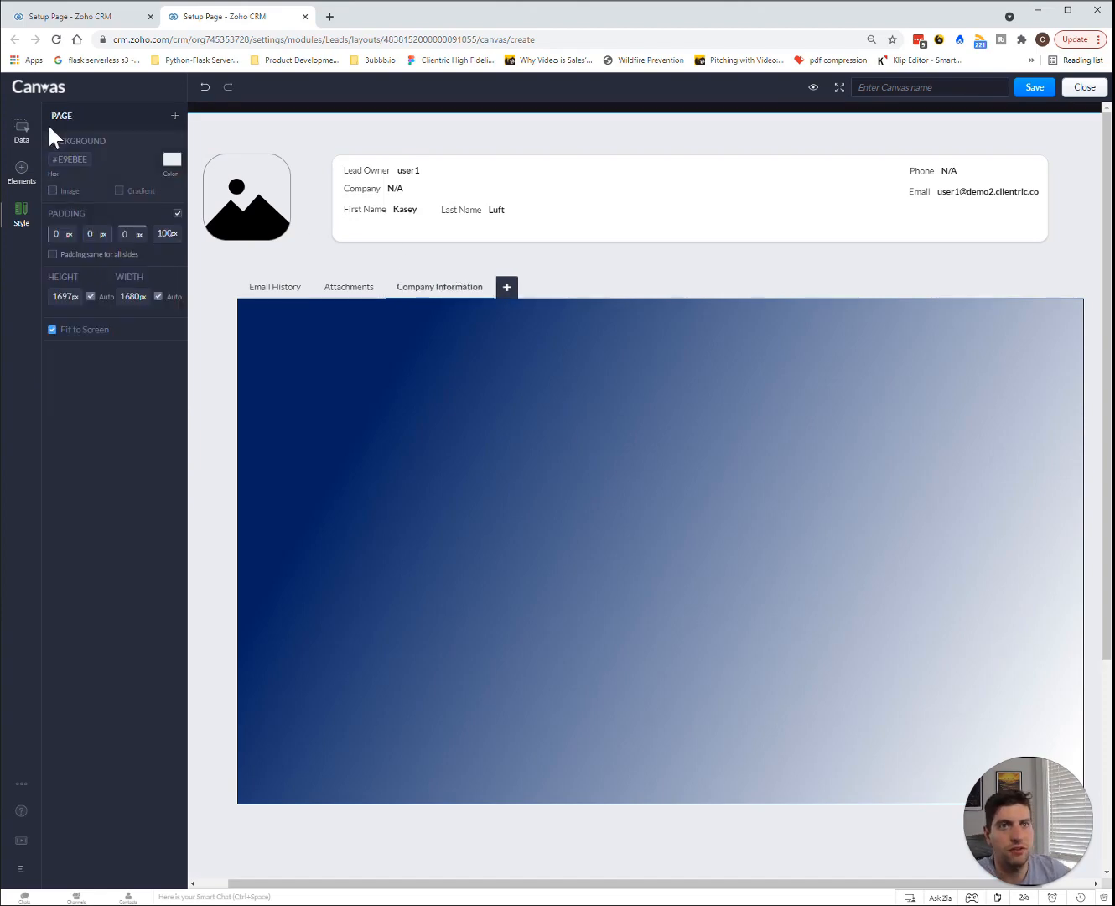
{"action": "left_click", "coordinate": [21, 172]}
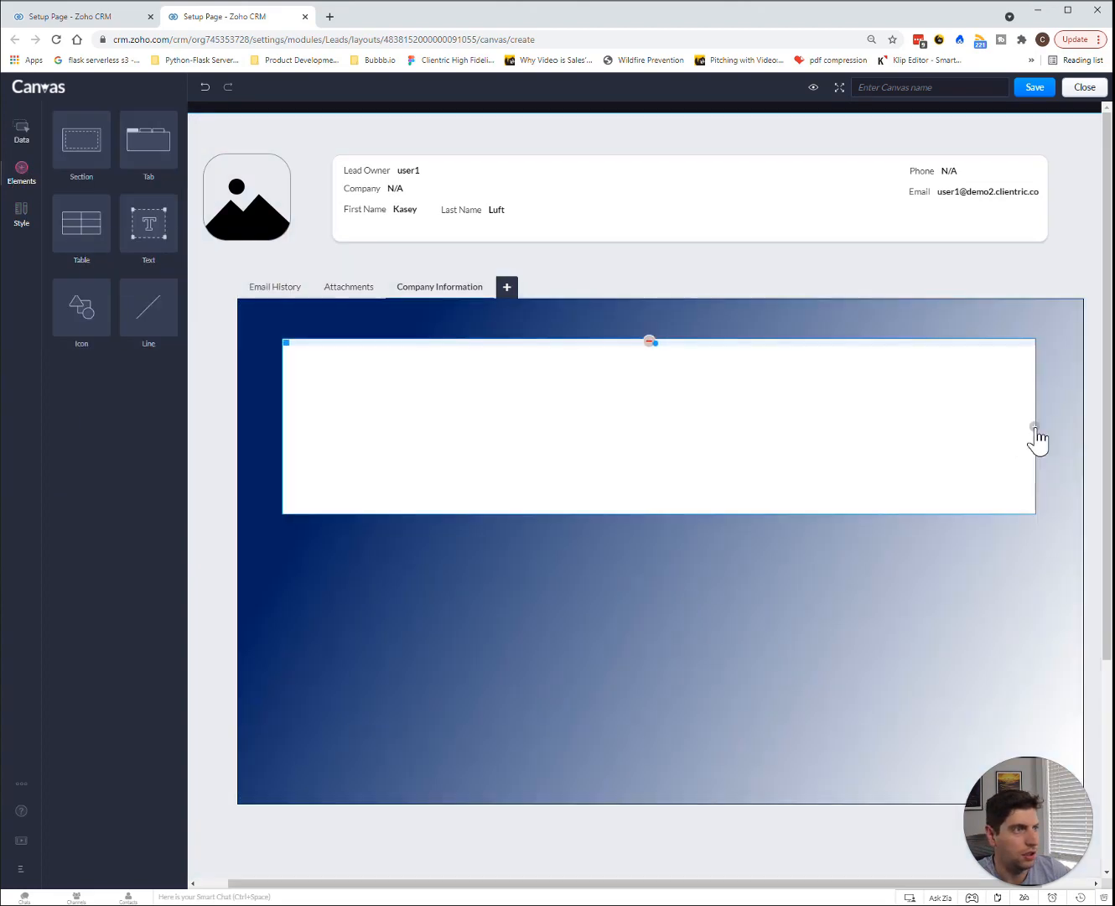
Enlarge the blank table and add a text box above it.
{"action": "left_click", "coordinate": [659, 426]}
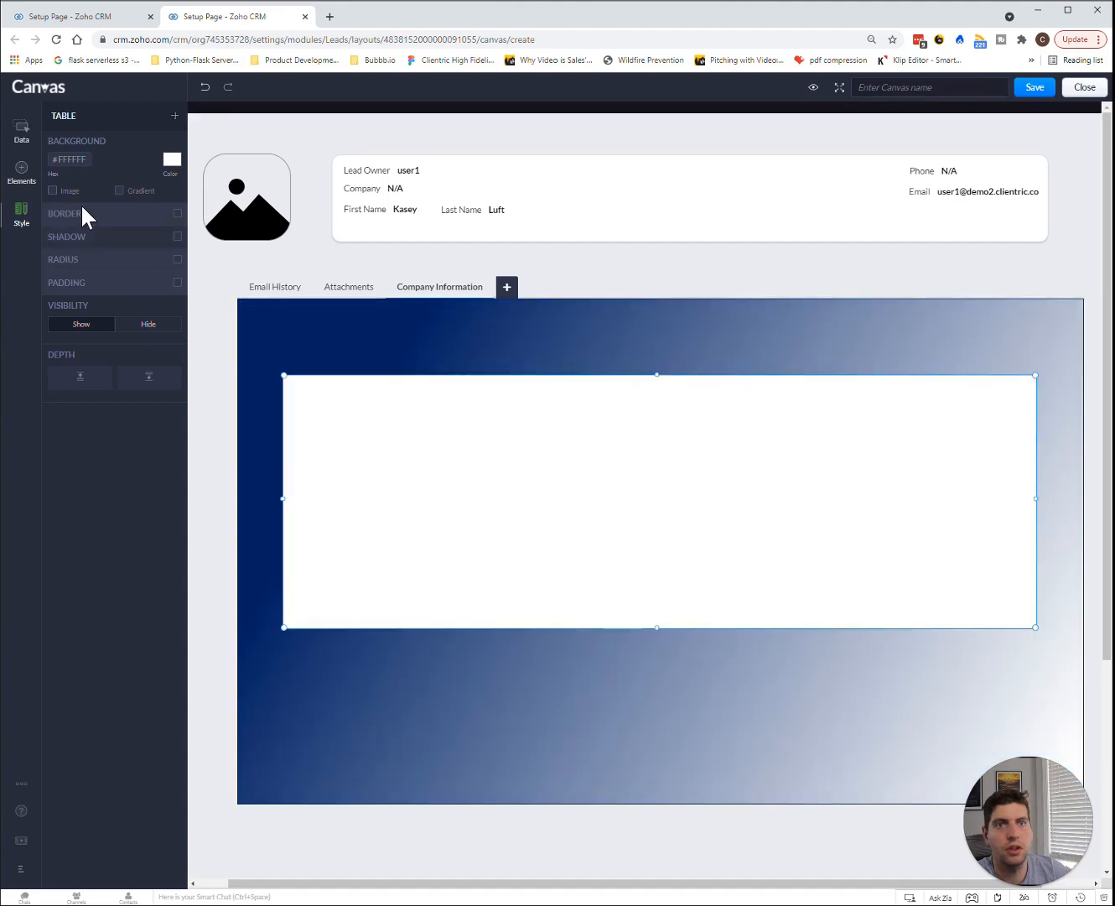
{"action": "left_click", "coordinate": [21, 172]}
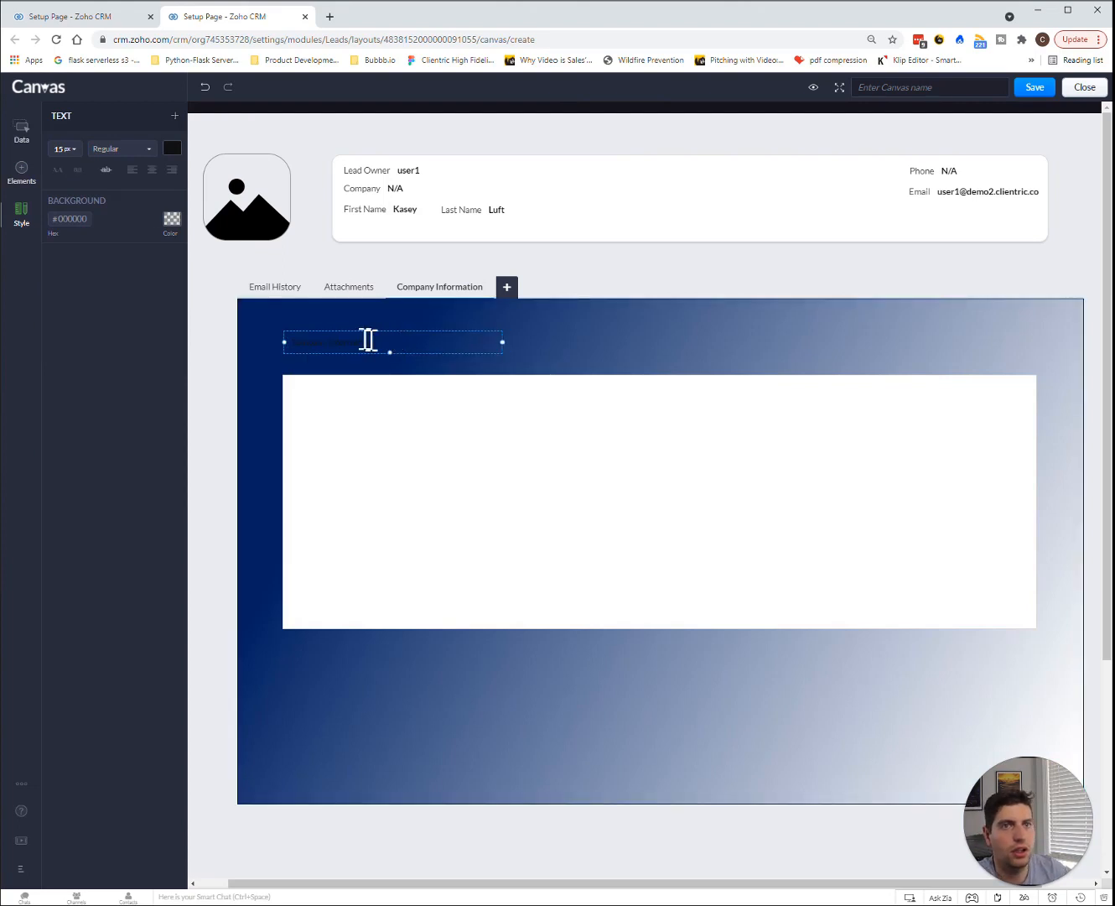
Make the 'Company Information' heading 20px white with no background fill.
{"action": "left_click", "coordinate": [172, 219]}
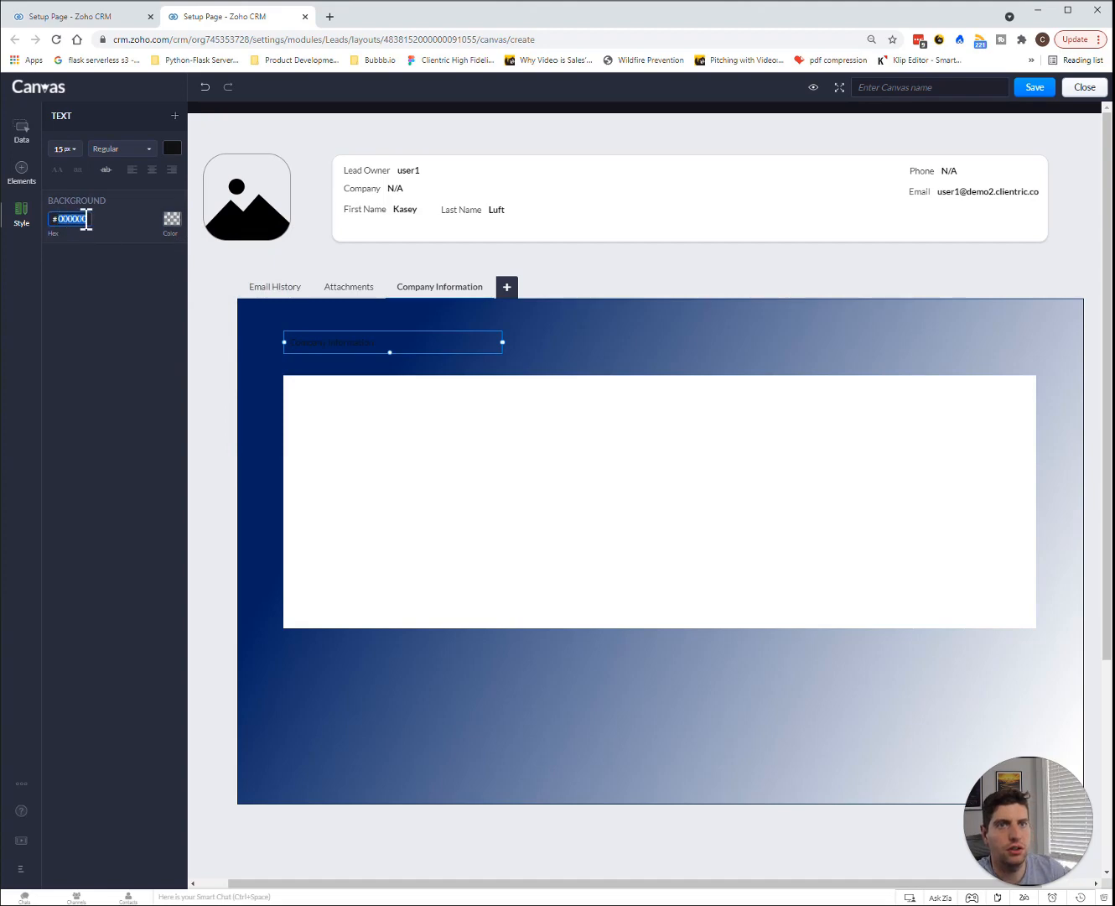
{"action": "left_click", "coordinate": [171, 219]}
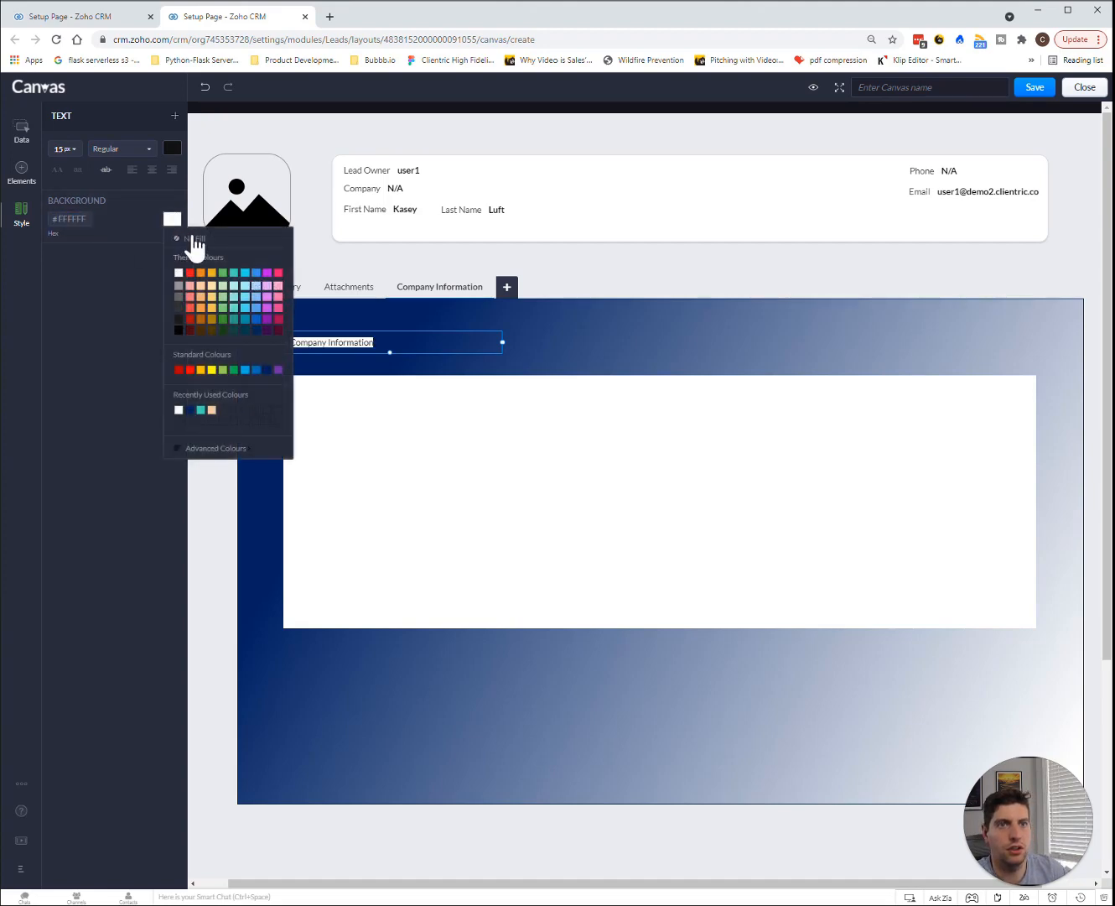
{"action": "left_click", "coordinate": [179, 200]}
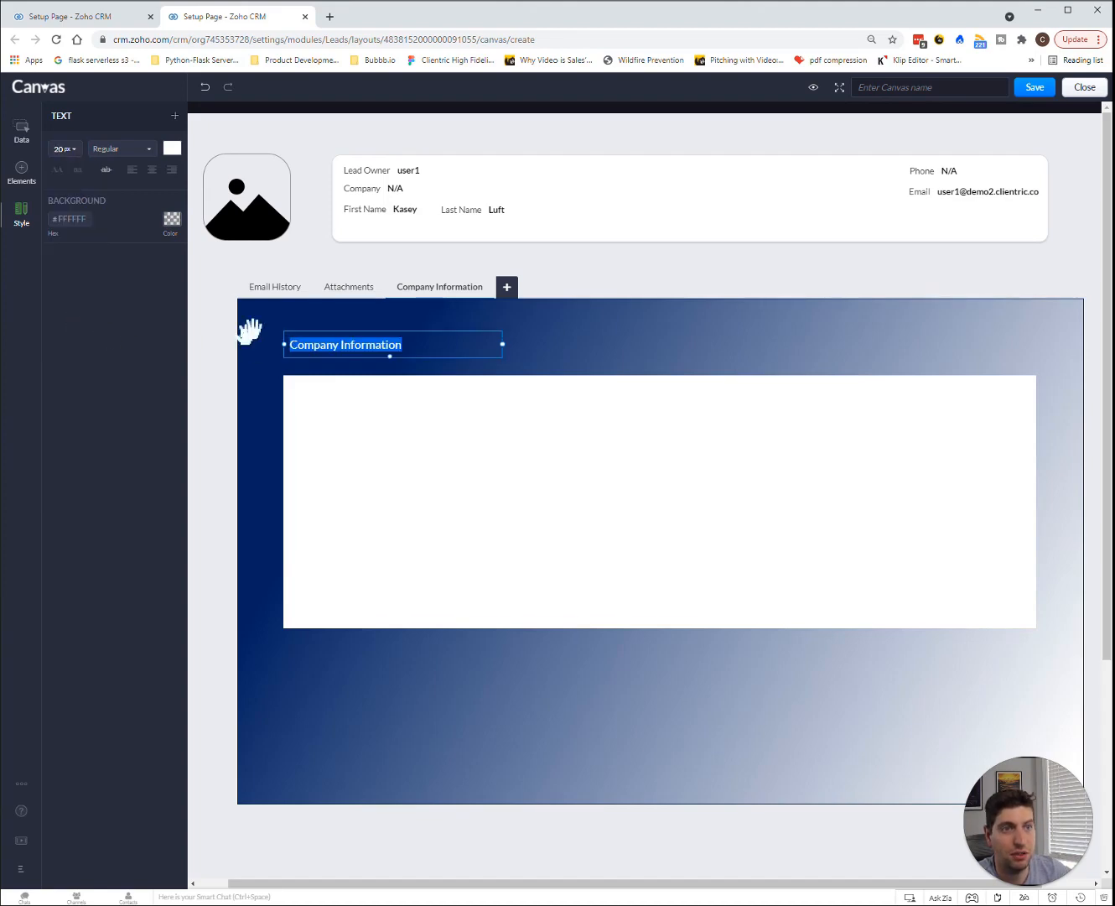
{"action": "left_click", "coordinate": [65, 148]}
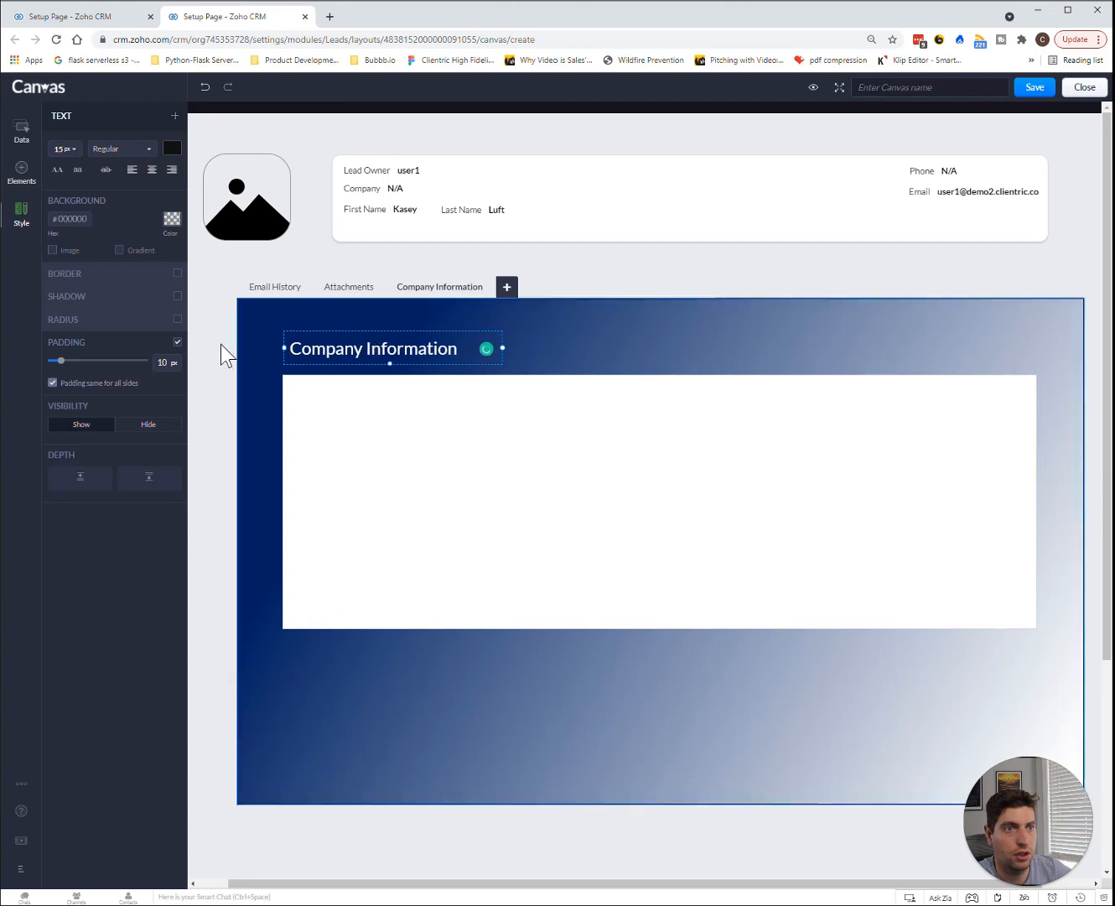
{"action": "mouse_move", "coordinate": [352, 348]}
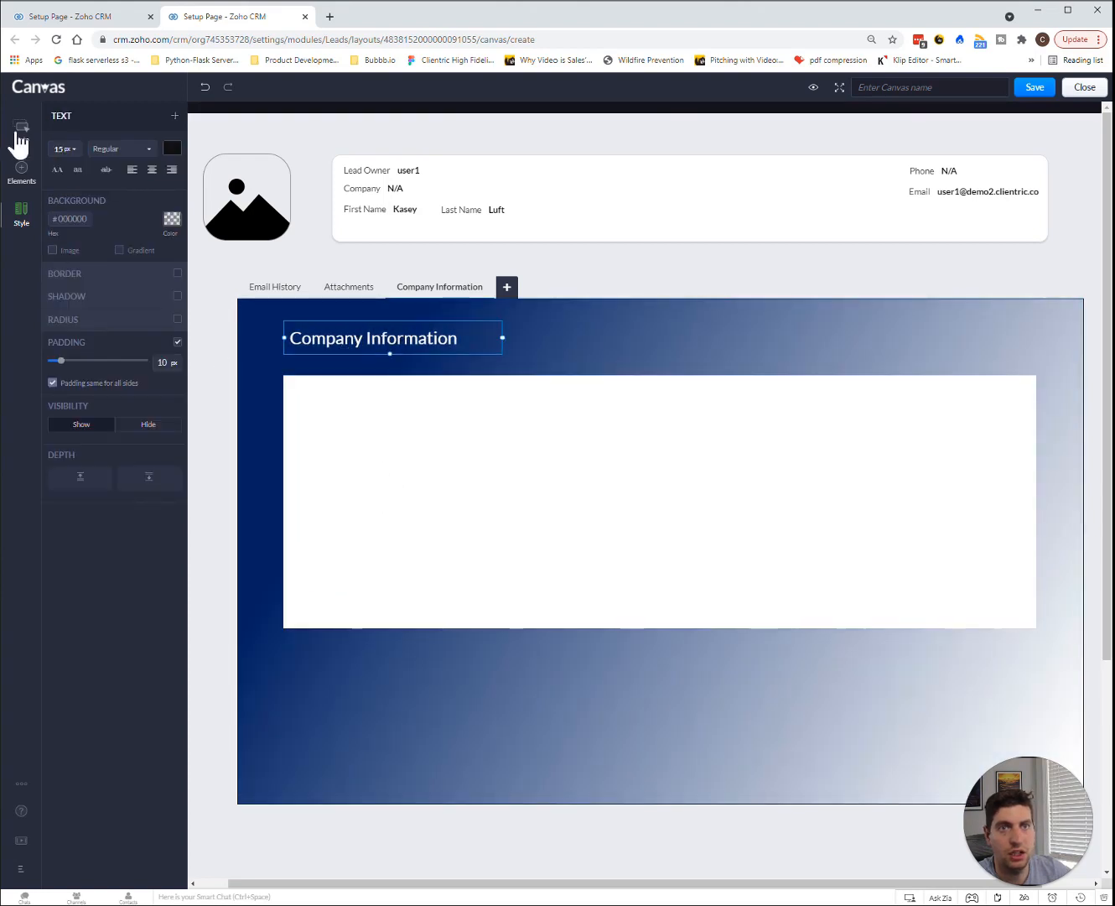
Add Lead Owner, Website, Created By and Annual Revenue fields to the table, then shrink it.
{"action": "left_click", "coordinate": [21, 130]}
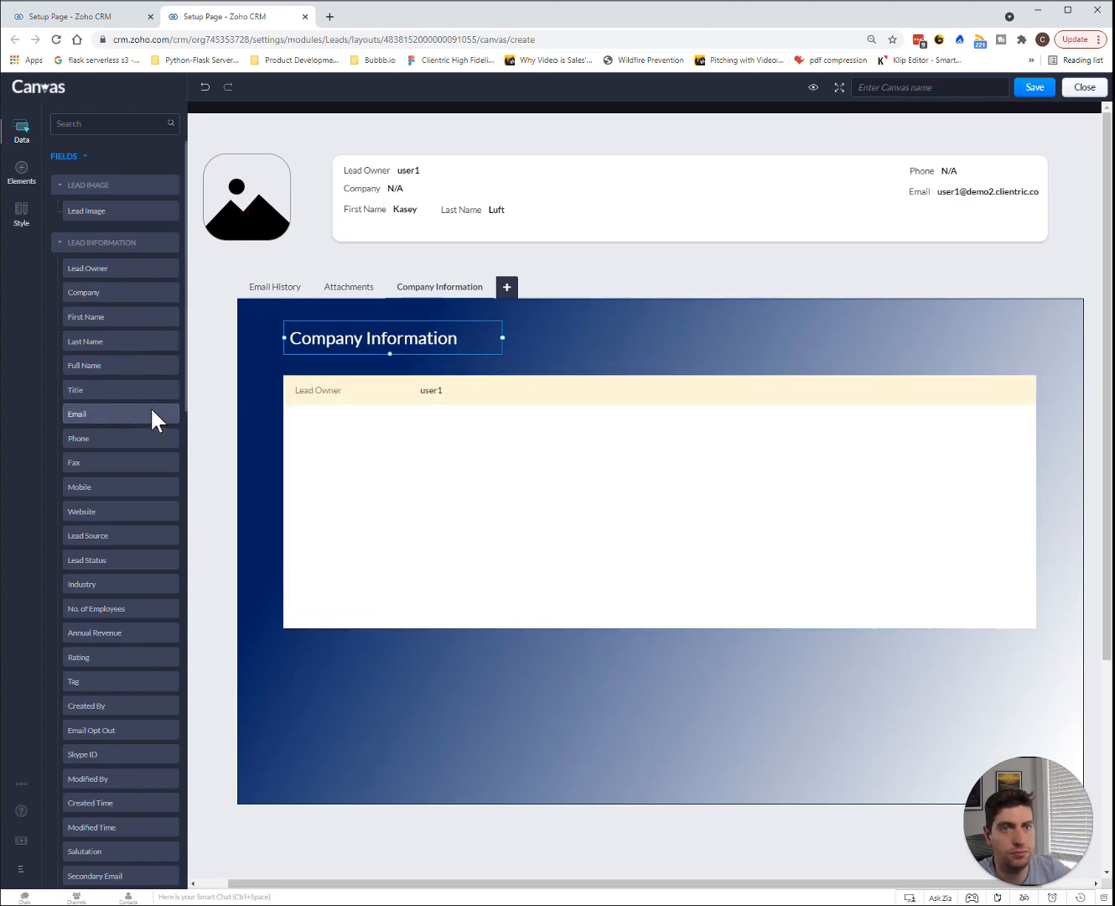
{"action": "mouse_move", "coordinate": [101, 511]}
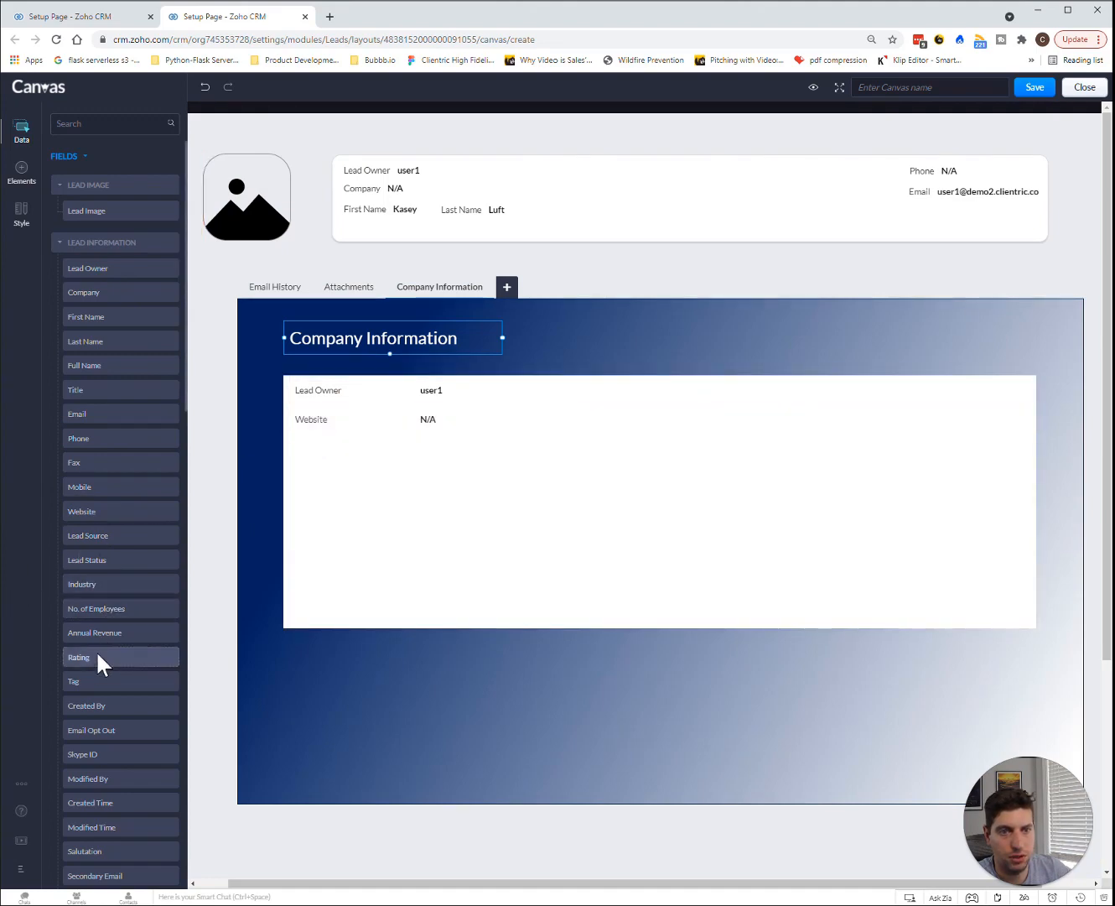
{"action": "mouse_move", "coordinate": [104, 717]}
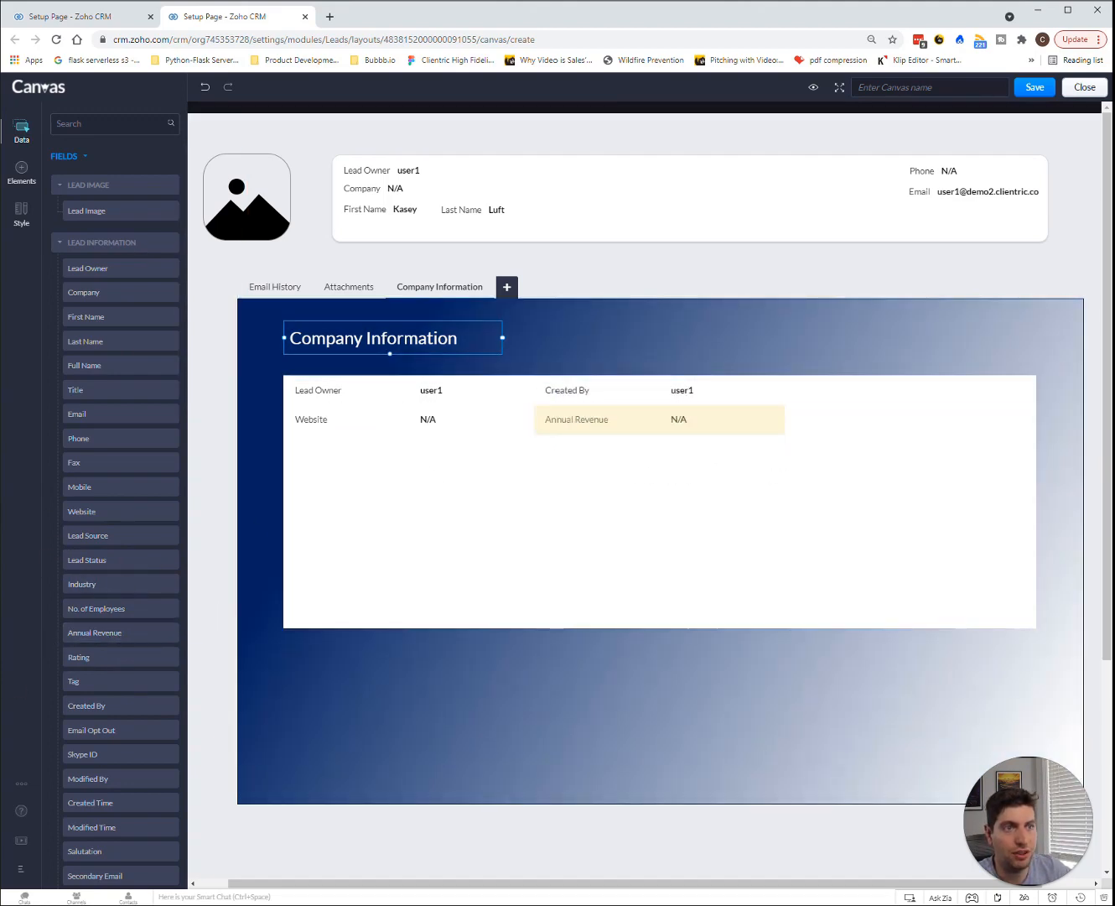
{"action": "scroll", "scroll_direction": "down", "scroll_amount": 3}
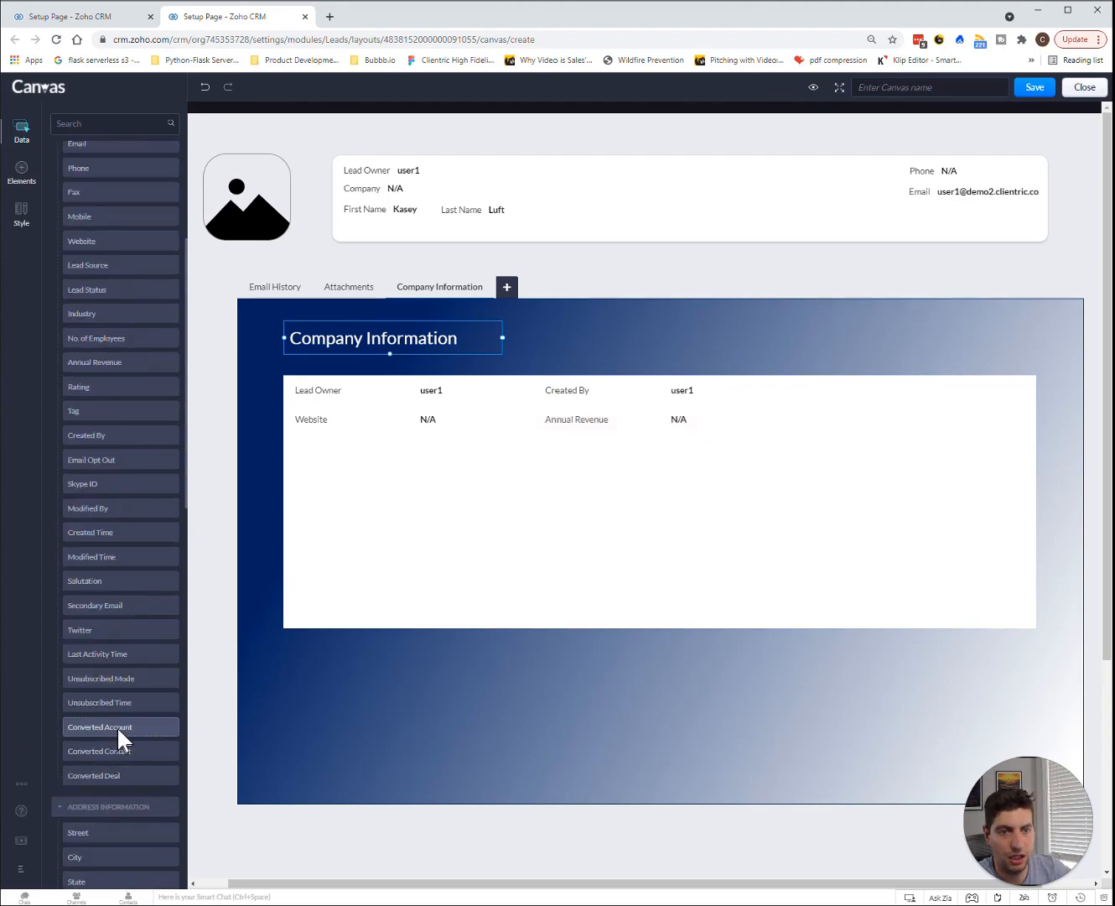
{"action": "scroll", "scroll_direction": "up", "scroll_amount": 3}
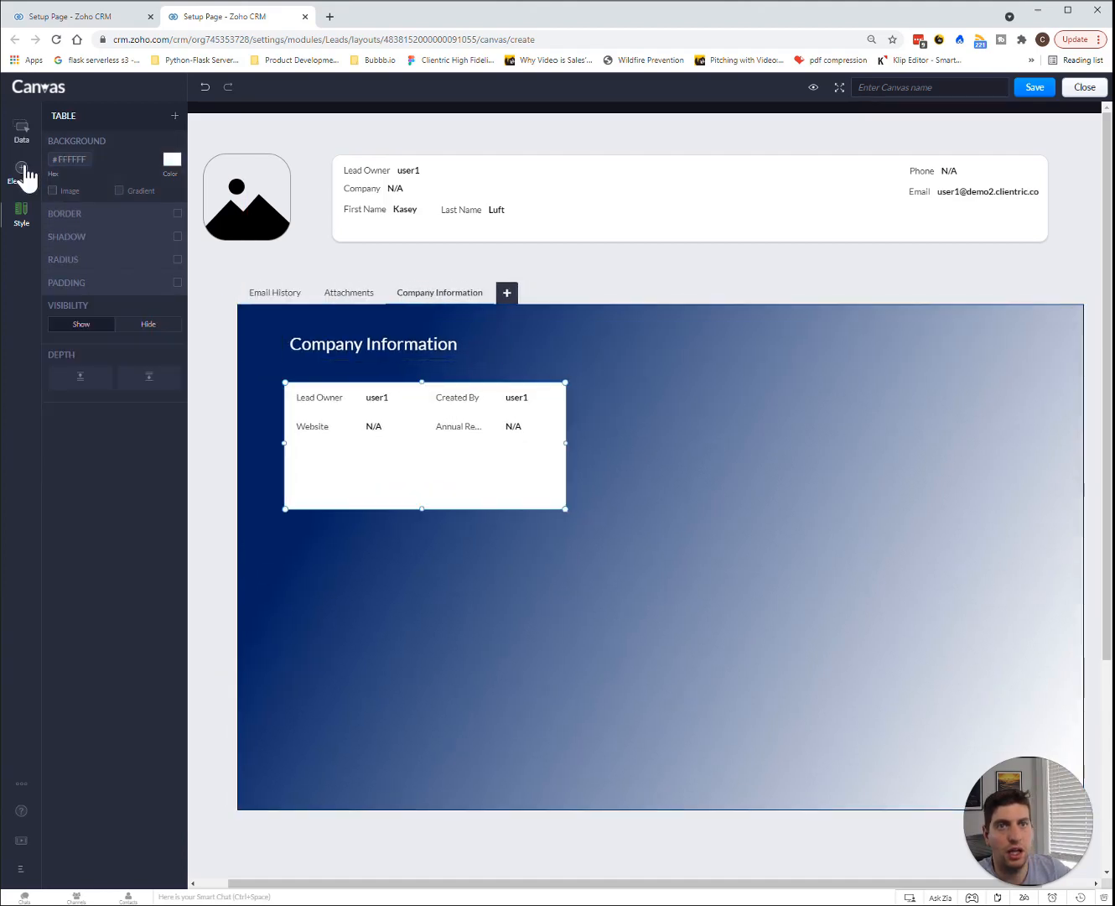
Place an Icon element right of the table and choose the check mark.
{"action": "left_click", "coordinate": [21, 174]}
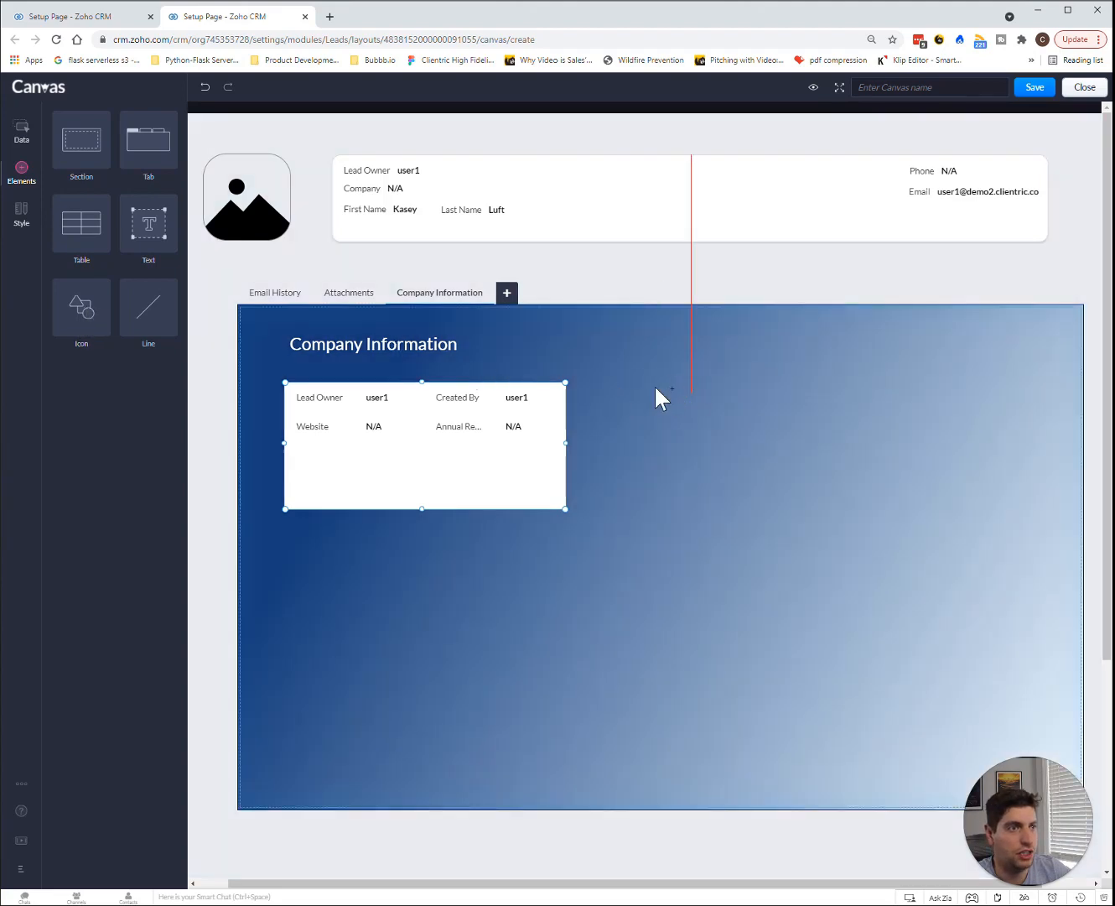
{"action": "left_click", "coordinate": [82, 306]}
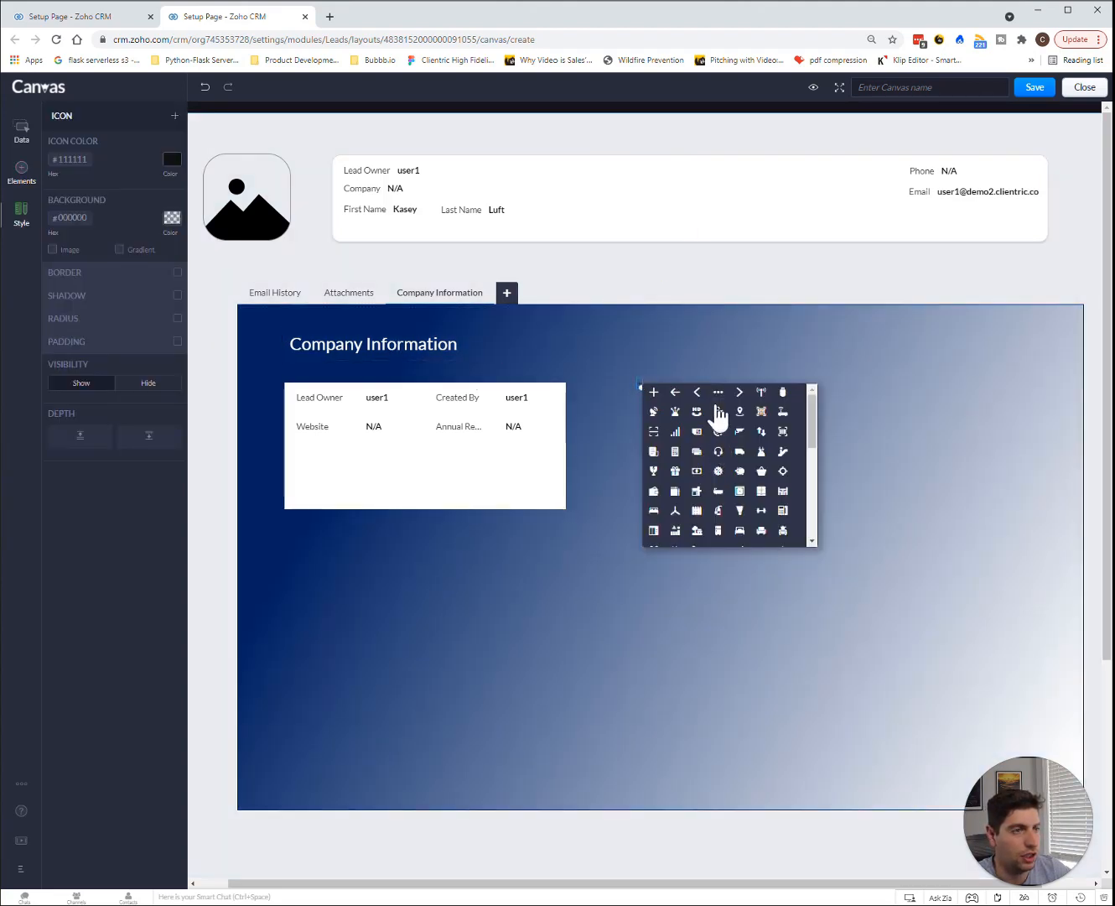
{"action": "mouse_move", "coordinate": [770, 404]}
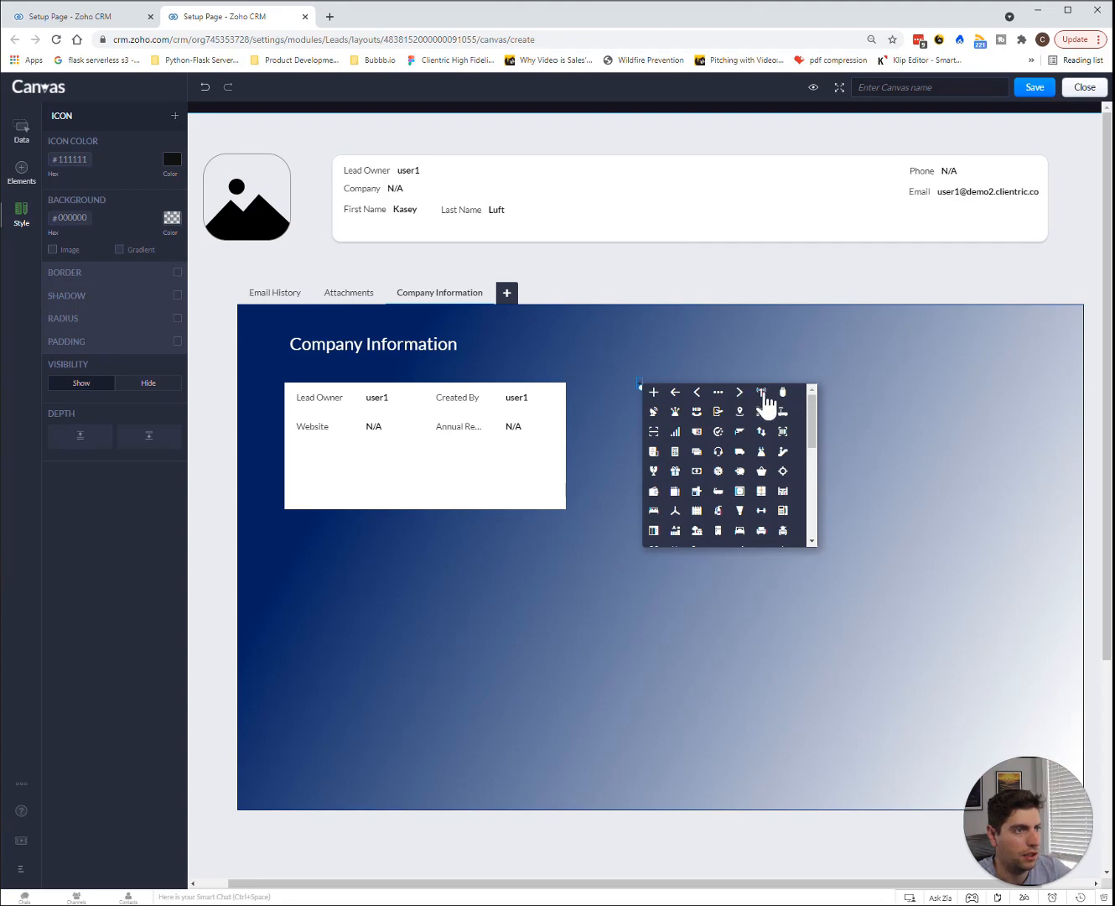
{"action": "scroll", "scroll_direction": "down", "scroll_amount": 3}
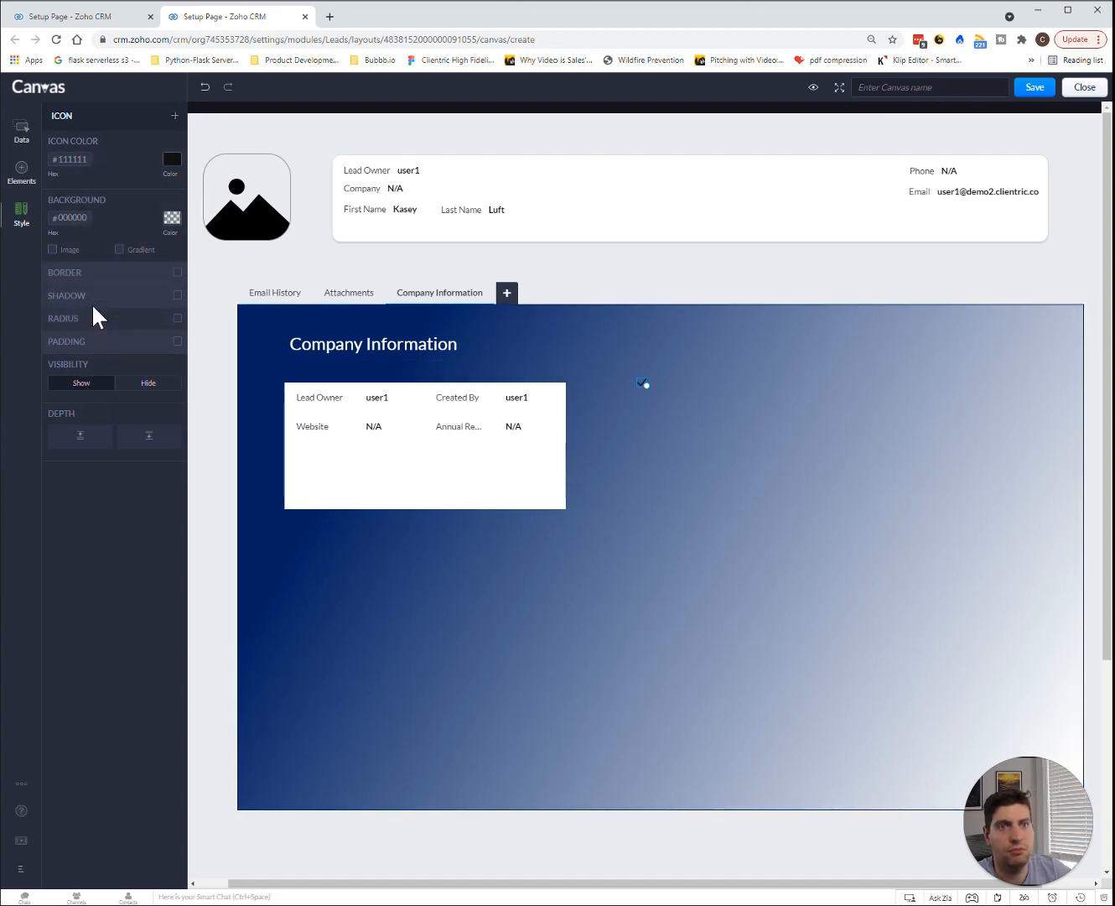
{"action": "left_click", "coordinate": [373, 343]}
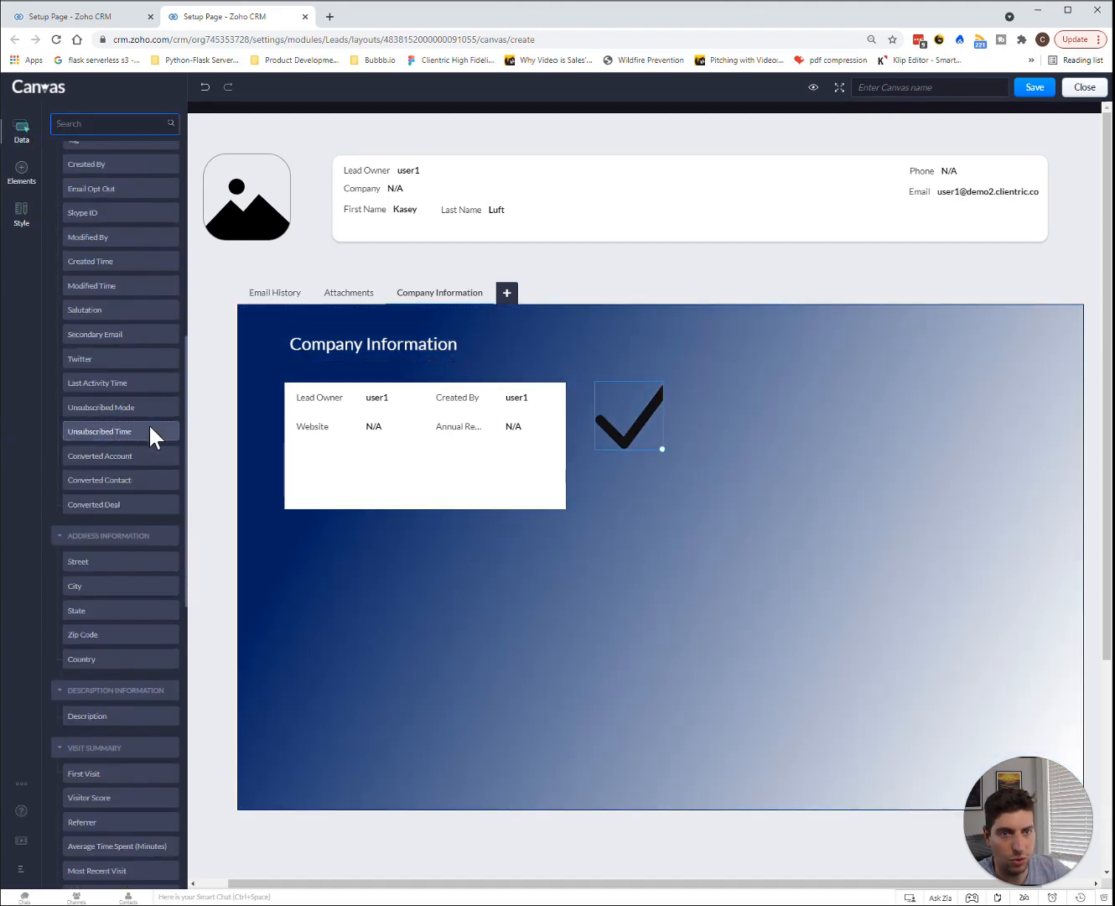
Drop the Upcoming Actions related list to the right of the check icon.
{"action": "scroll", "scroll_direction": "down", "scroll_amount": 3}
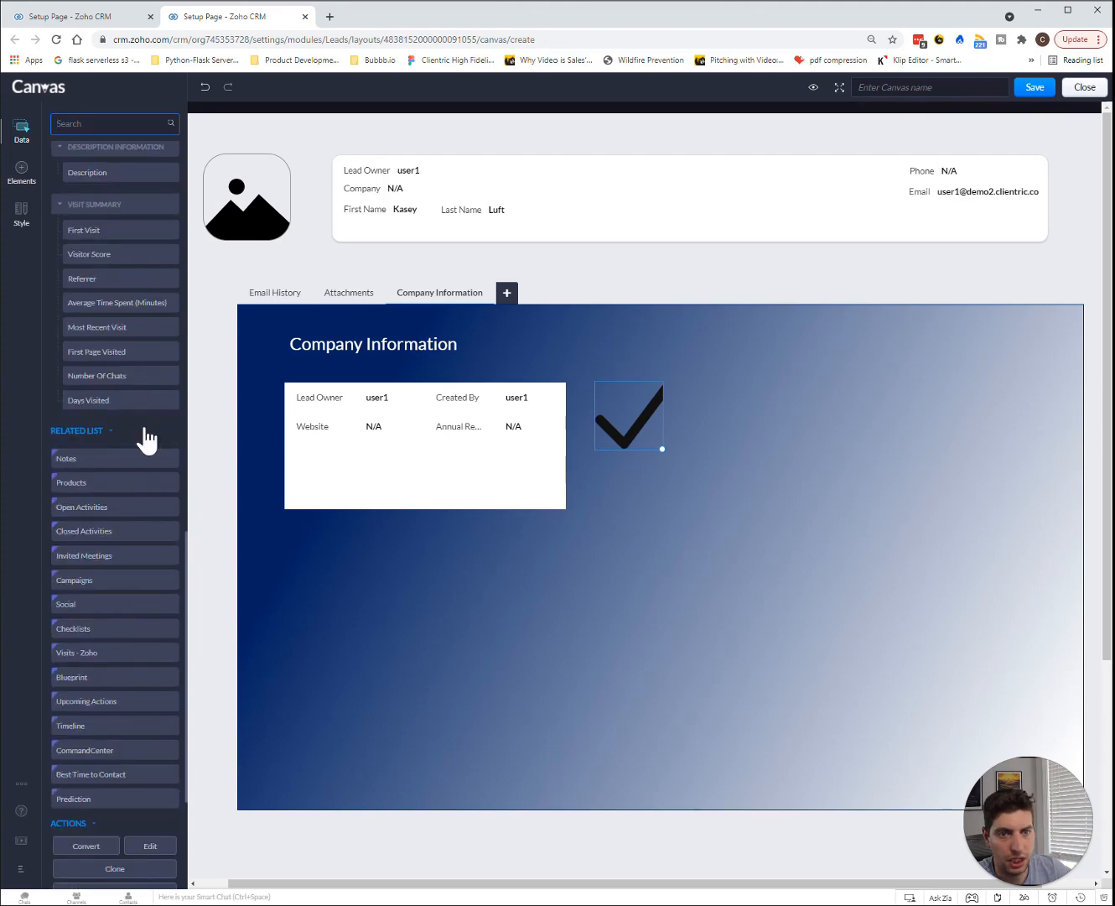
{"action": "mouse_move", "coordinate": [101, 713]}
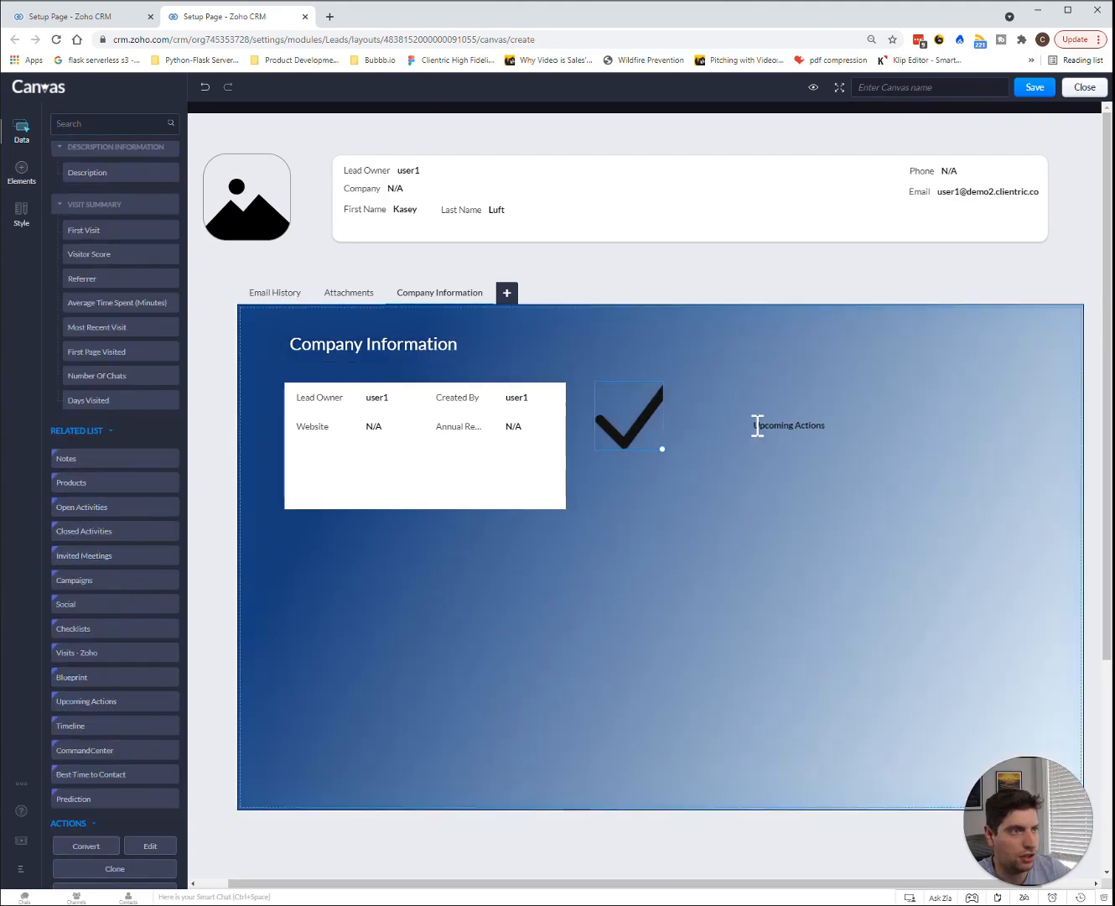
{"action": "left_click", "coordinate": [787, 424]}
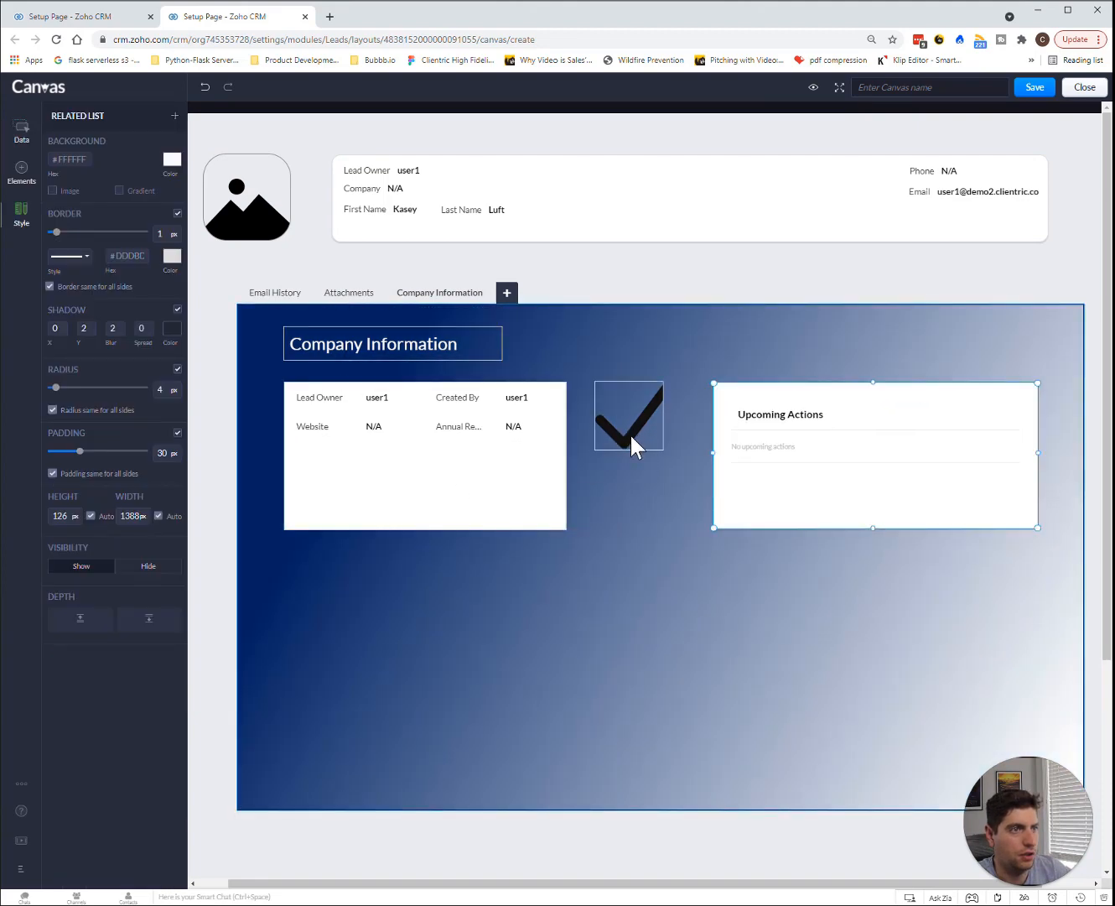
{"action": "left_click", "coordinate": [629, 415]}
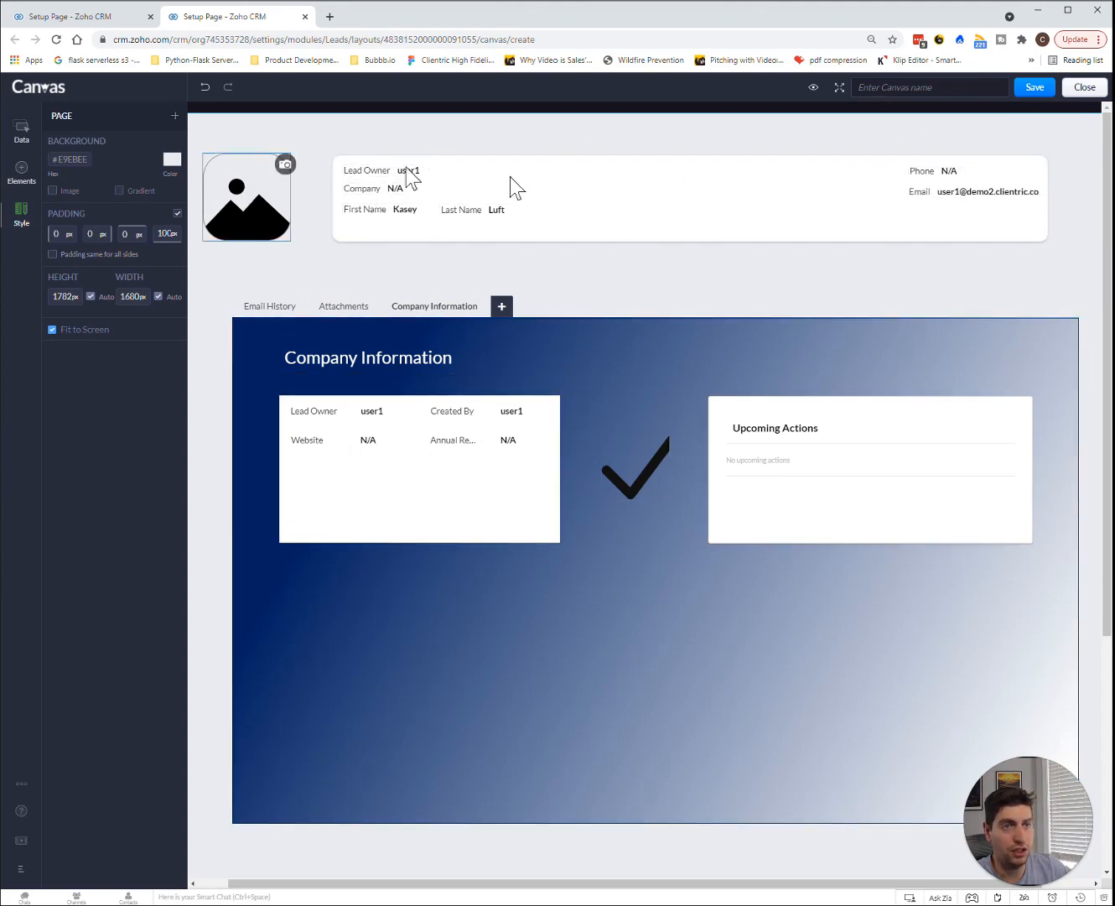
Reopen the Data panel and scroll down to the record Actions section.
{"action": "left_click", "coordinate": [21, 130]}
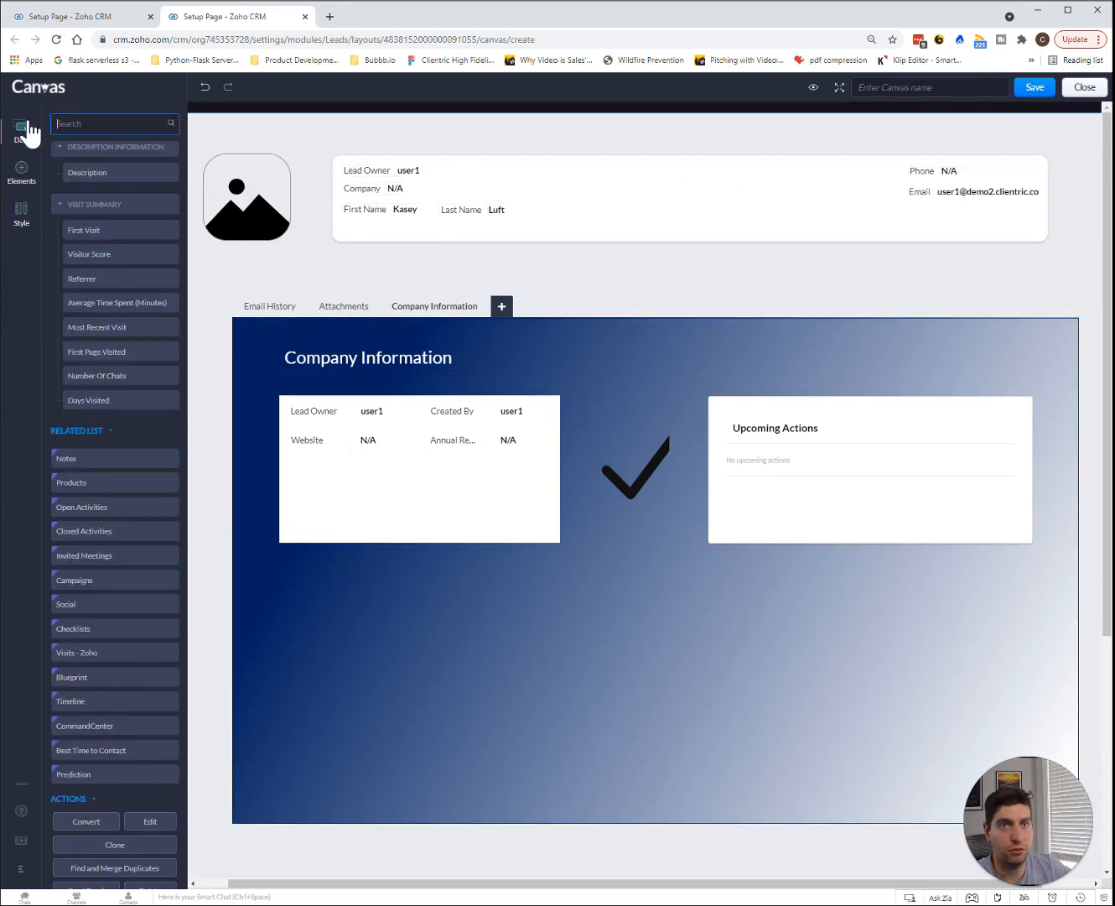
{"action": "scroll", "scroll_direction": "down", "scroll_amount": 3}
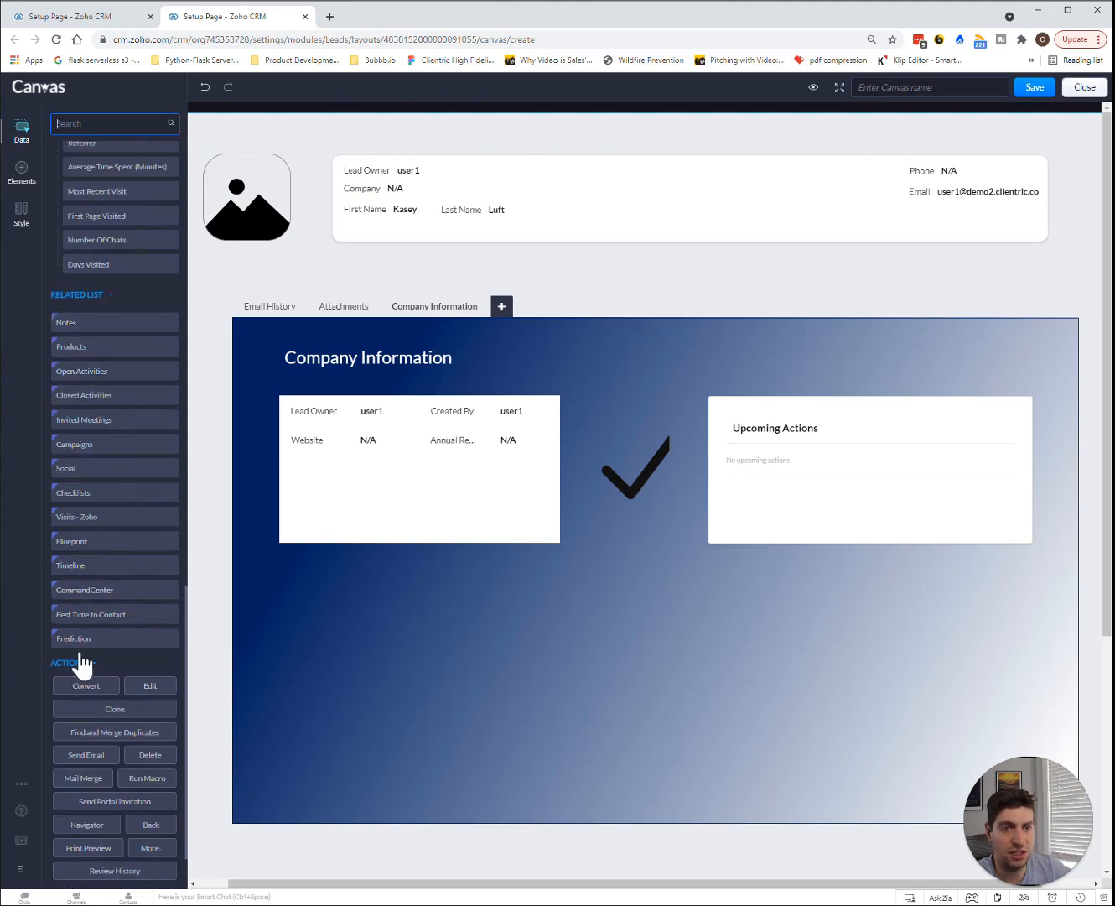
{"action": "mouse_move", "coordinate": [75, 444]}
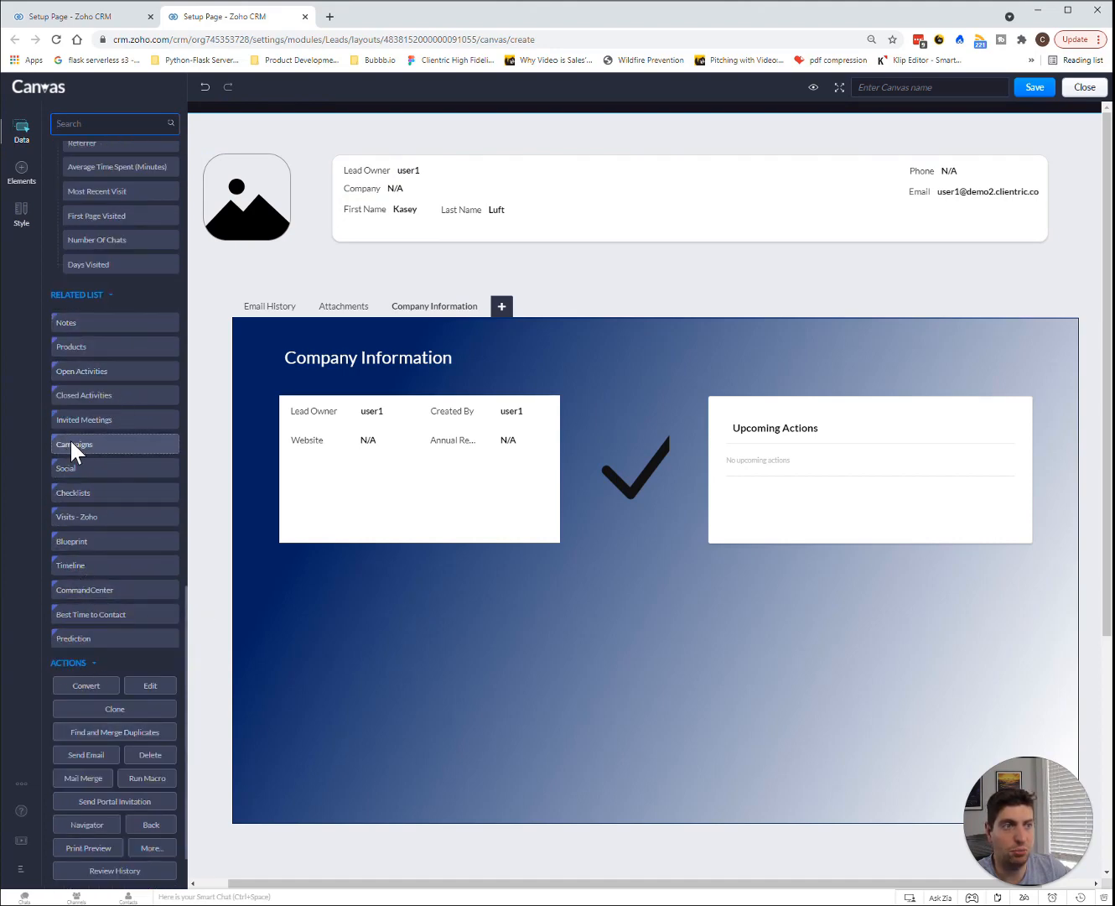
{"action": "mouse_move", "coordinate": [76, 440]}
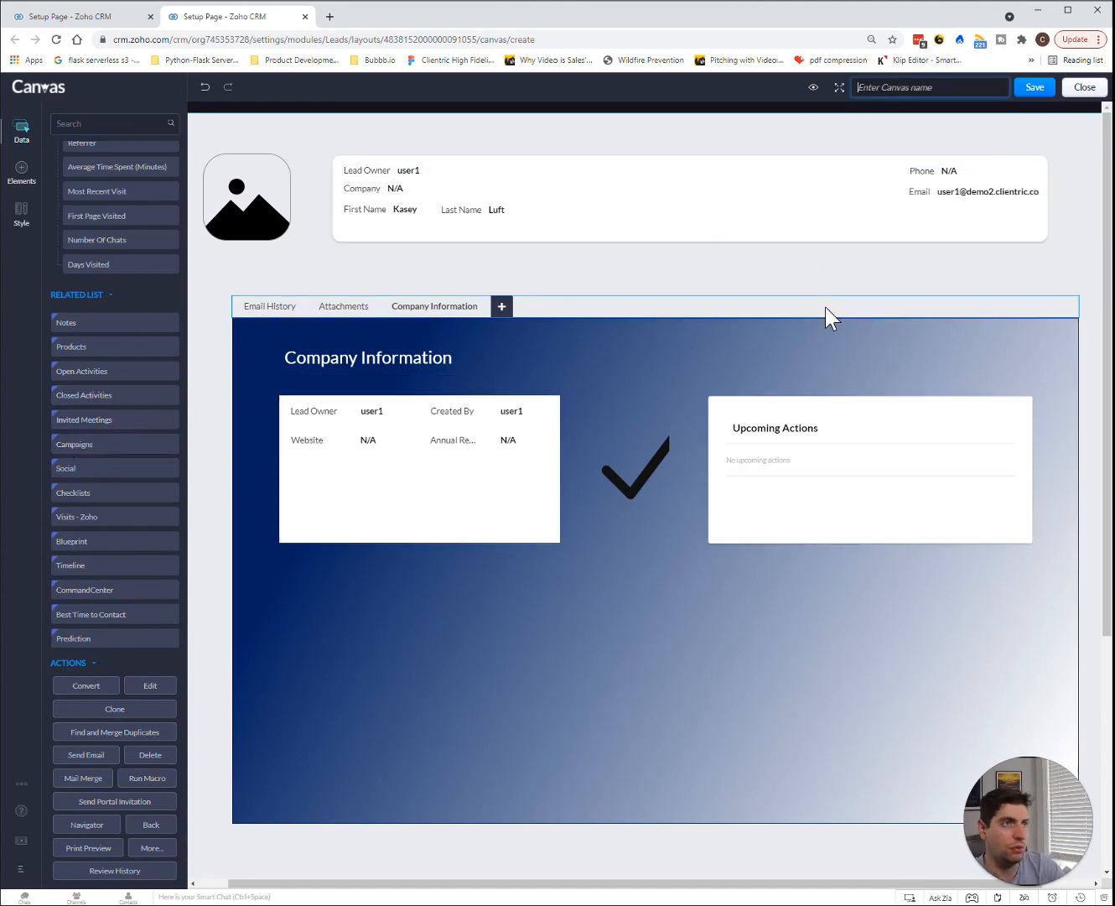
Name the canvas 'Lead Tutorial View', save it, and view Canvas Assignment.
{"action": "type", "text": "Lead Test 2"}
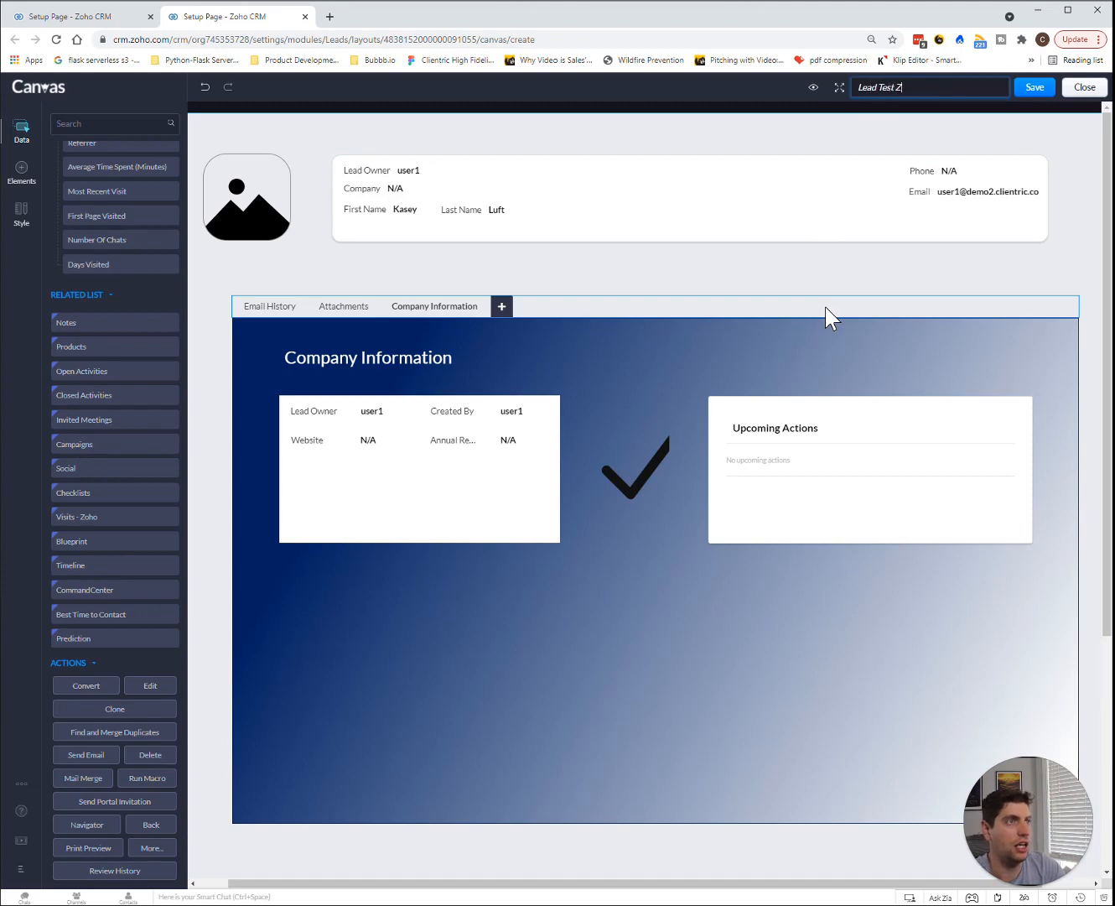
{"action": "type", "text": "View"}
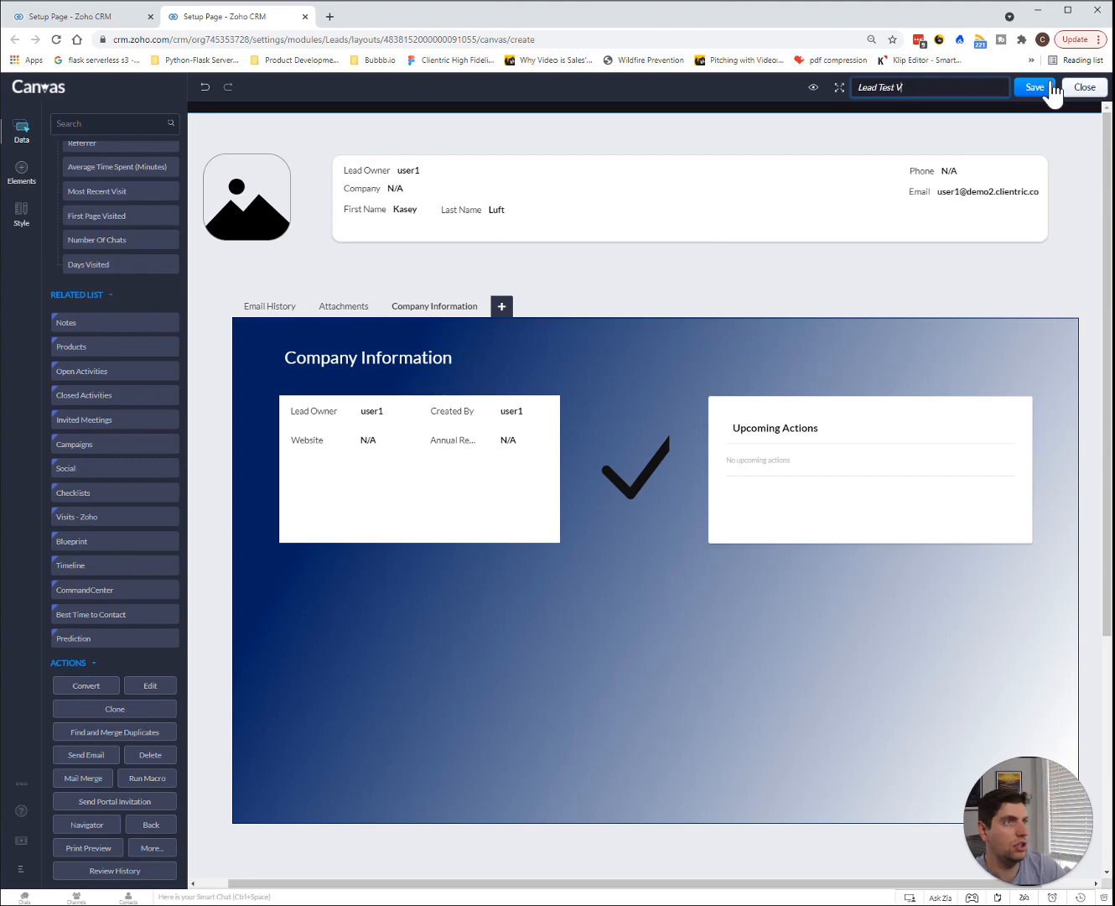
{"action": "type", "text": "Lead Tutorial"}
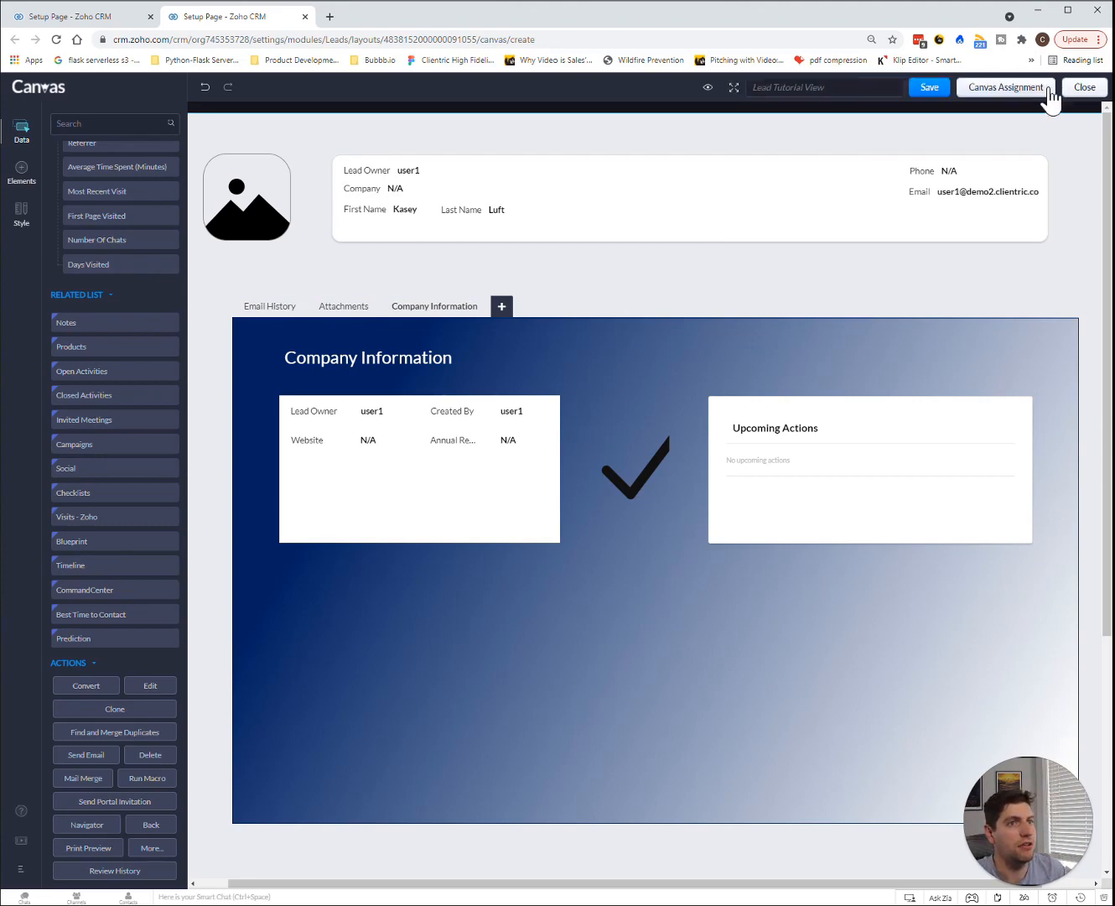
{"action": "left_click", "coordinate": [1006, 87]}
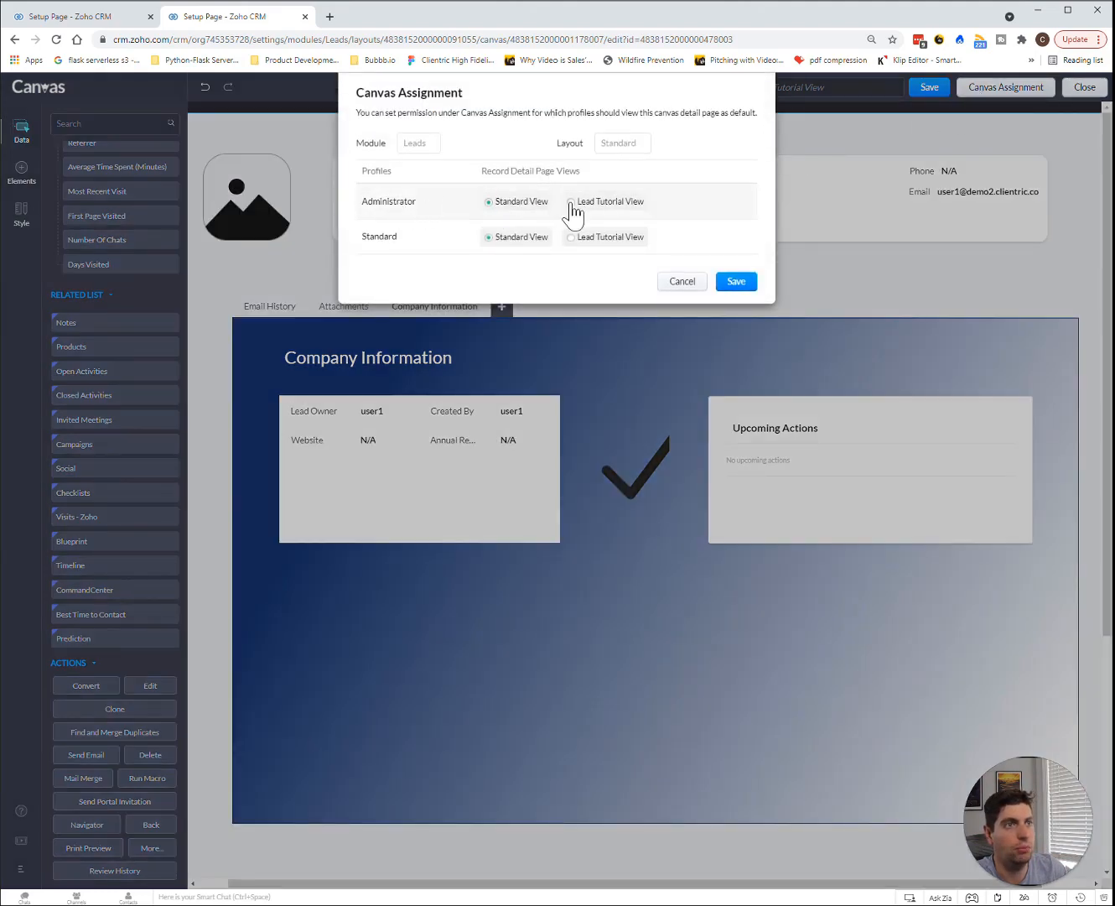
Assign Lead Tutorial View to Administrator and Standard profiles, then save the canvas.
{"action": "left_click", "coordinate": [571, 201]}
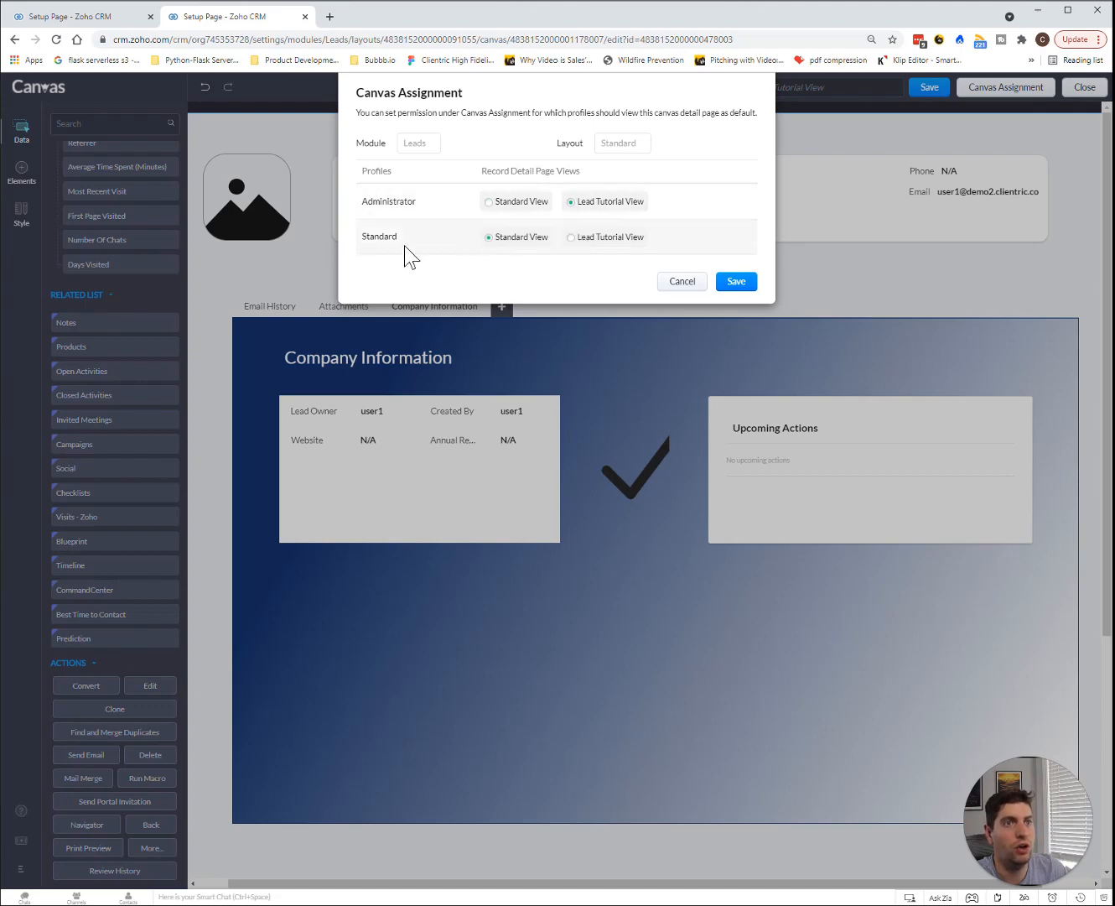
{"action": "mouse_move", "coordinate": [581, 248]}
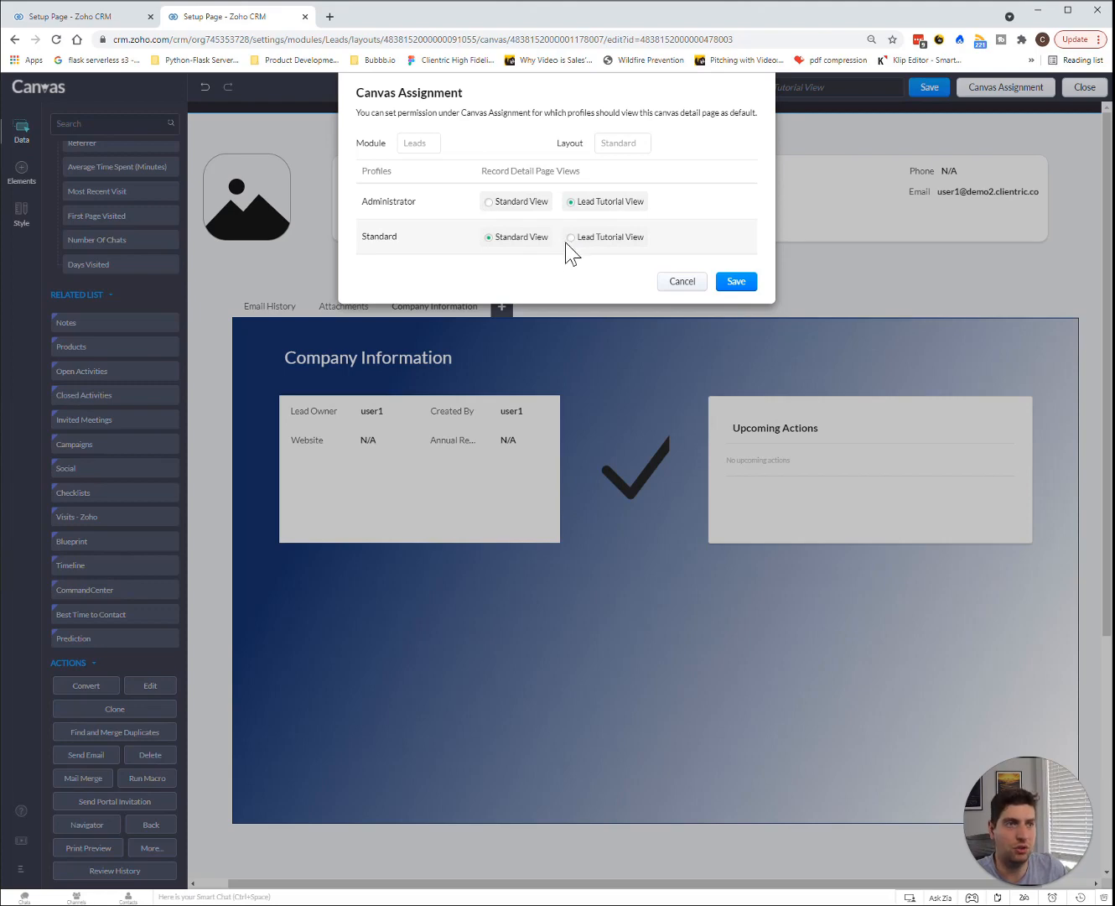
{"action": "left_click", "coordinate": [571, 237]}
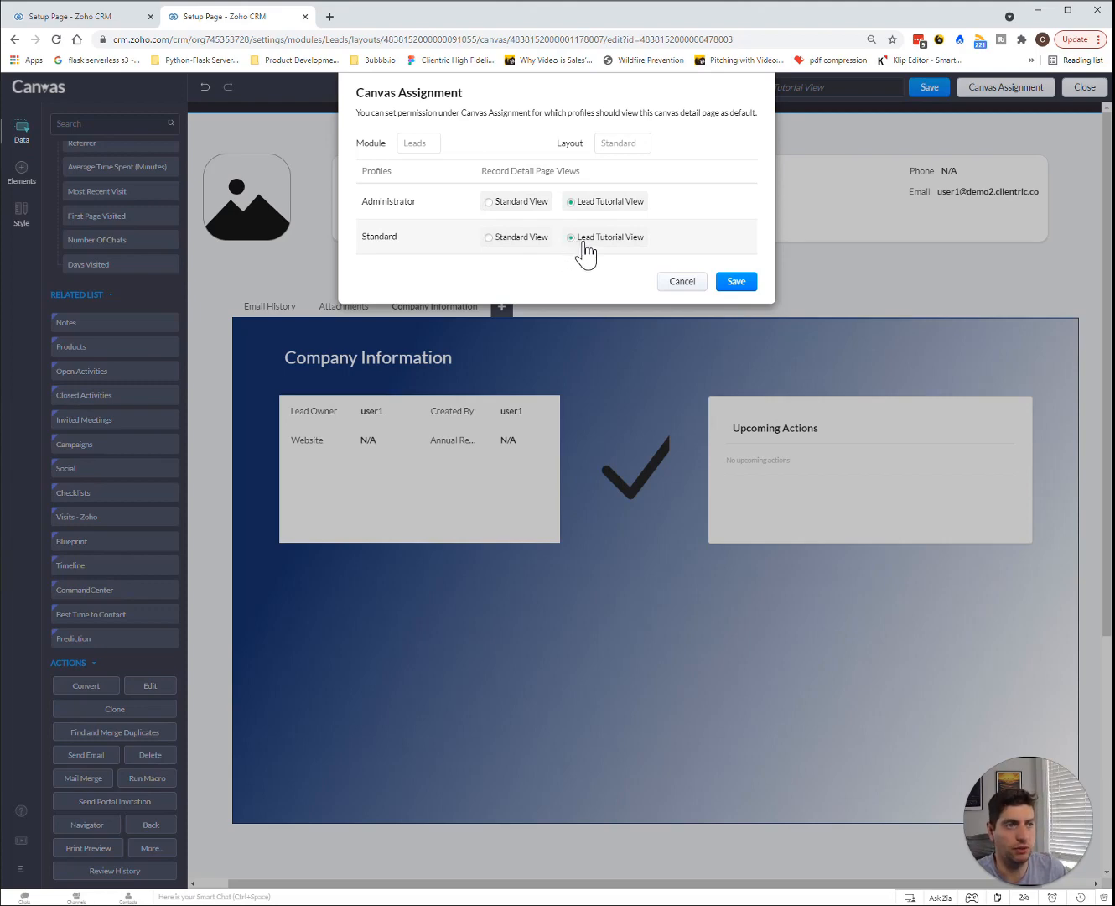
{"action": "left_click", "coordinate": [571, 237]}
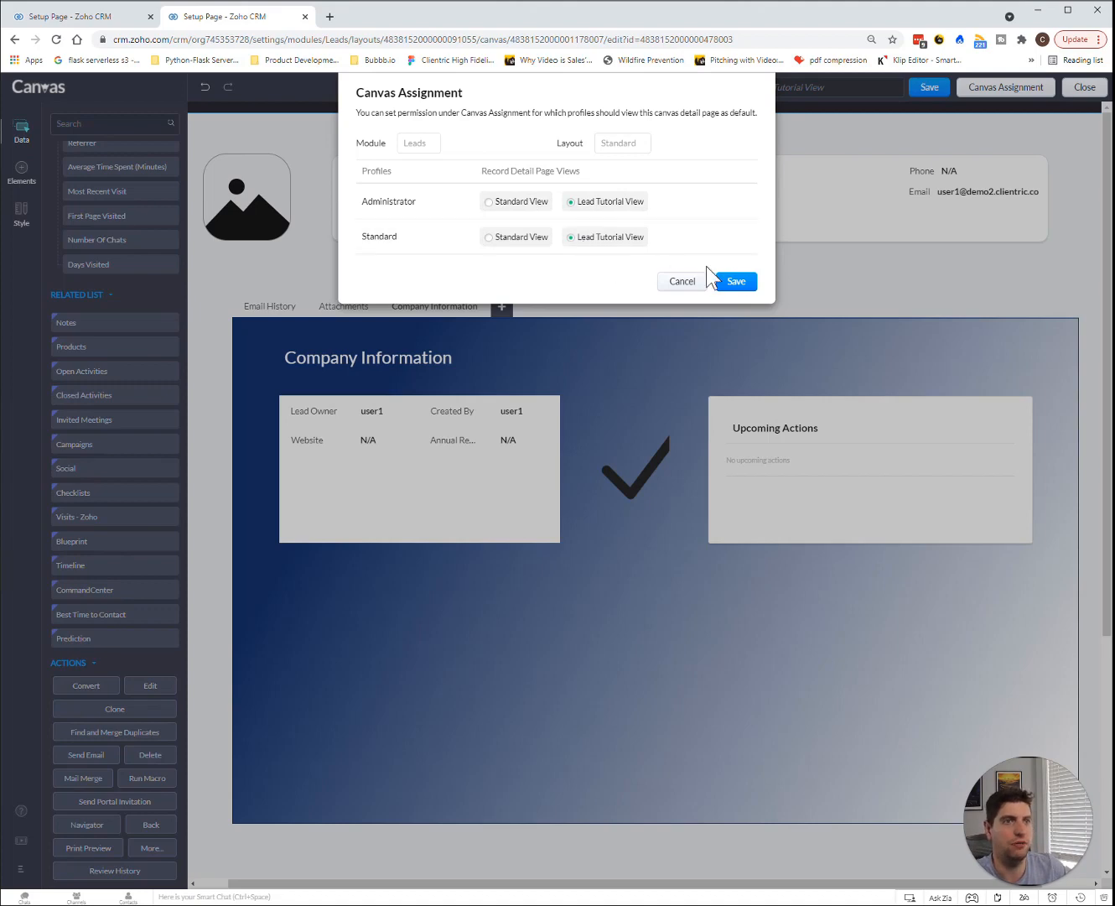
{"action": "mouse_move", "coordinate": [737, 281]}
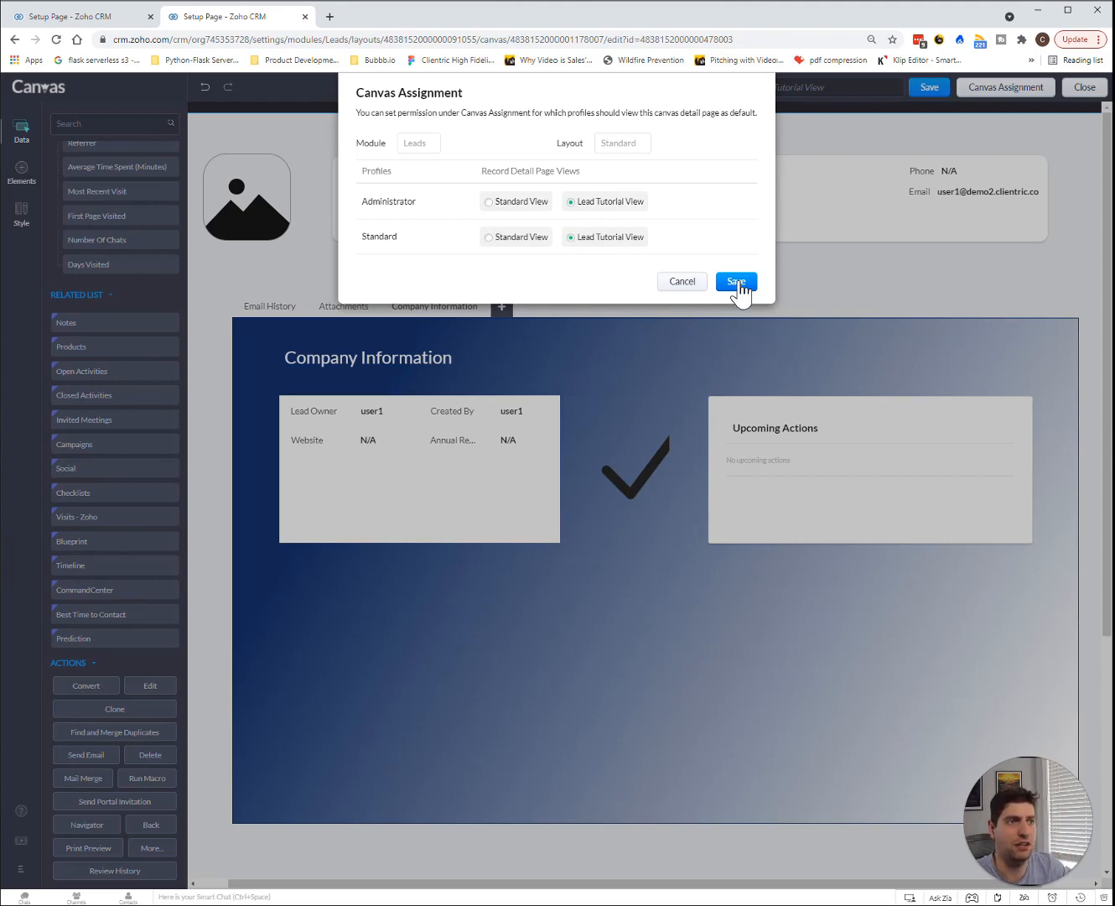
{"action": "left_click", "coordinate": [736, 280]}
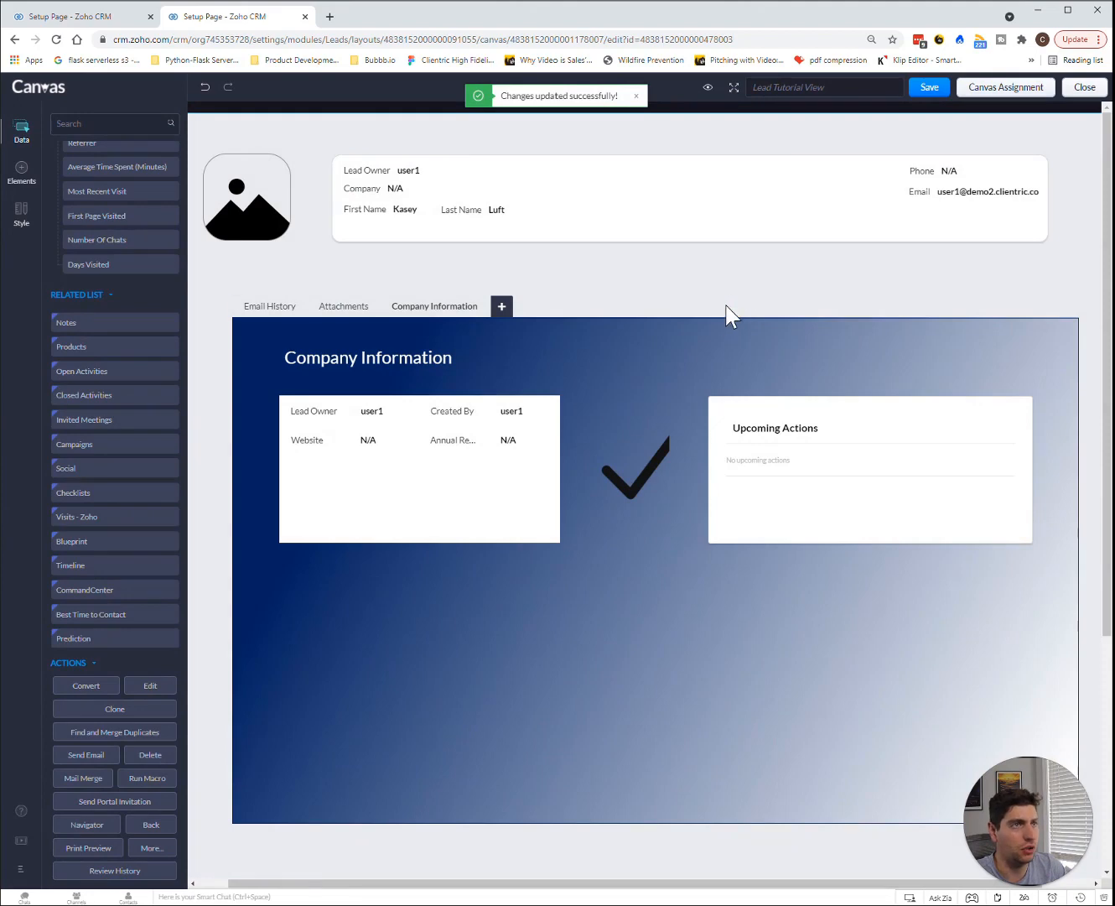
{"action": "left_click", "coordinate": [928, 88]}
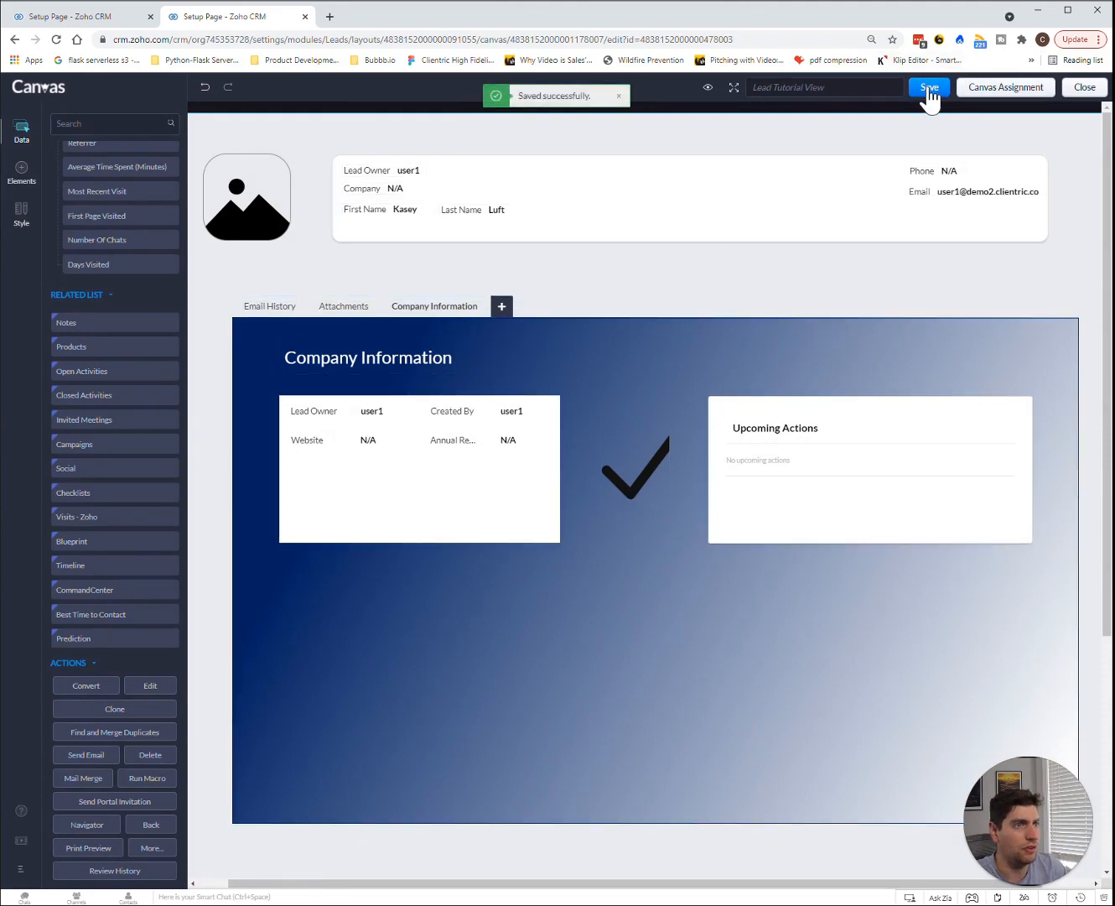
Close the canvas editor and switch to the Leads module list.
{"action": "left_click", "coordinate": [1084, 86]}
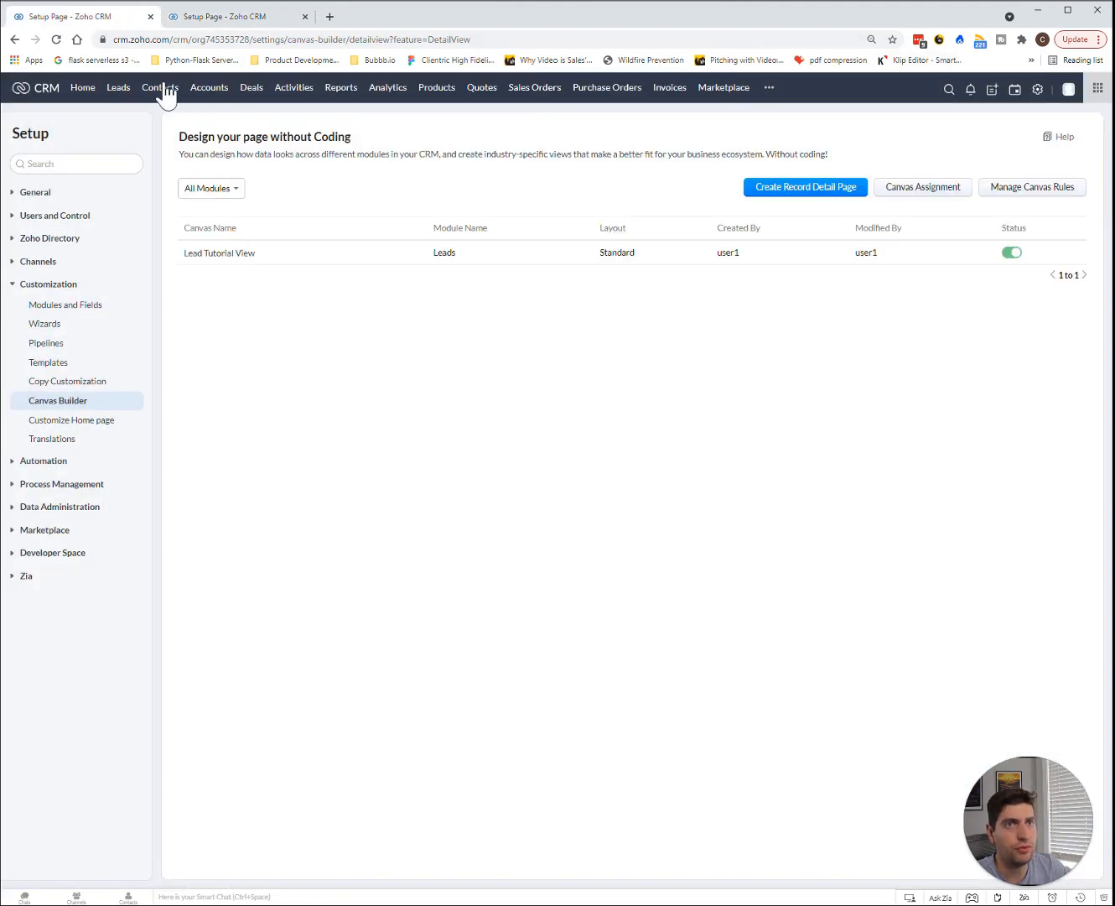
{"action": "mouse_move", "coordinate": [415, 275]}
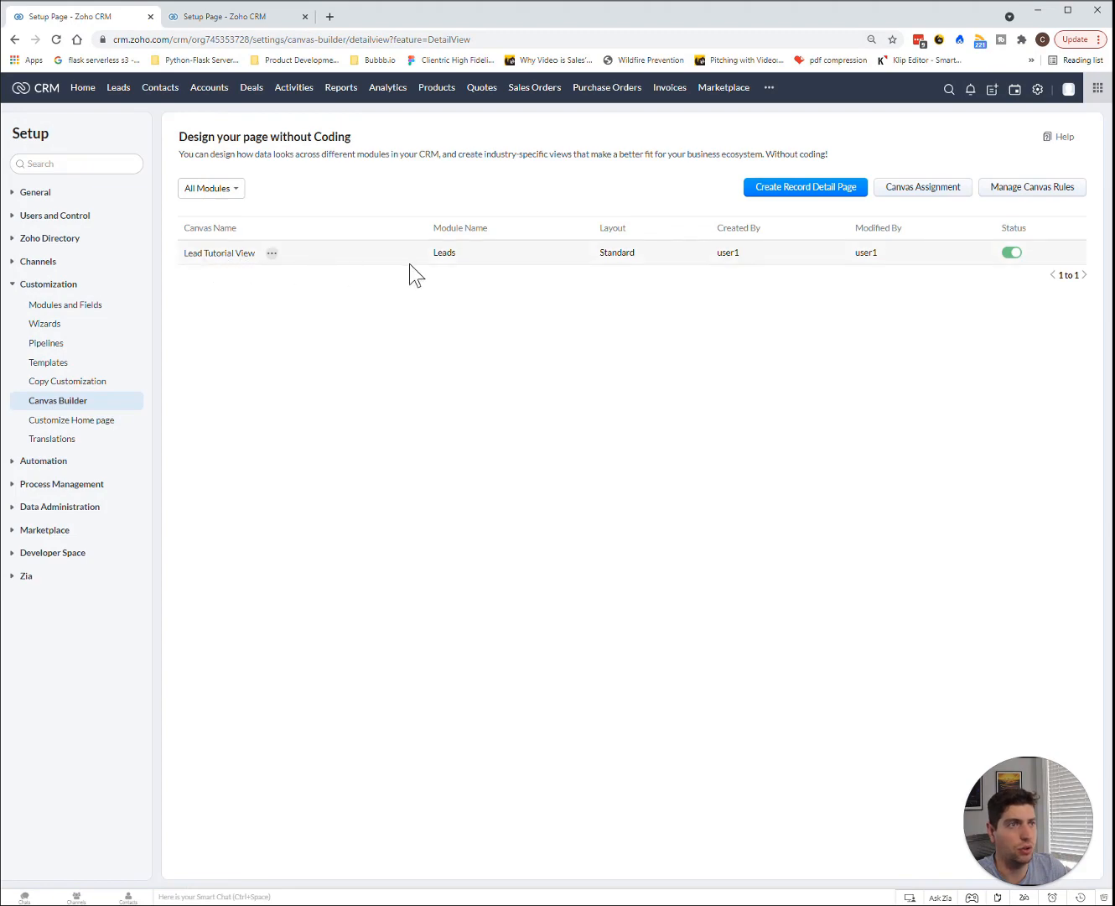
{"action": "mouse_move", "coordinate": [921, 262]}
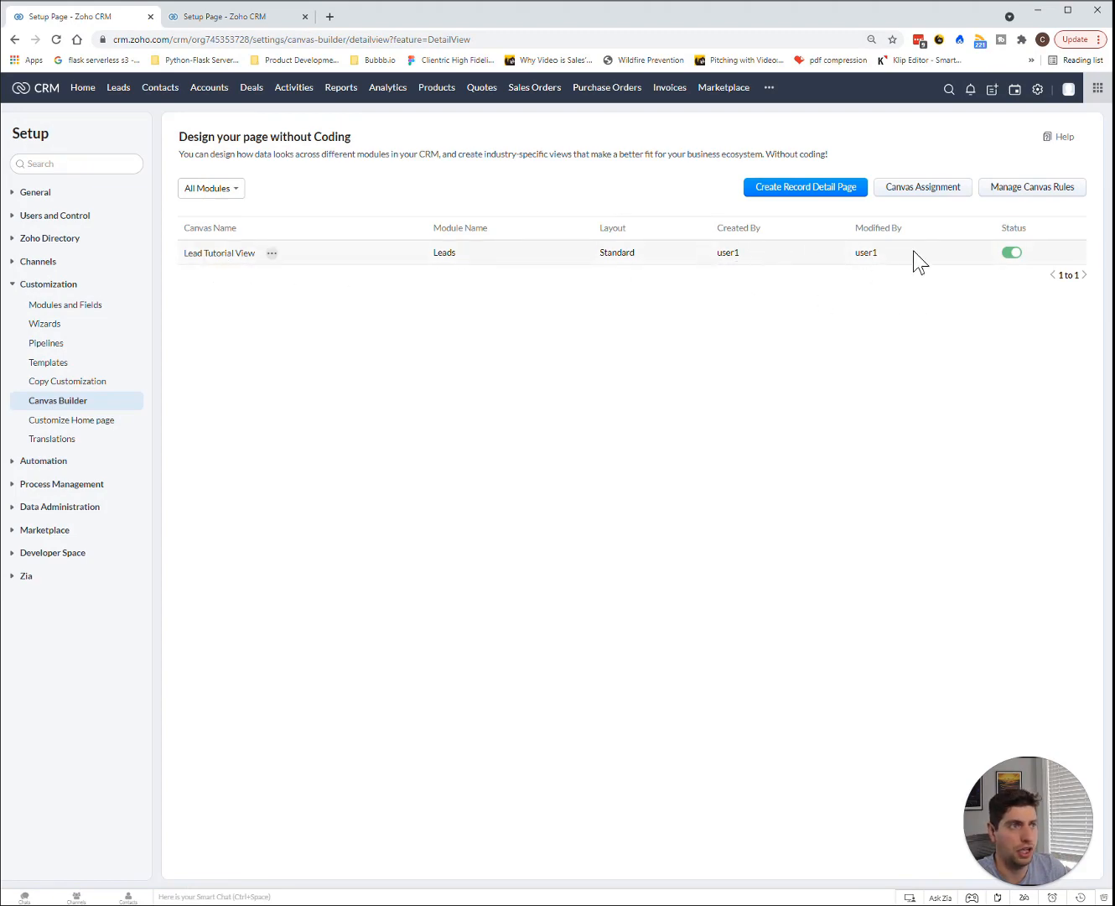
{"action": "mouse_move", "coordinate": [118, 87]}
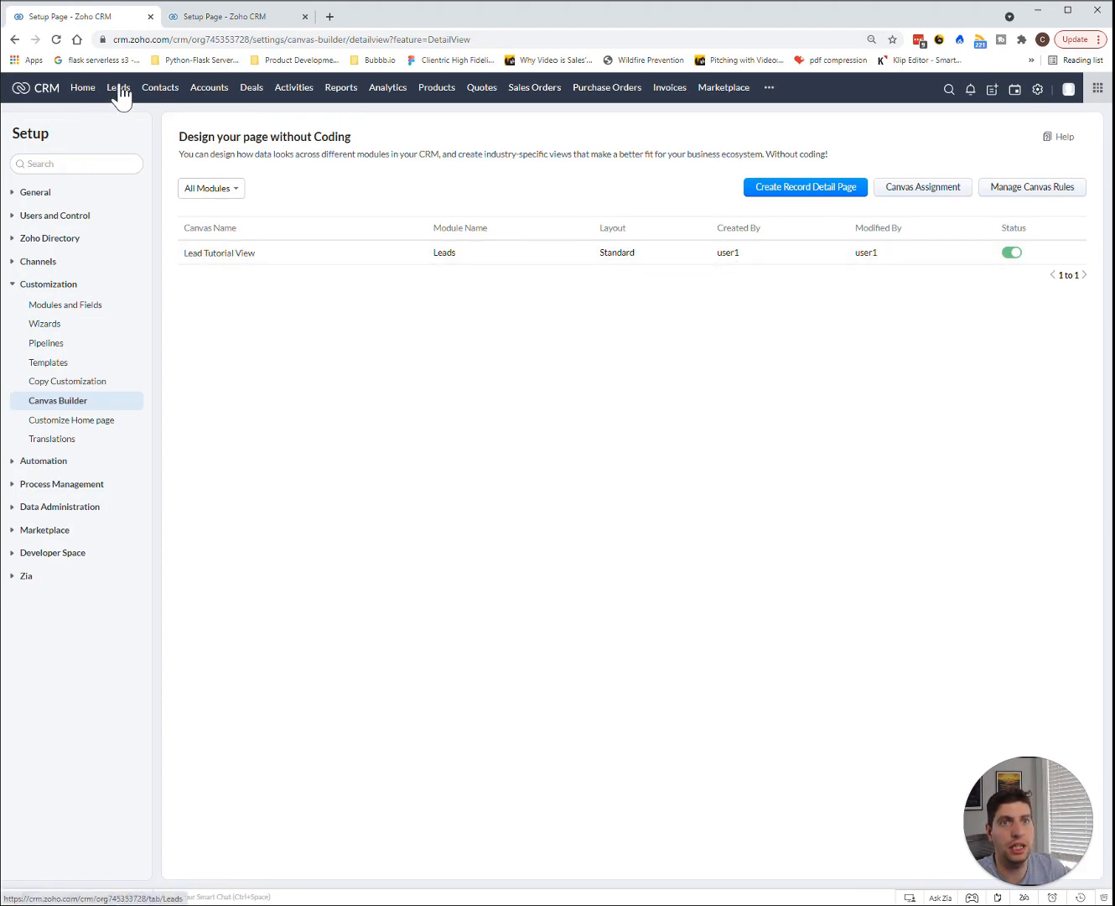
{"action": "left_click", "coordinate": [118, 87]}
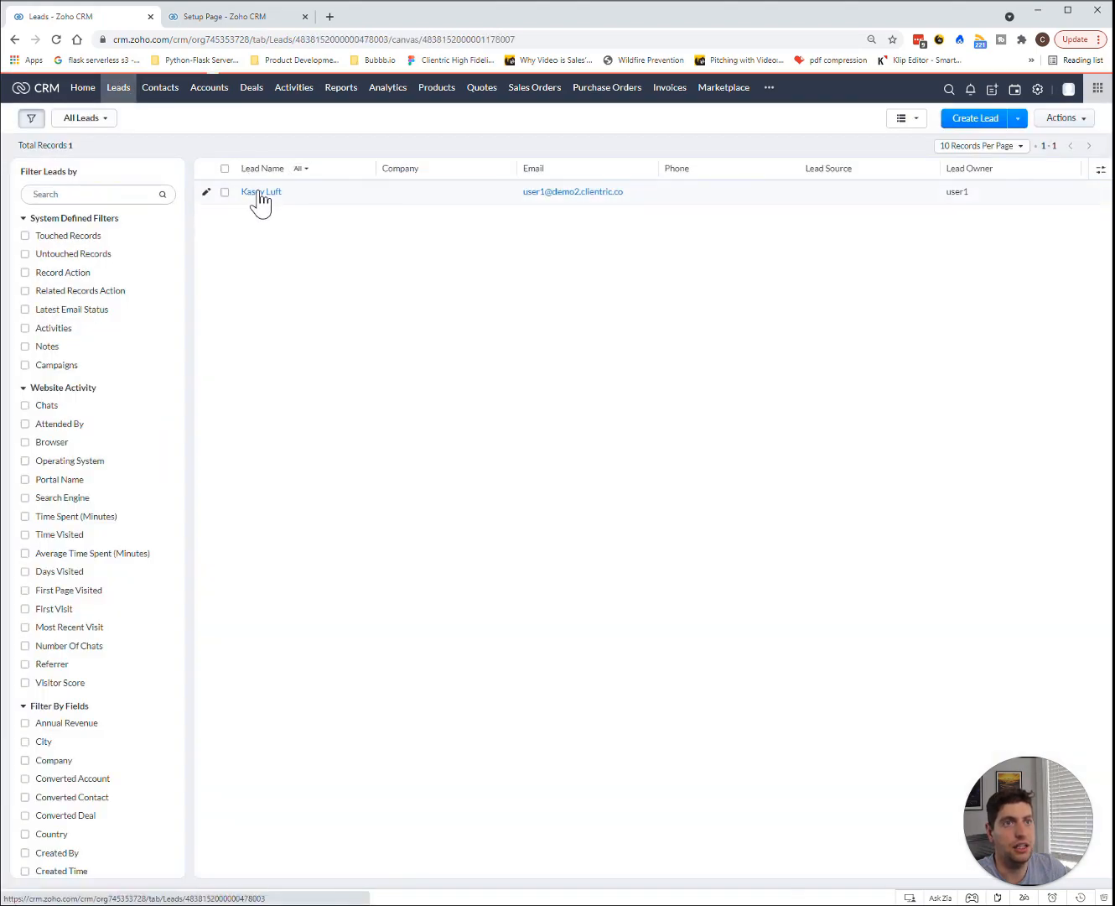
{"action": "left_click", "coordinate": [261, 191]}
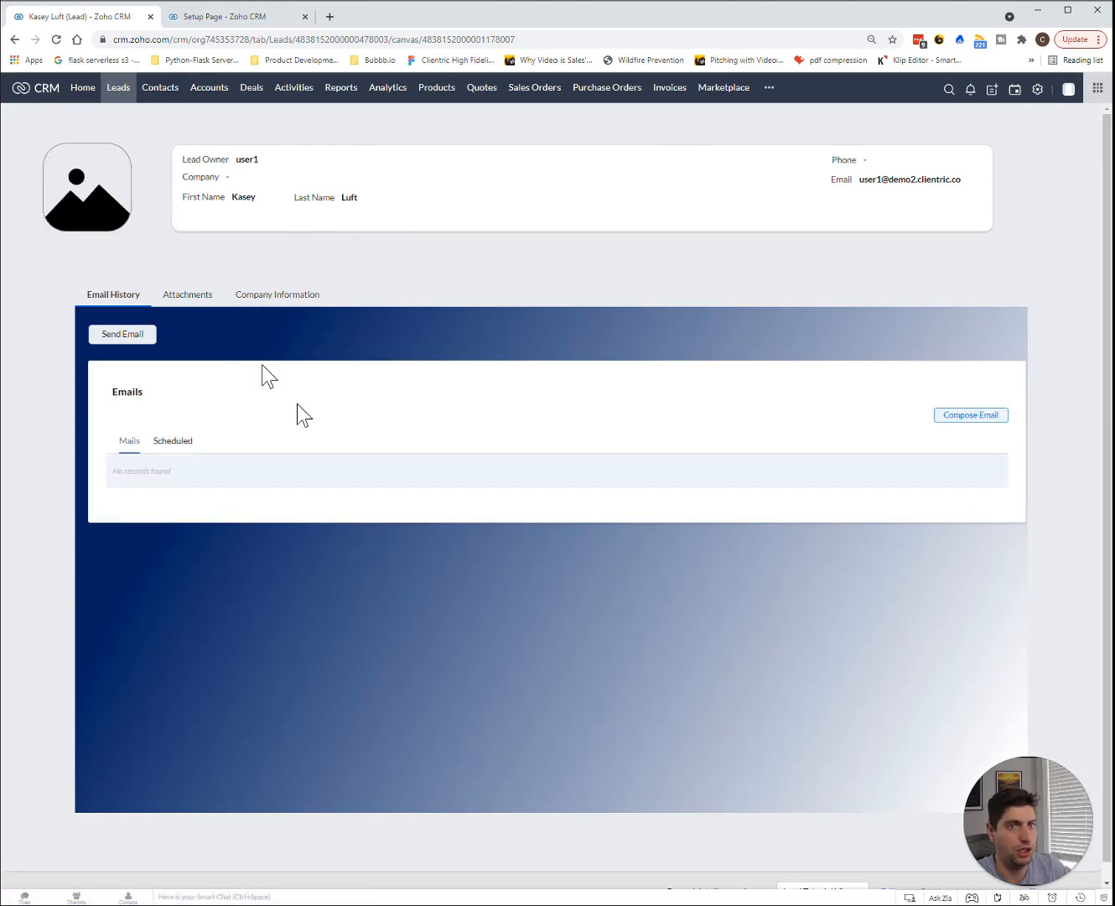
{"action": "left_click", "coordinate": [187, 294]}
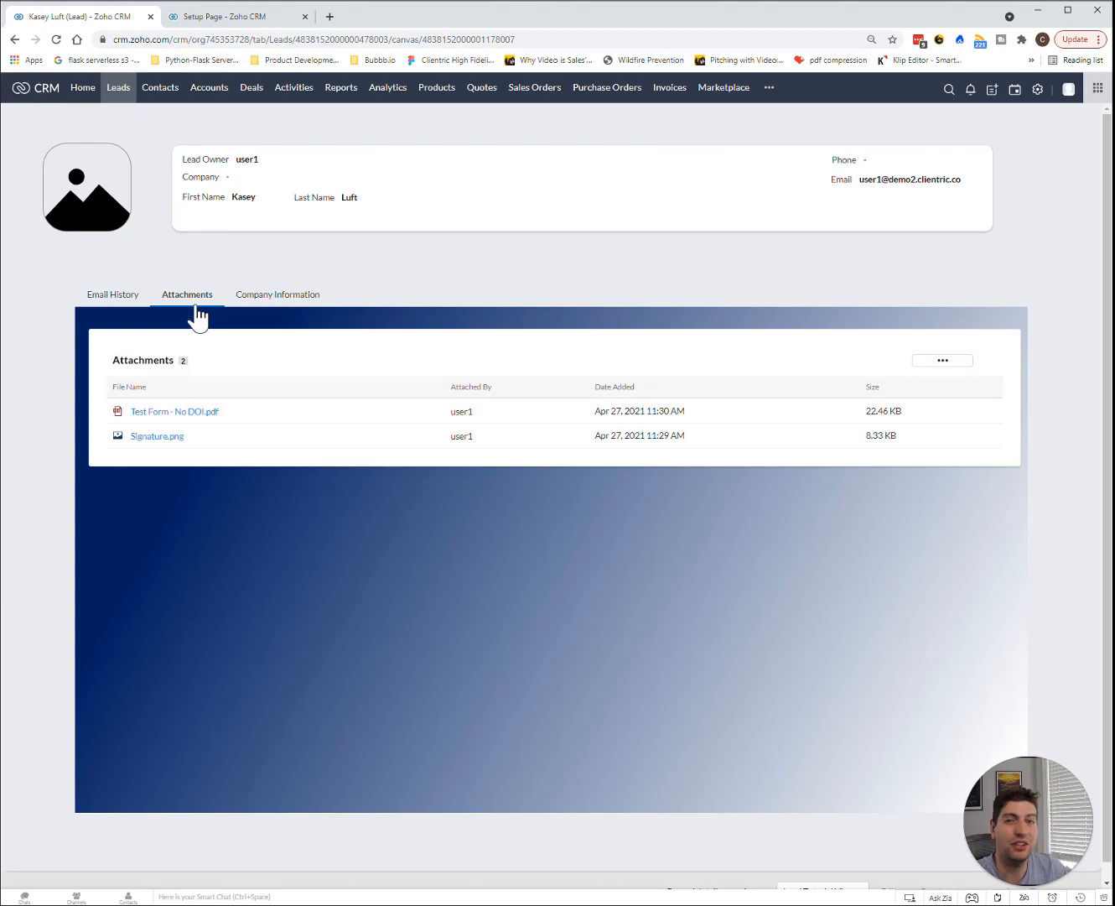
{"action": "left_click", "coordinate": [278, 294]}
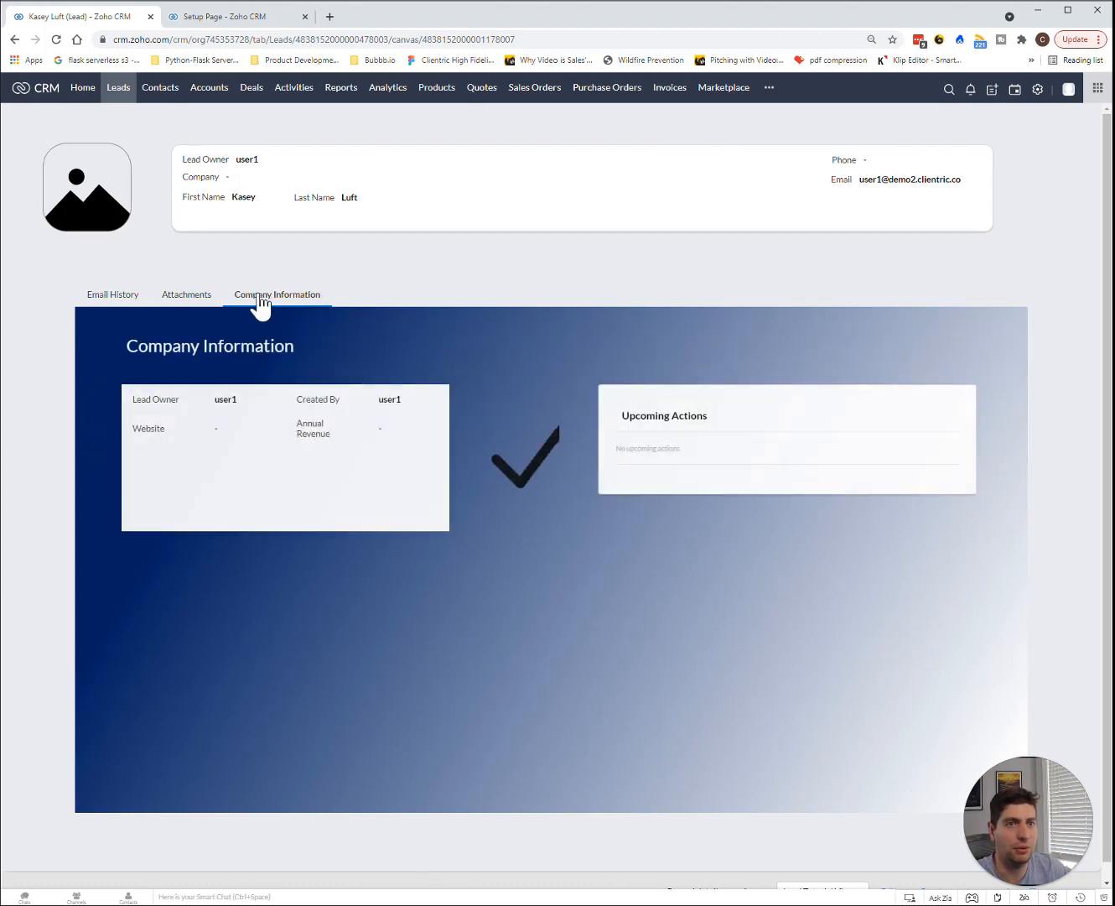